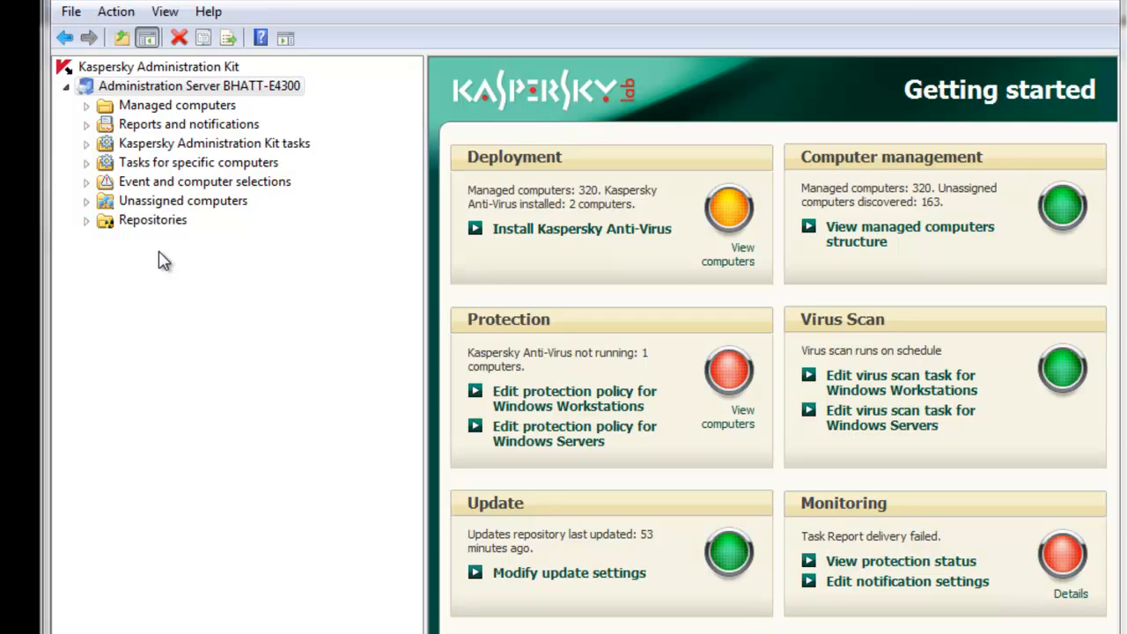
{"action": "mouse_move", "coordinate": [150, 256]}
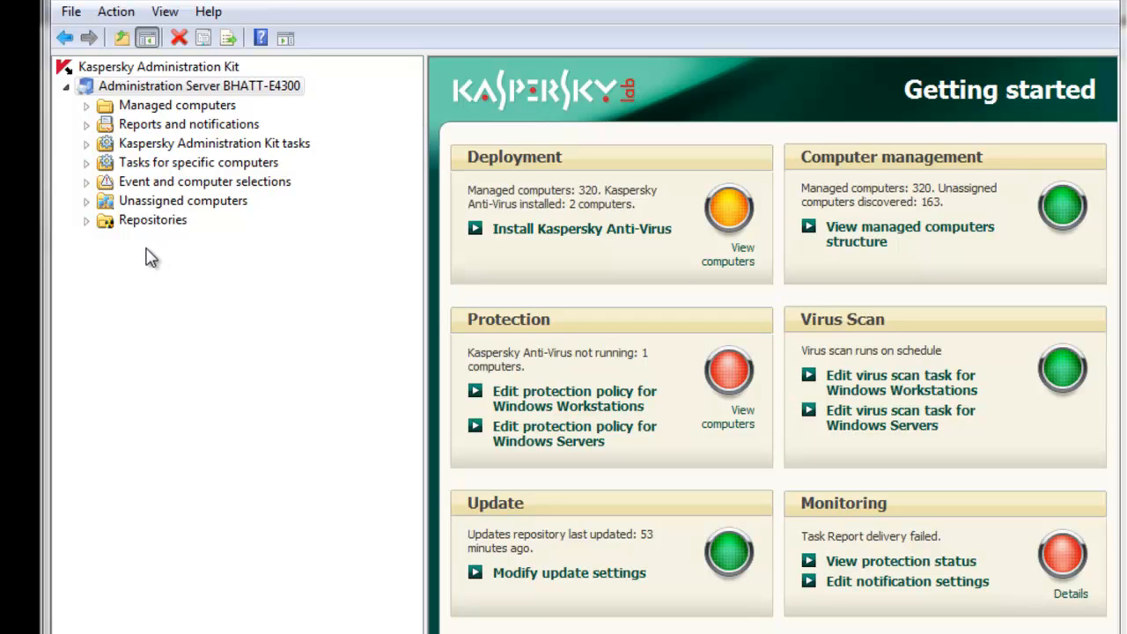
- Expand Managed computers and its Policies folder in the console tree
{"action": "left_click", "coordinate": [86, 105]}
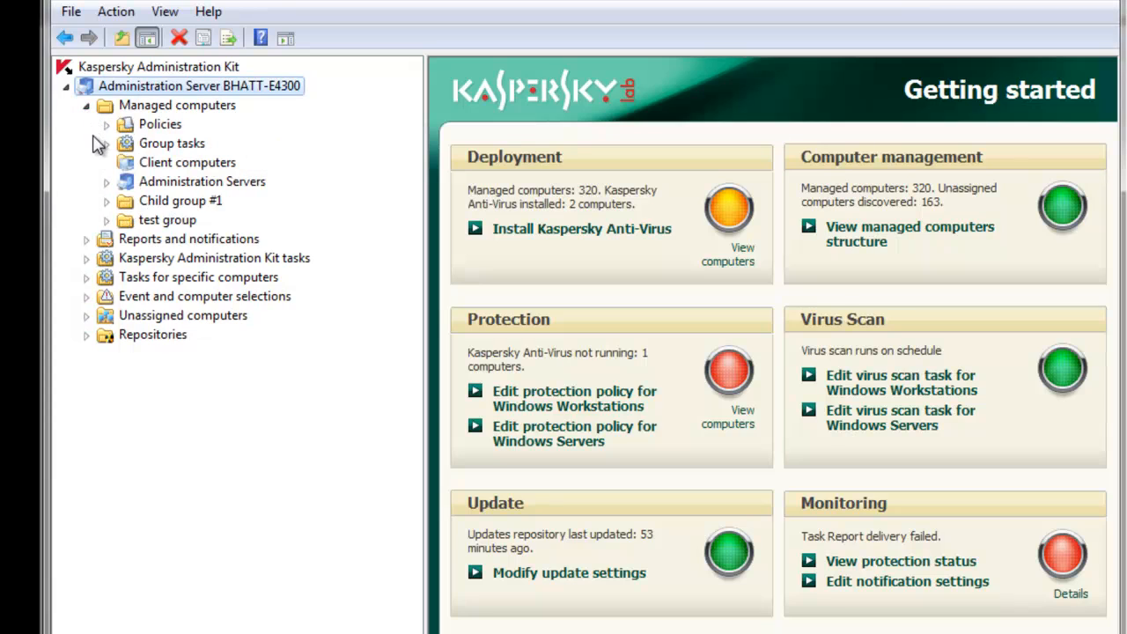
{"action": "left_click", "coordinate": [106, 124]}
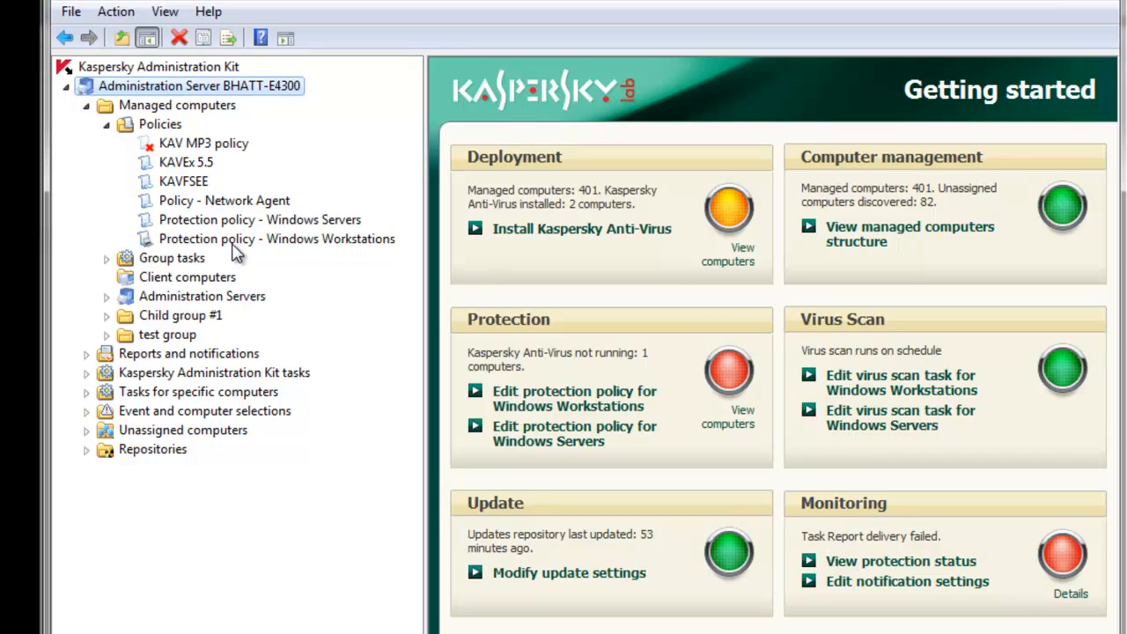
- Open the Windows Workstations policy's Threats and Trusted zone protection settings and component list
{"action": "left_click", "coordinate": [277, 239]}
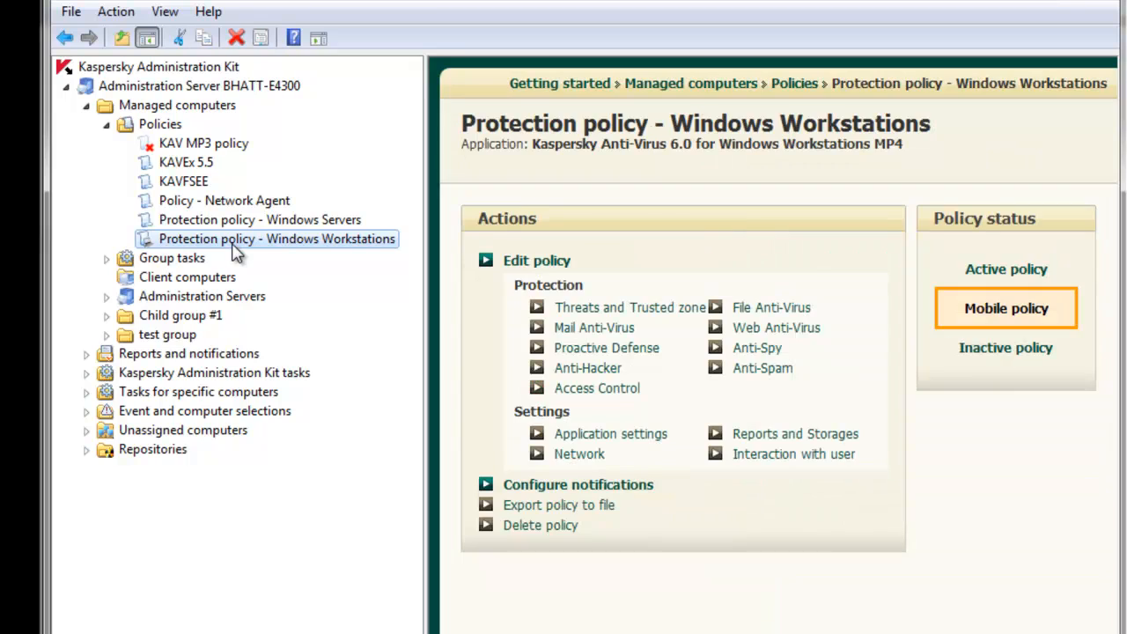
{"action": "mouse_move", "coordinate": [513, 319]}
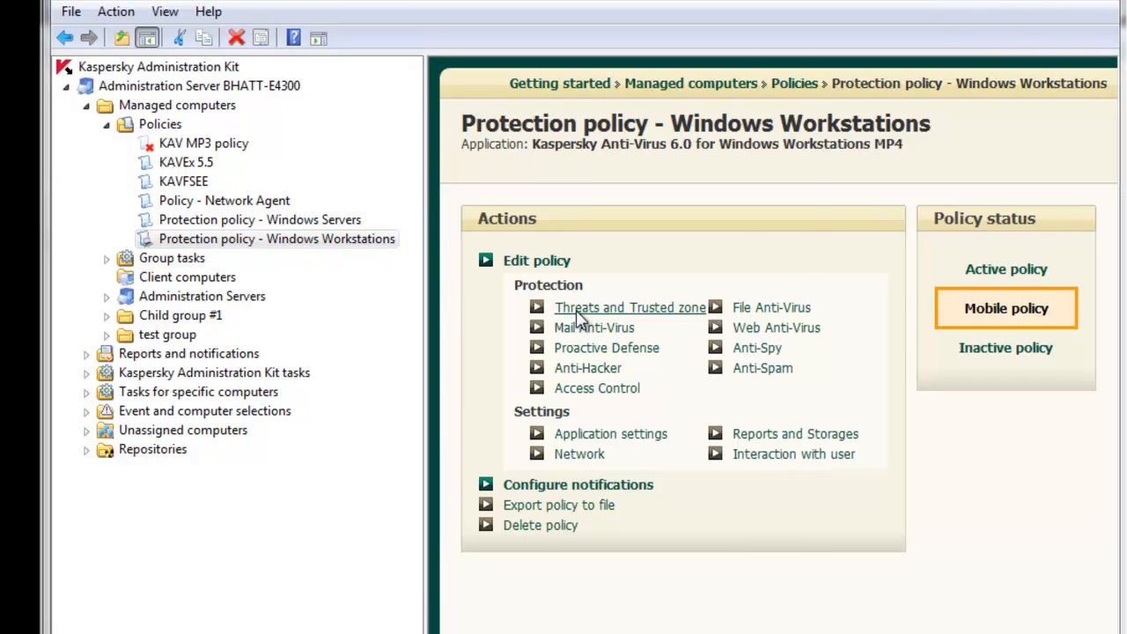
{"action": "left_click", "coordinate": [630, 307]}
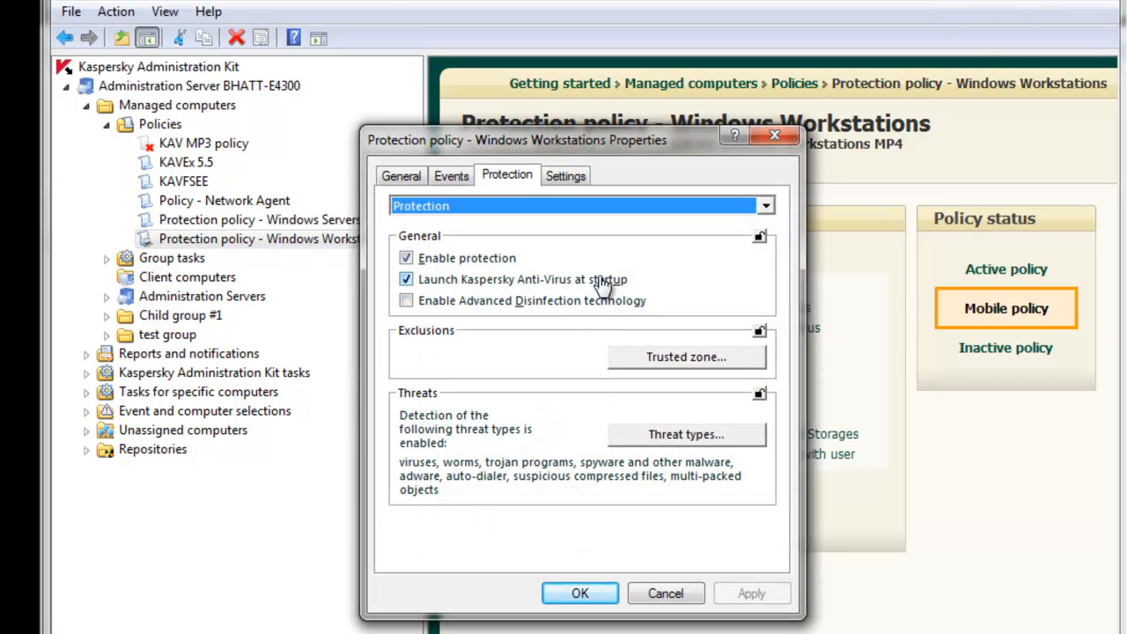
{"action": "mouse_move", "coordinate": [691, 227]}
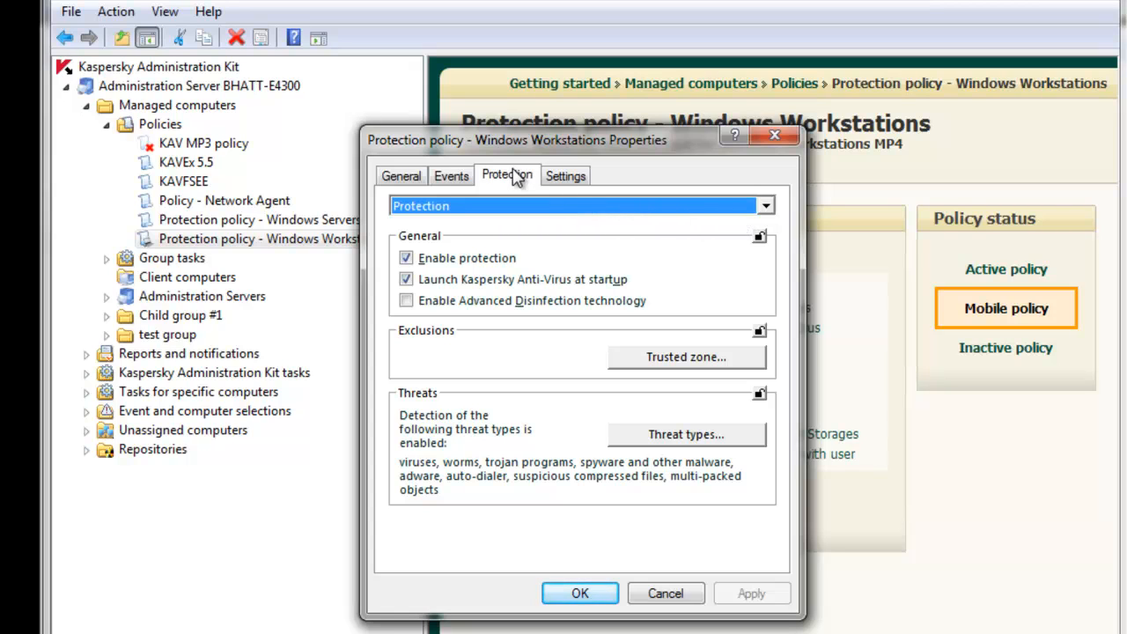
{"action": "left_click", "coordinate": [764, 205]}
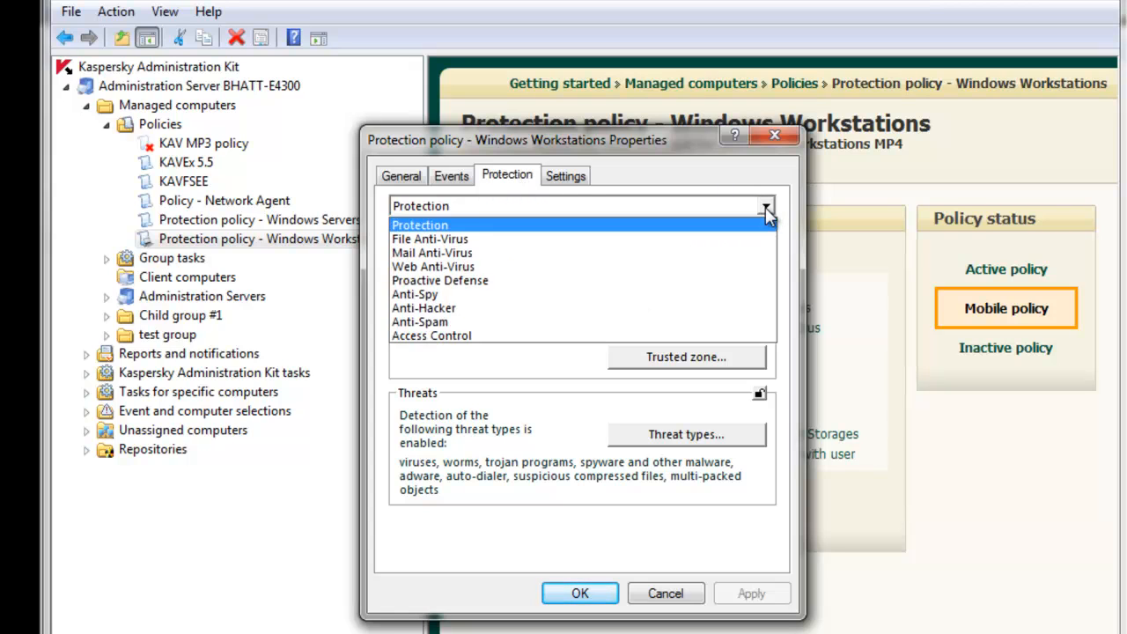
{"action": "left_click", "coordinate": [420, 225]}
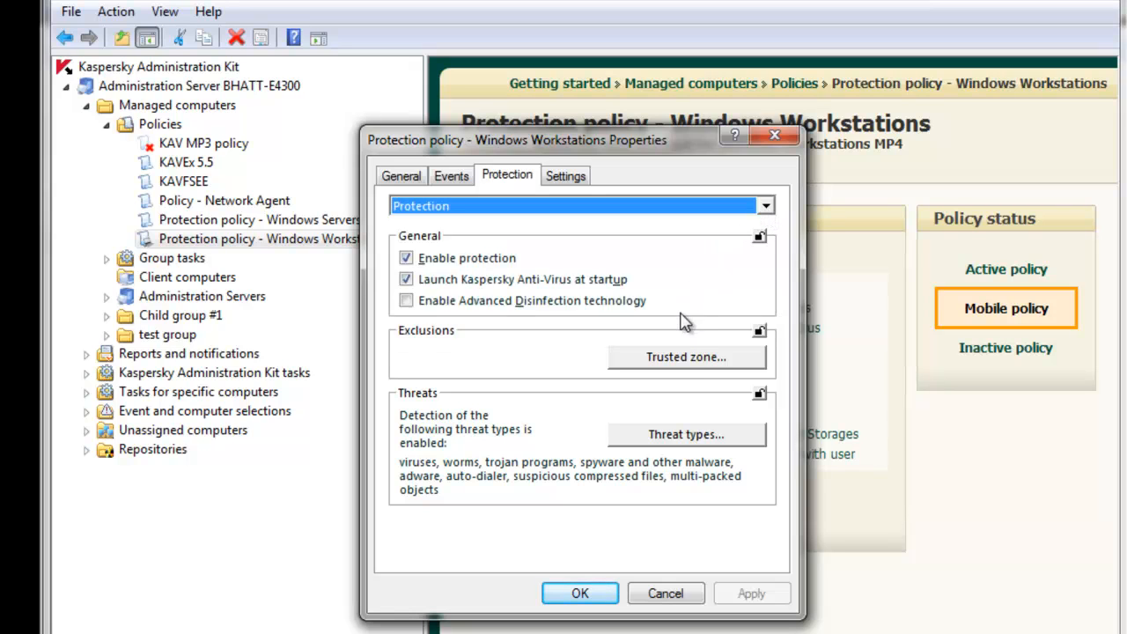
{"action": "mouse_move", "coordinate": [682, 370]}
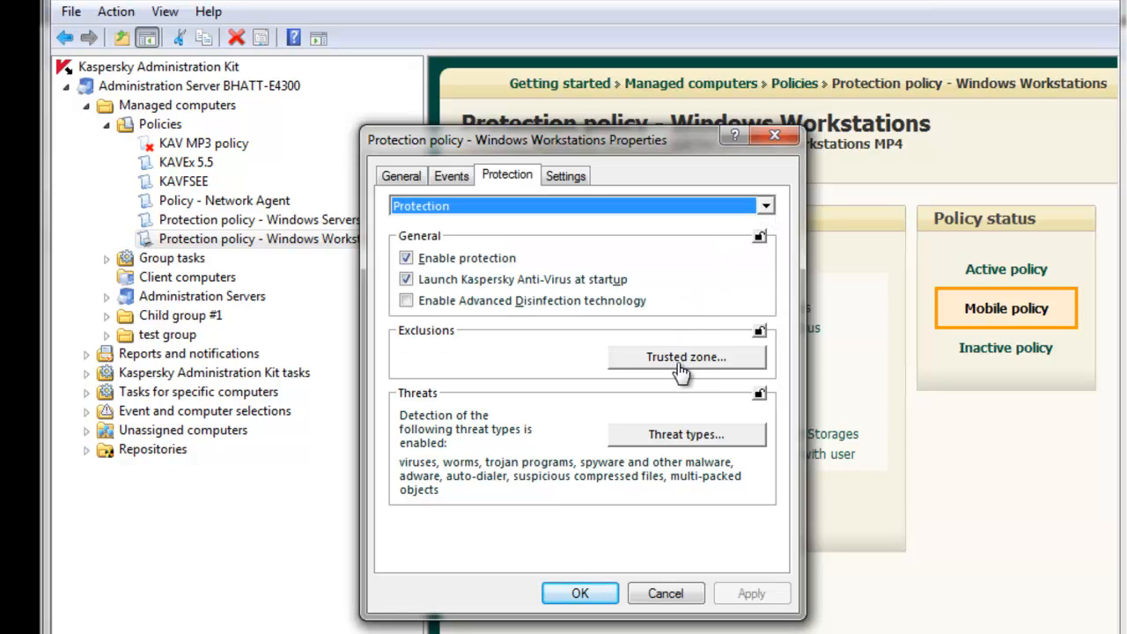
- Open the trusted zone, view trusted applications, and leave the raddrv.dll exclusion disabled
{"action": "left_click", "coordinate": [686, 357]}
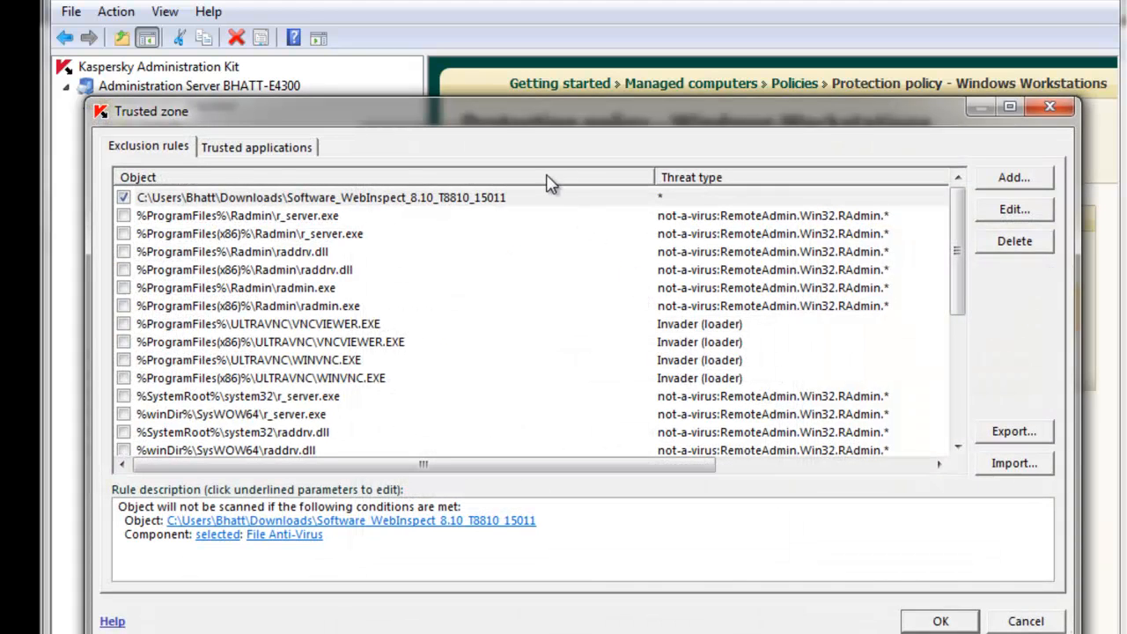
{"action": "mouse_move", "coordinate": [295, 117]}
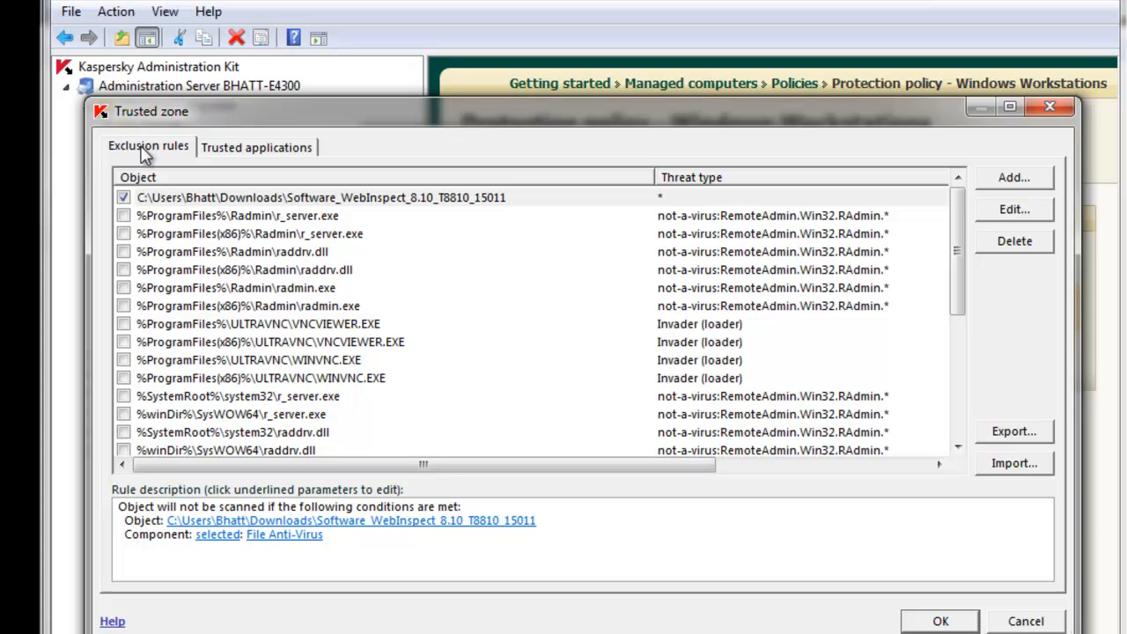
{"action": "left_click", "coordinate": [256, 146]}
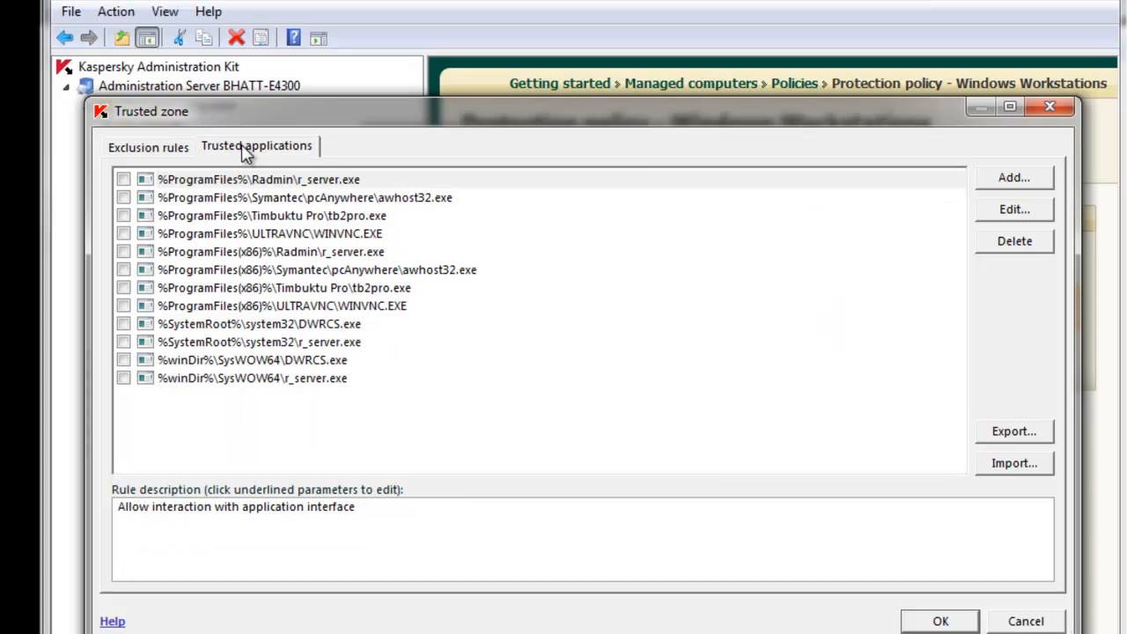
{"action": "left_click", "coordinate": [147, 145]}
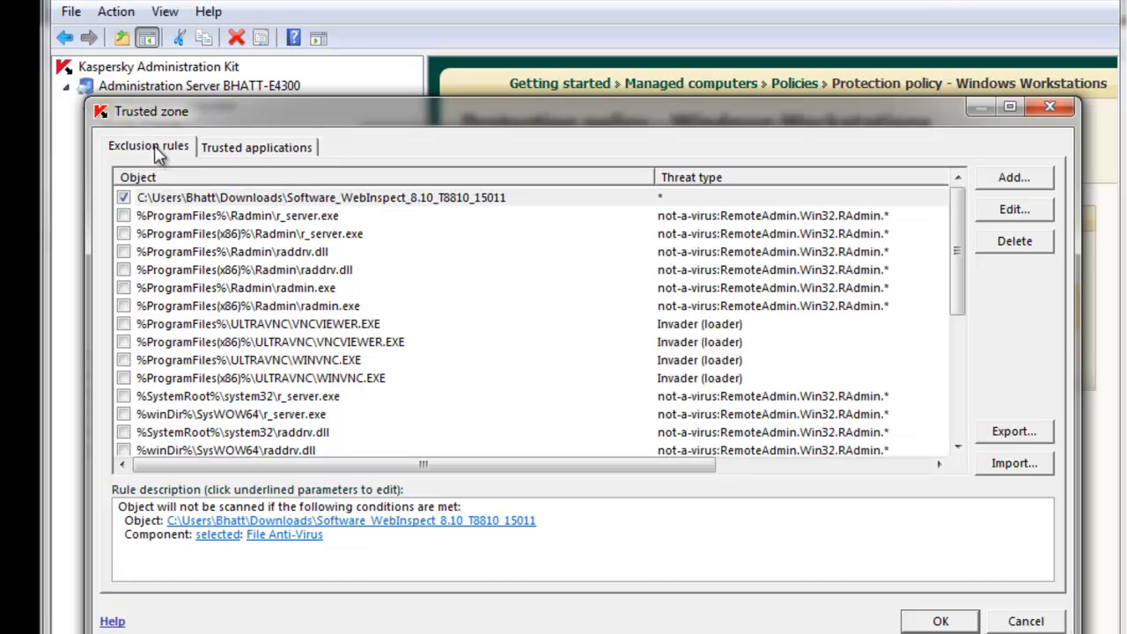
{"action": "mouse_move", "coordinate": [133, 232]}
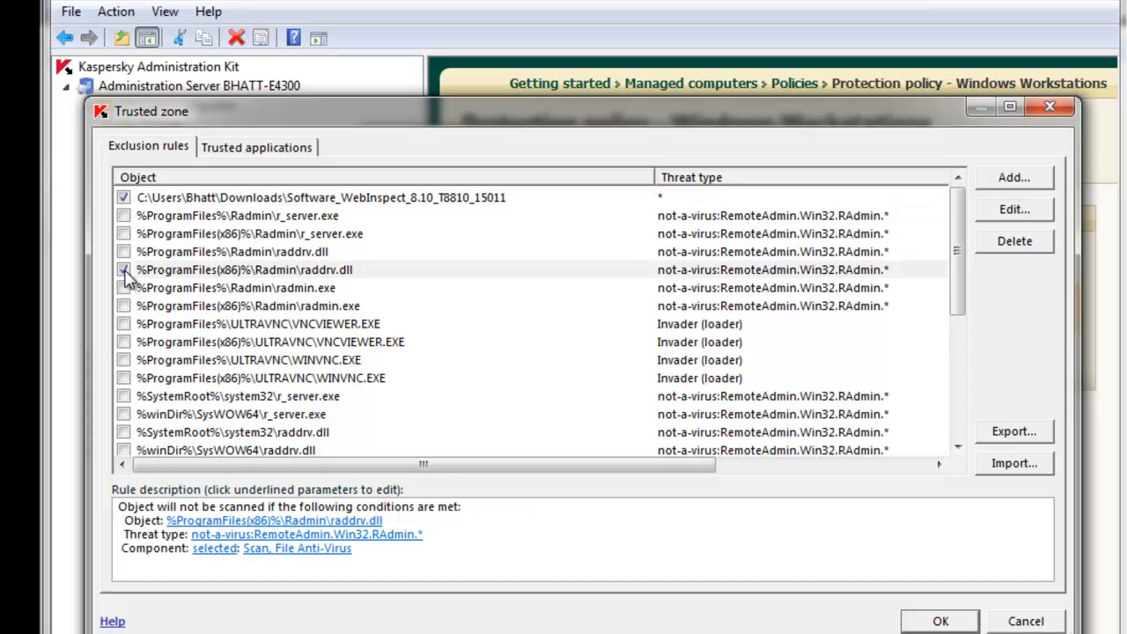
{"action": "left_click", "coordinate": [123, 270]}
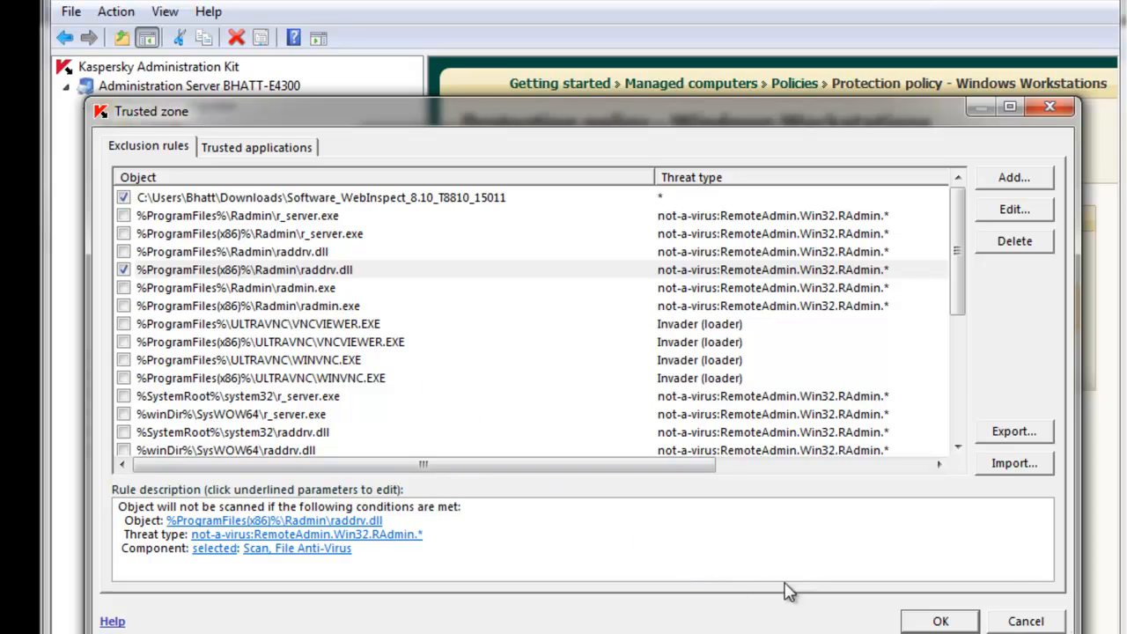
{"action": "left_click", "coordinate": [124, 269]}
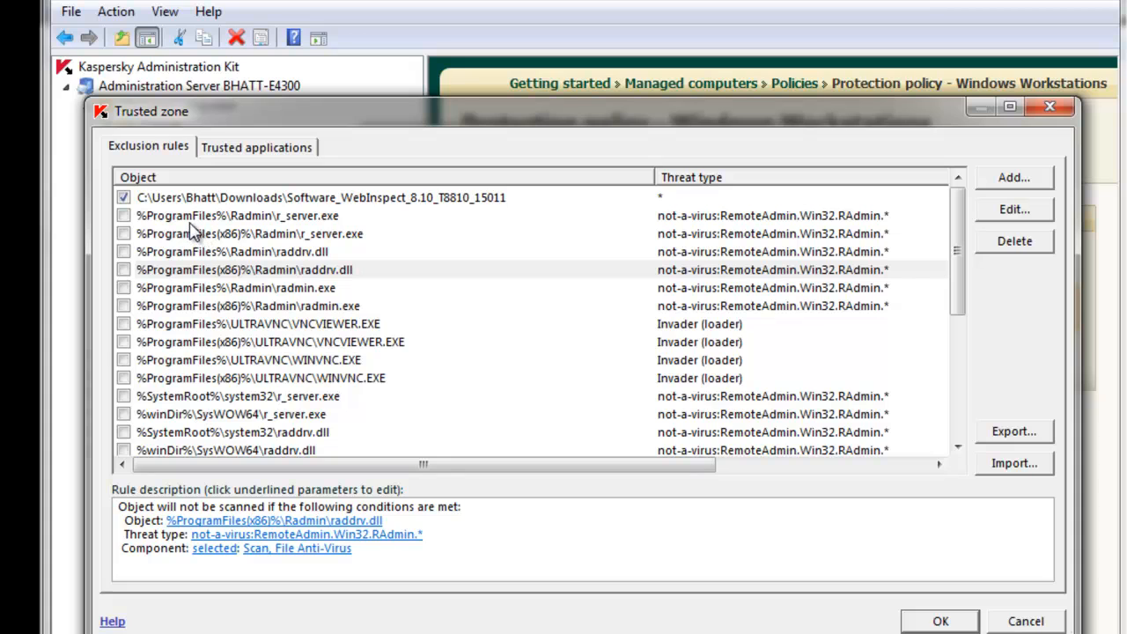
{"action": "mouse_move", "coordinate": [746, 170]}
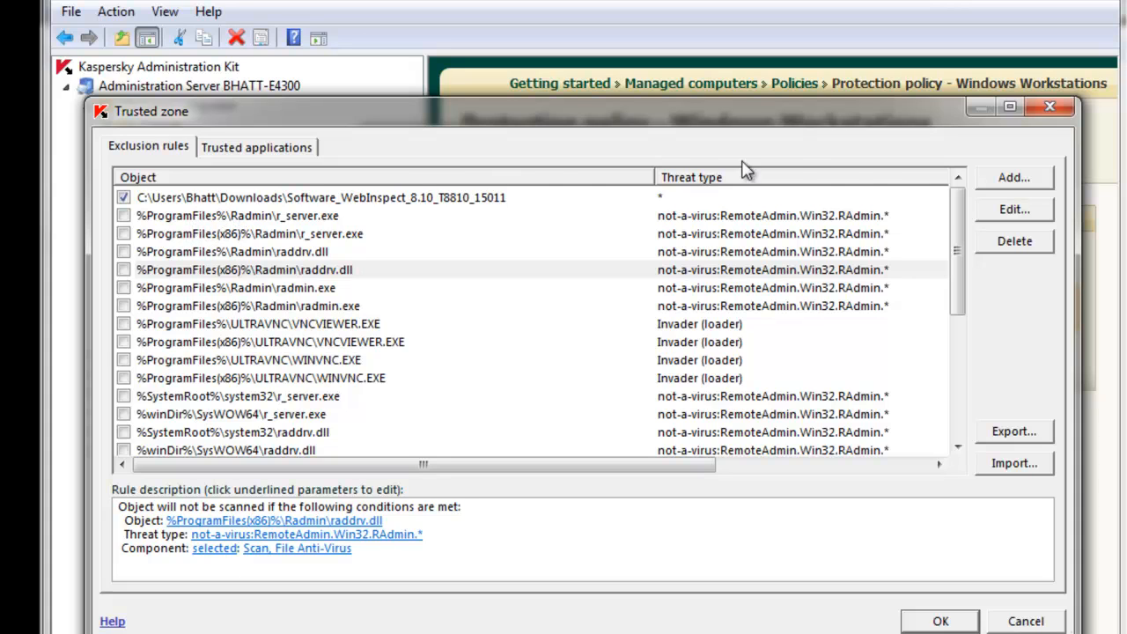
- Start a new exclusion rule from the Exclusion rules tab
{"action": "left_click", "coordinate": [1014, 177]}
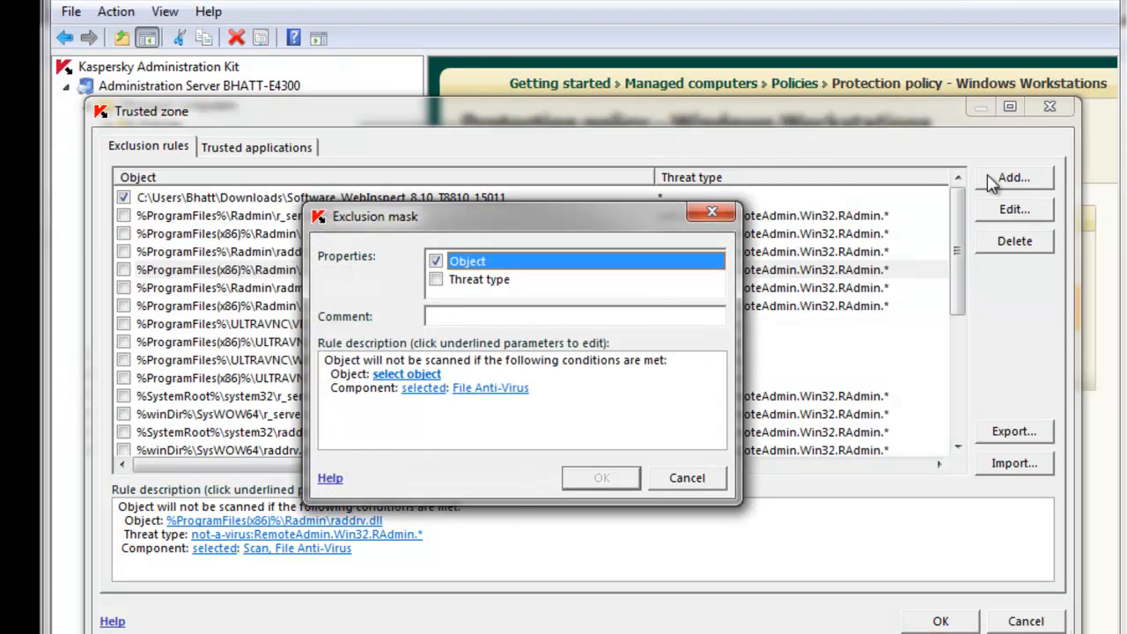
{"action": "mouse_move", "coordinate": [524, 225]}
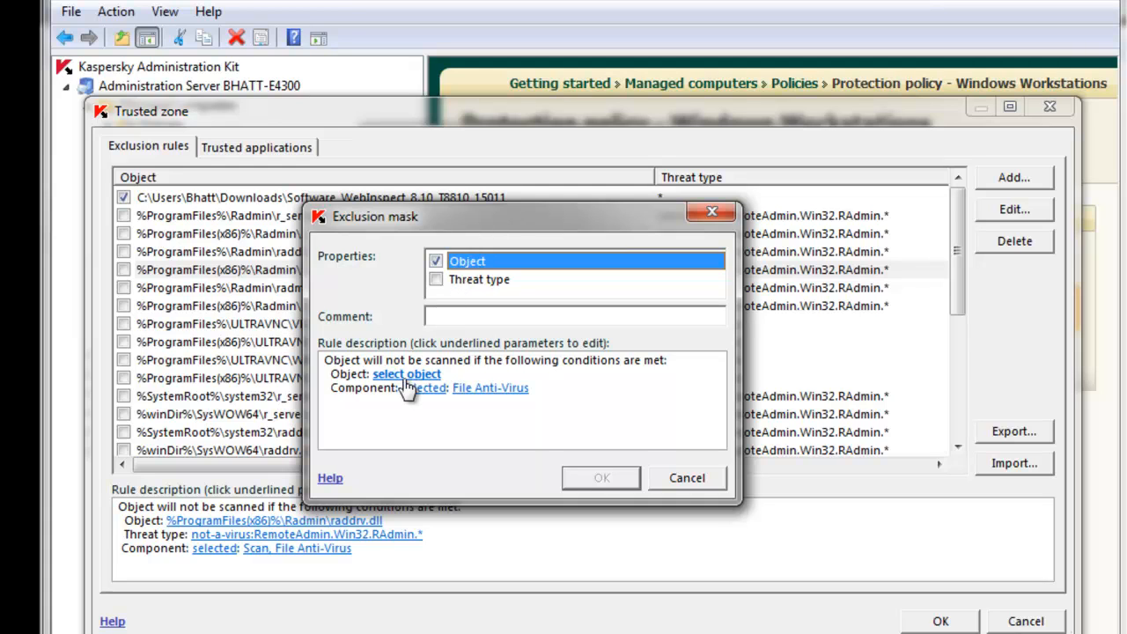
{"action": "mouse_move", "coordinate": [400, 387]}
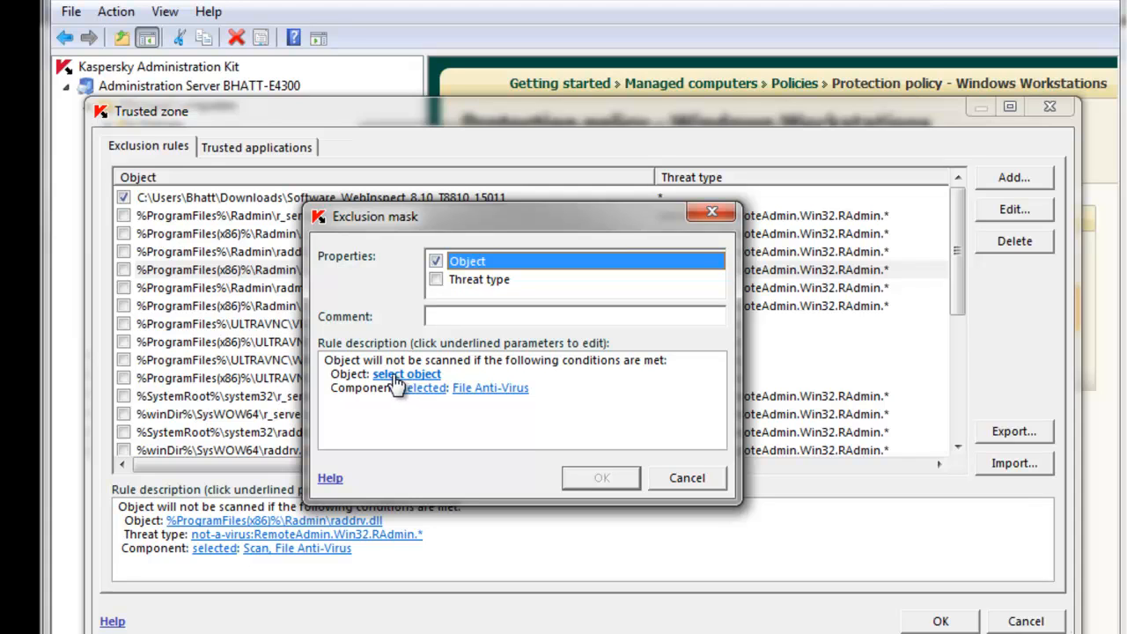
{"action": "mouse_move", "coordinate": [396, 387]}
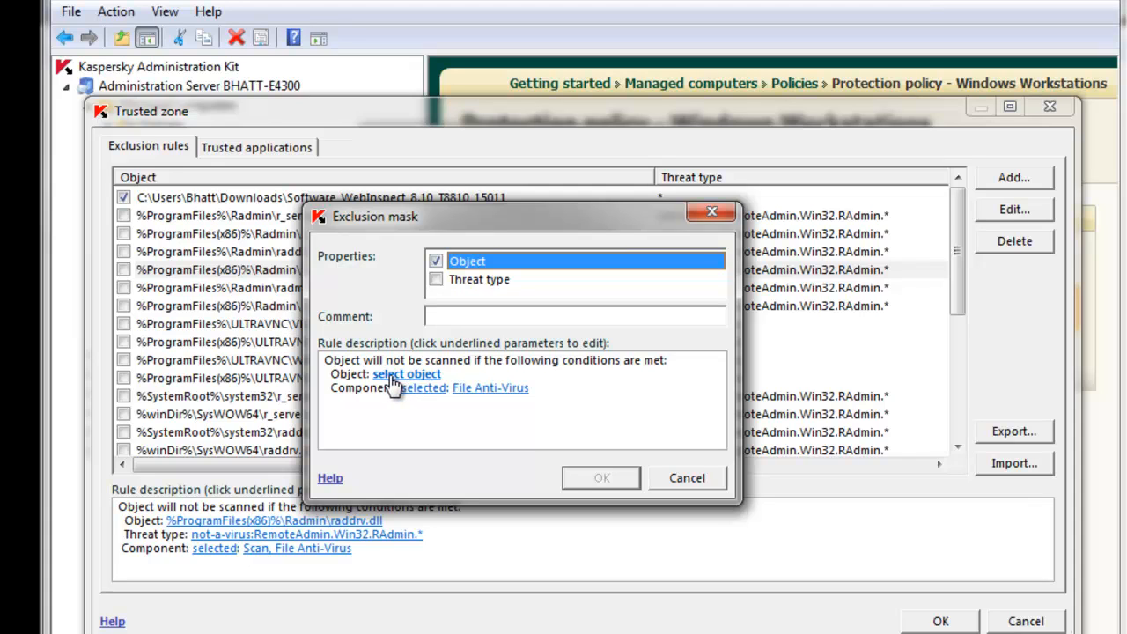
- Set the exclusion object to C:\Program Files\Kaspersky Lab\example\log.txt, excluding subfolders
{"action": "left_click", "coordinate": [406, 375]}
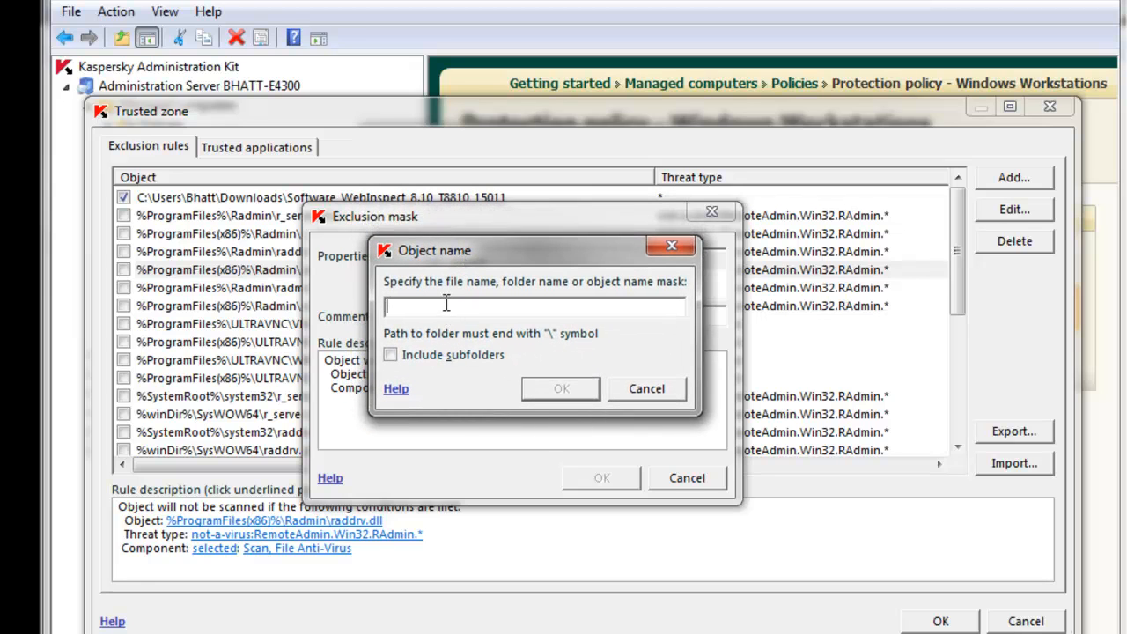
{"action": "mouse_move", "coordinate": [456, 310]}
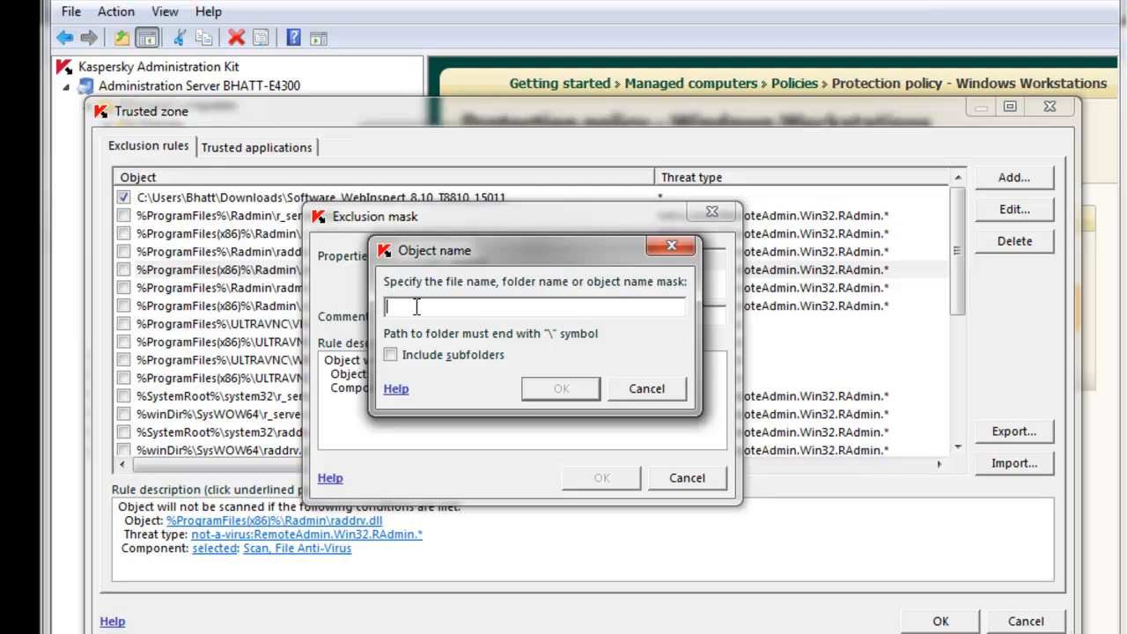
{"action": "type", "text": "C:\\"}
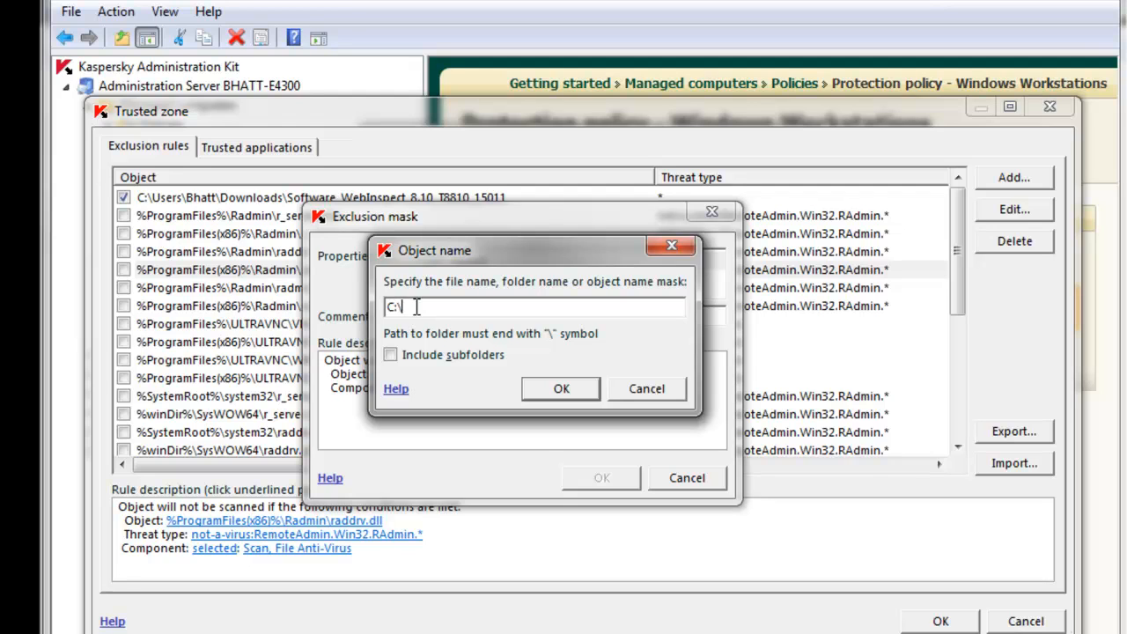
{"action": "type", "text": "Program Files\\"}
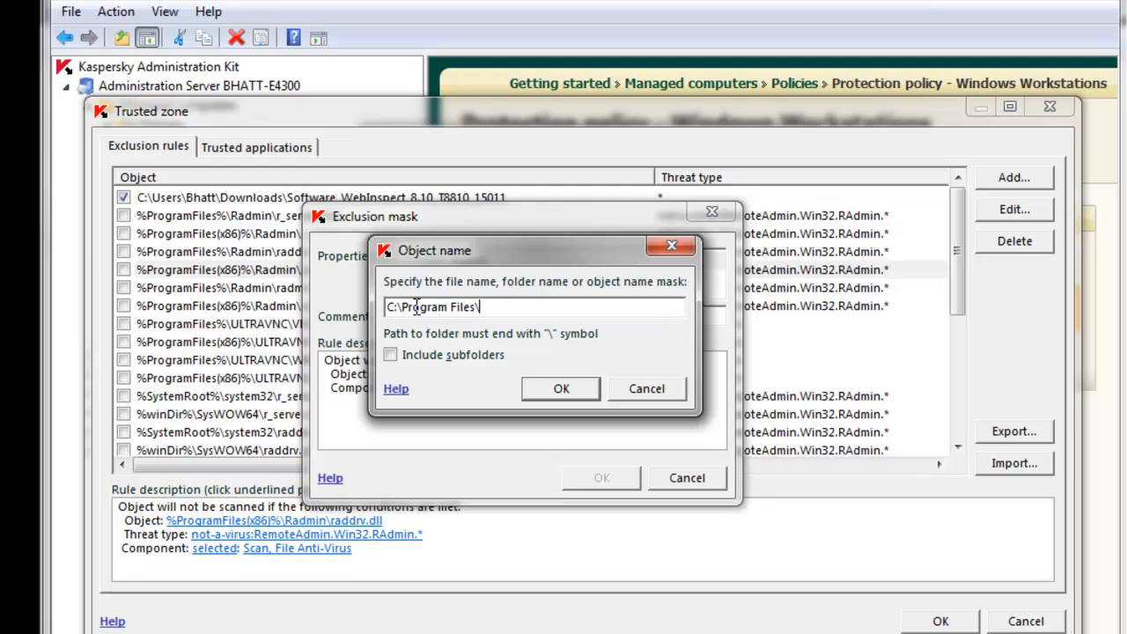
{"action": "type", "text": "Kaspersky L"}
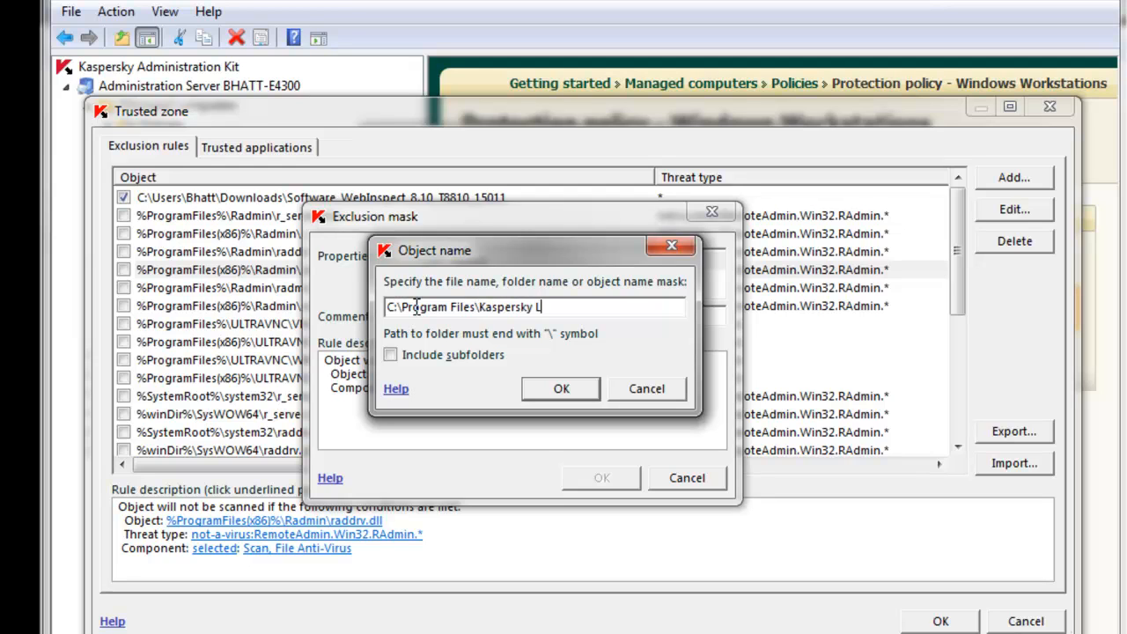
{"action": "type", "text": "ab\\e"}
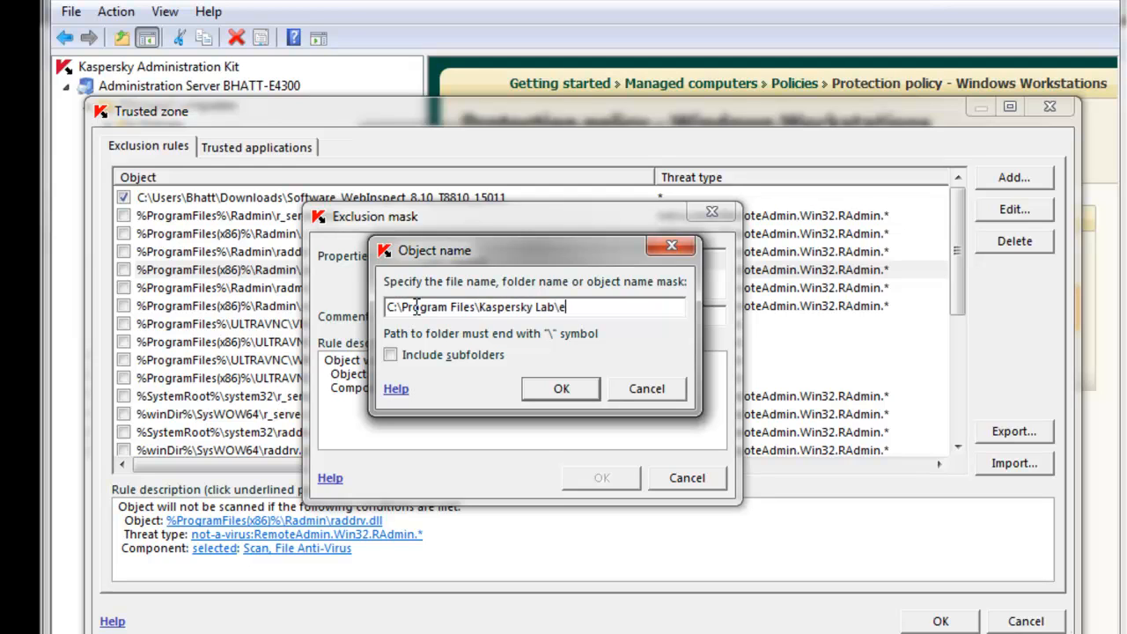
{"action": "type", "text": "xample\\"}
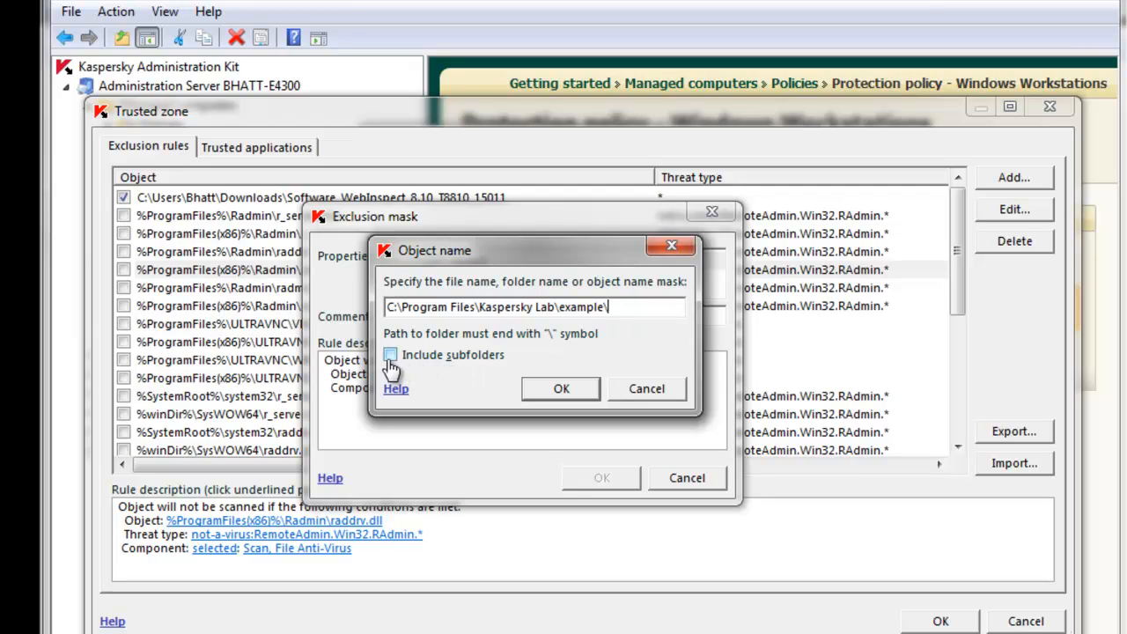
{"action": "left_click", "coordinate": [390, 355]}
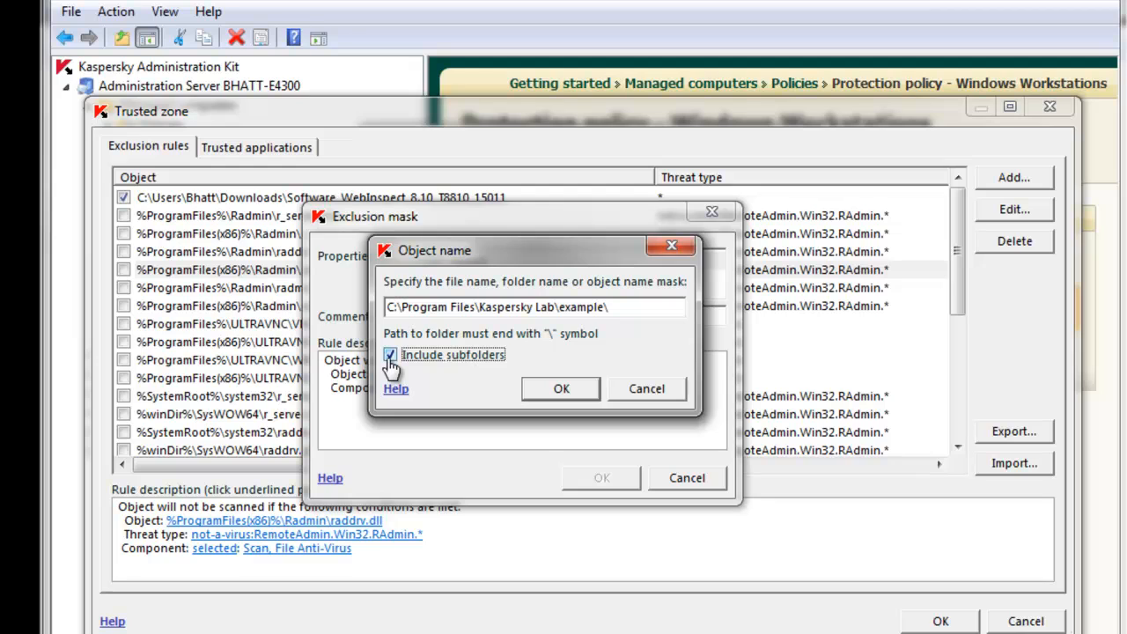
{"action": "left_click", "coordinate": [390, 355]}
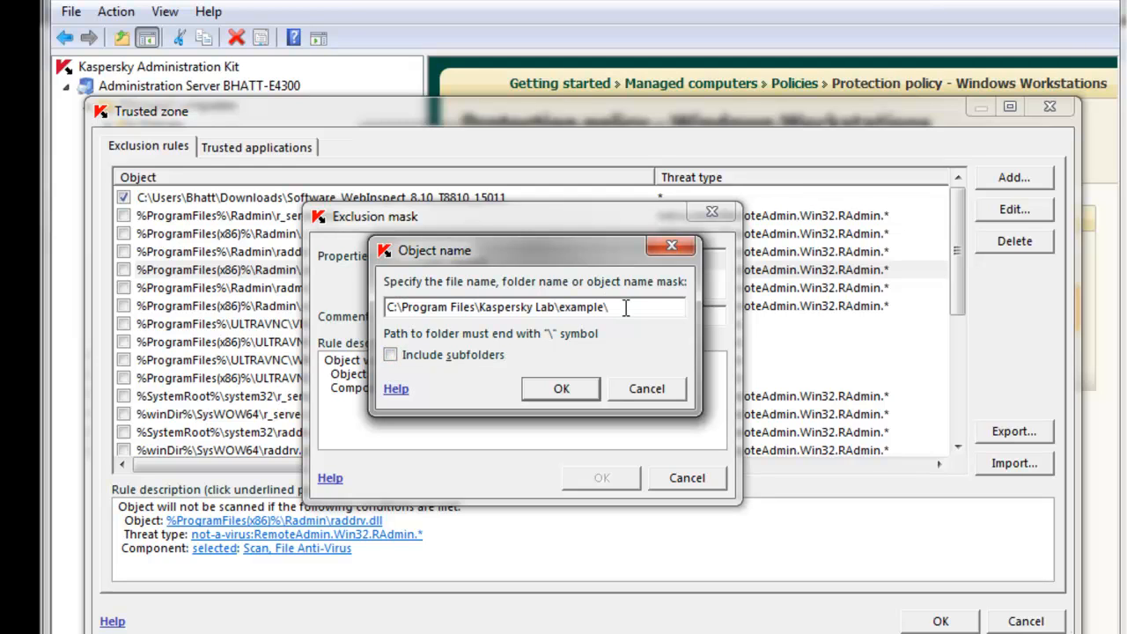
{"action": "type", "text": "log"}
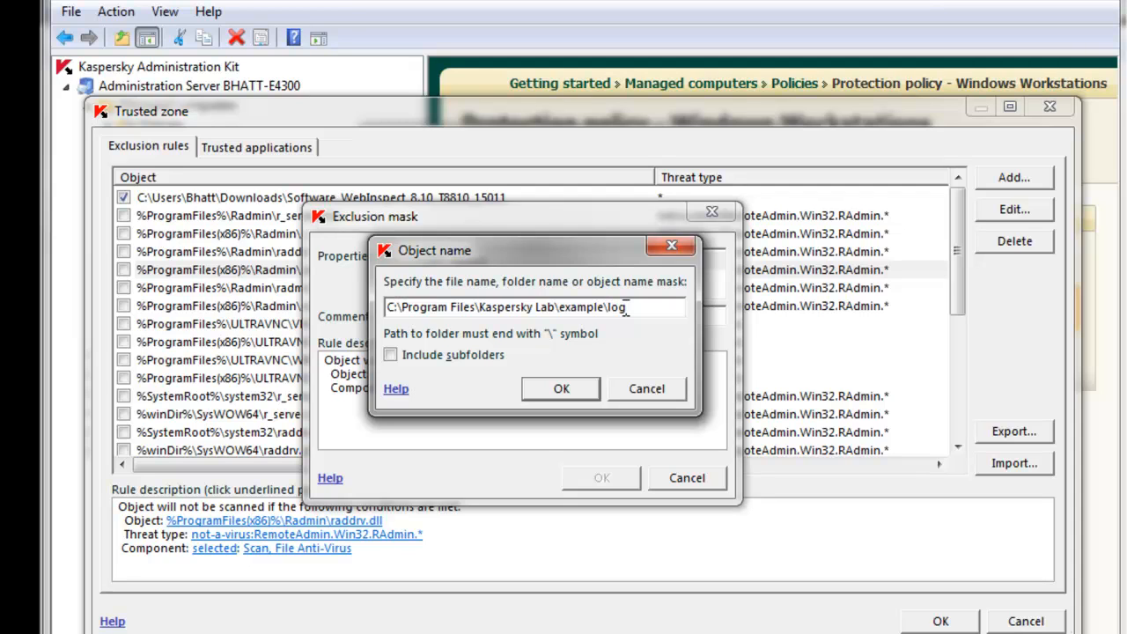
{"action": "type", "text": ".txt"}
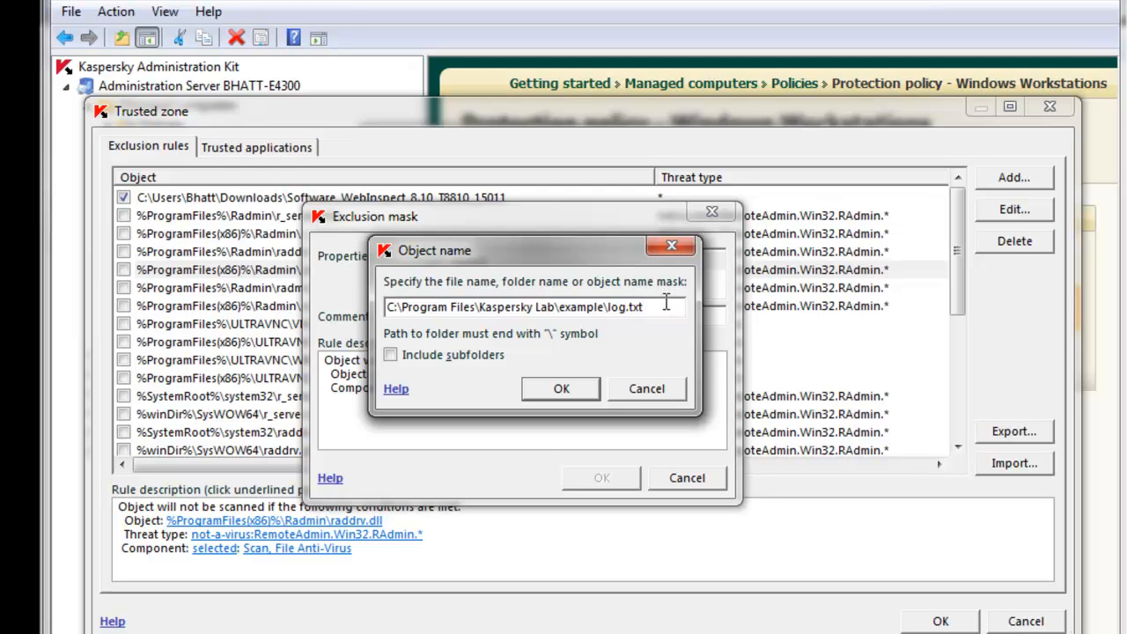
{"action": "mouse_move", "coordinate": [459, 310]}
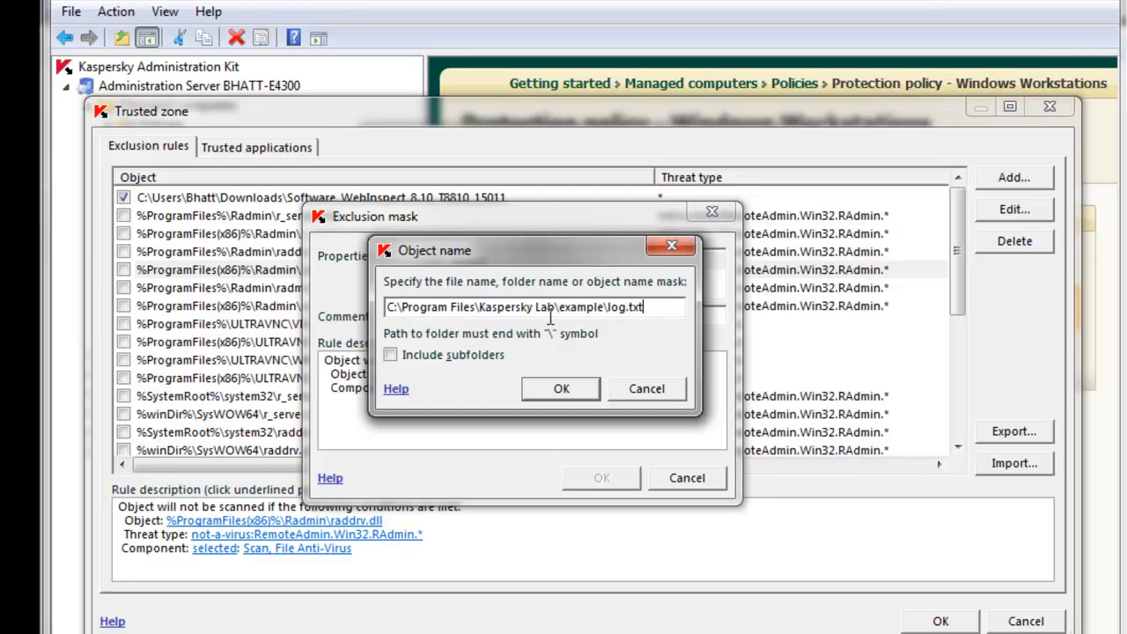
{"action": "mouse_move", "coordinate": [561, 388]}
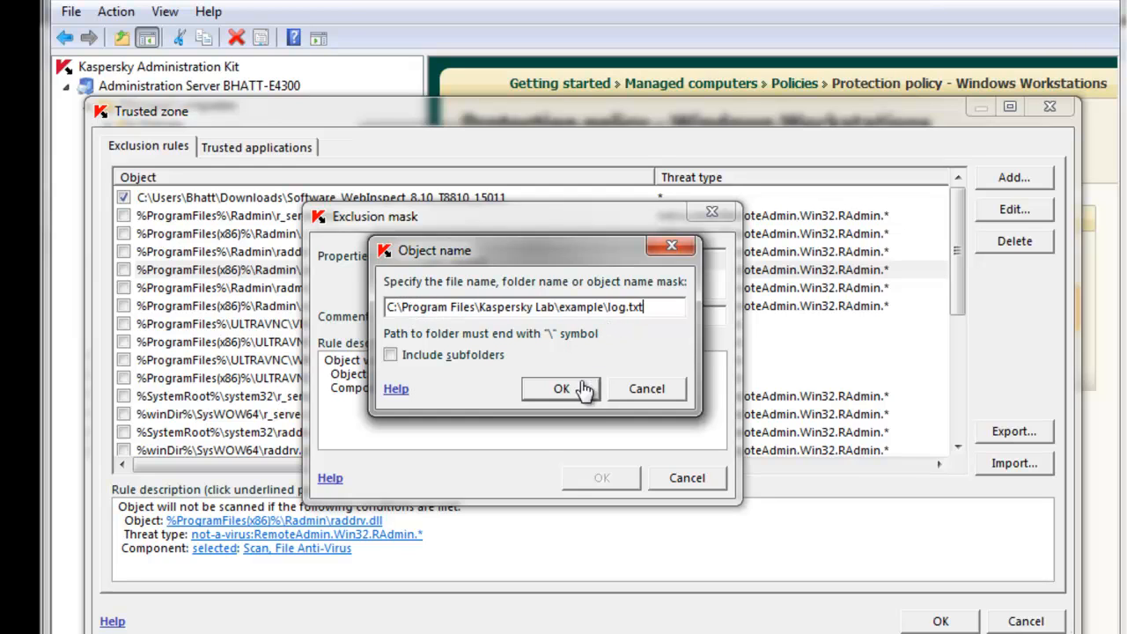
- Confirm the log.txt object and tick the Threat type condition
{"action": "left_click", "coordinate": [562, 389]}
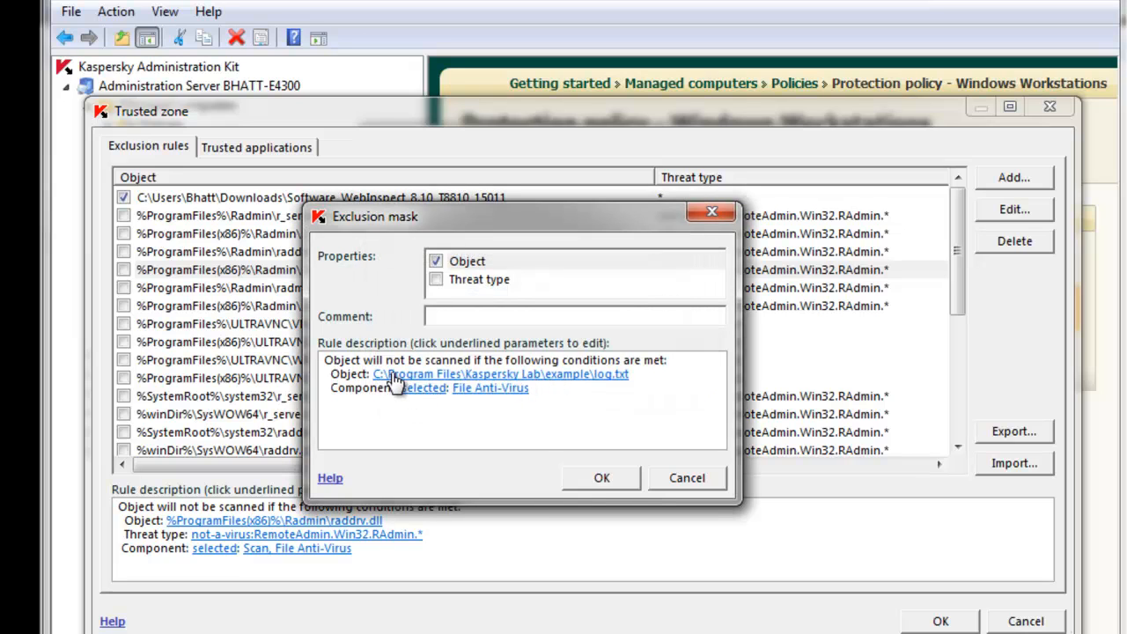
{"action": "mouse_move", "coordinate": [599, 383]}
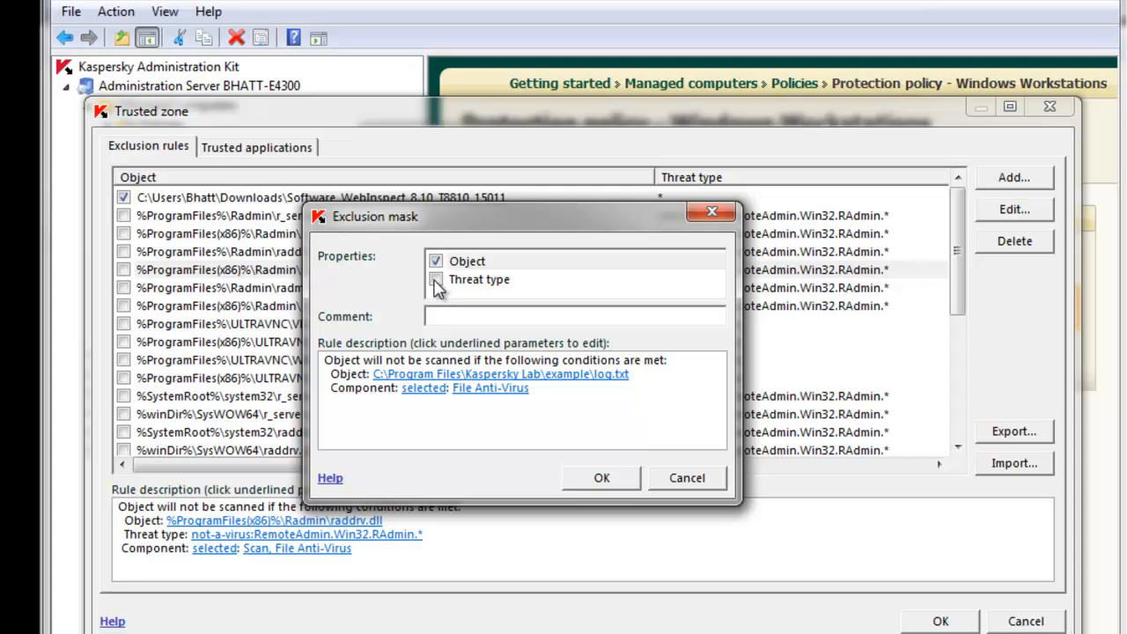
{"action": "left_click", "coordinate": [435, 279]}
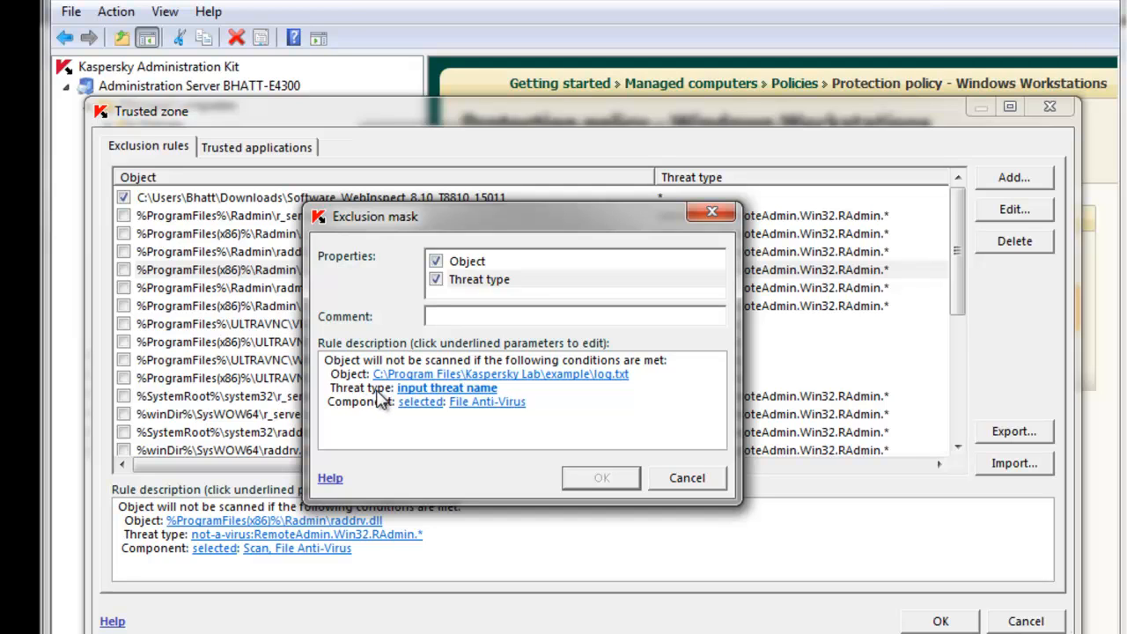
{"action": "mouse_move", "coordinate": [431, 401]}
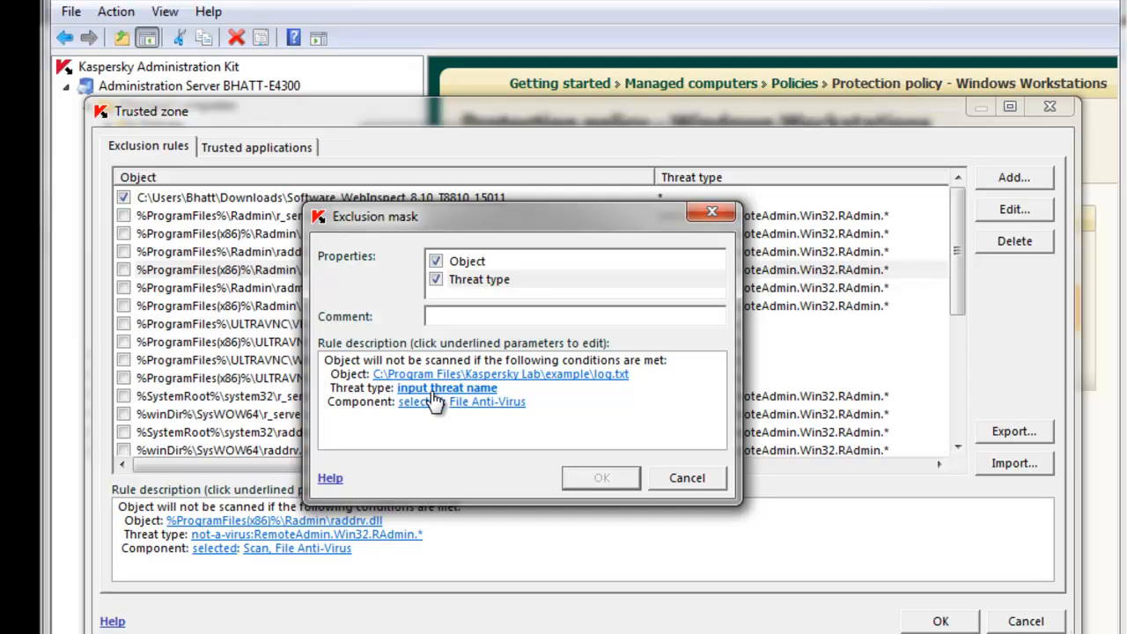
- Open the threat name entry, then view and close its help page
{"action": "left_click", "coordinate": [447, 388]}
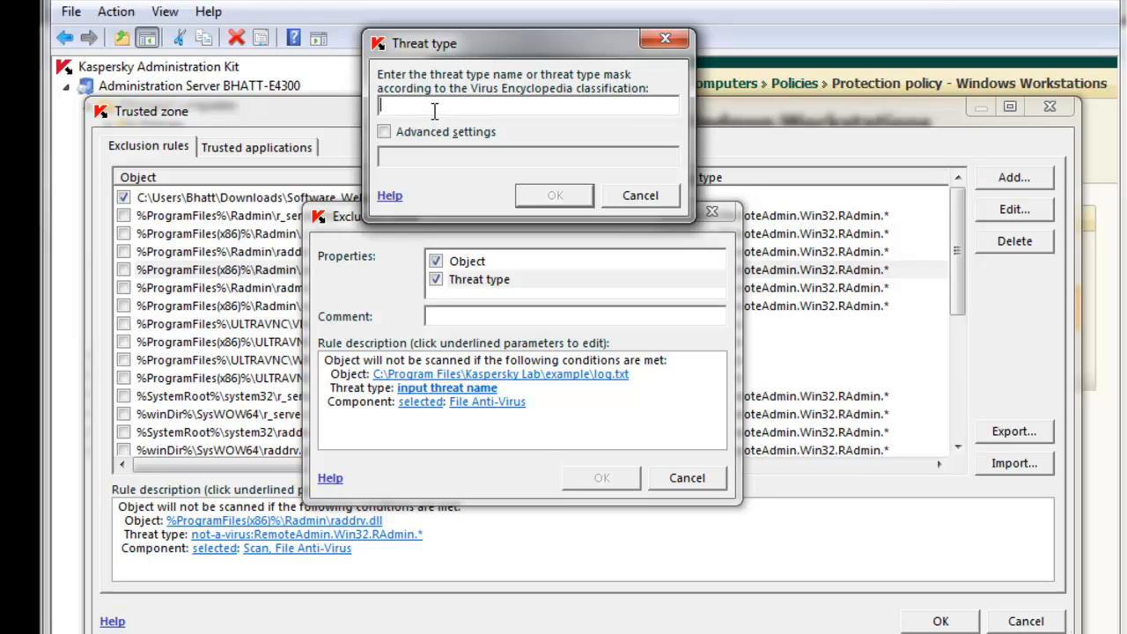
{"action": "mouse_move", "coordinate": [425, 199]}
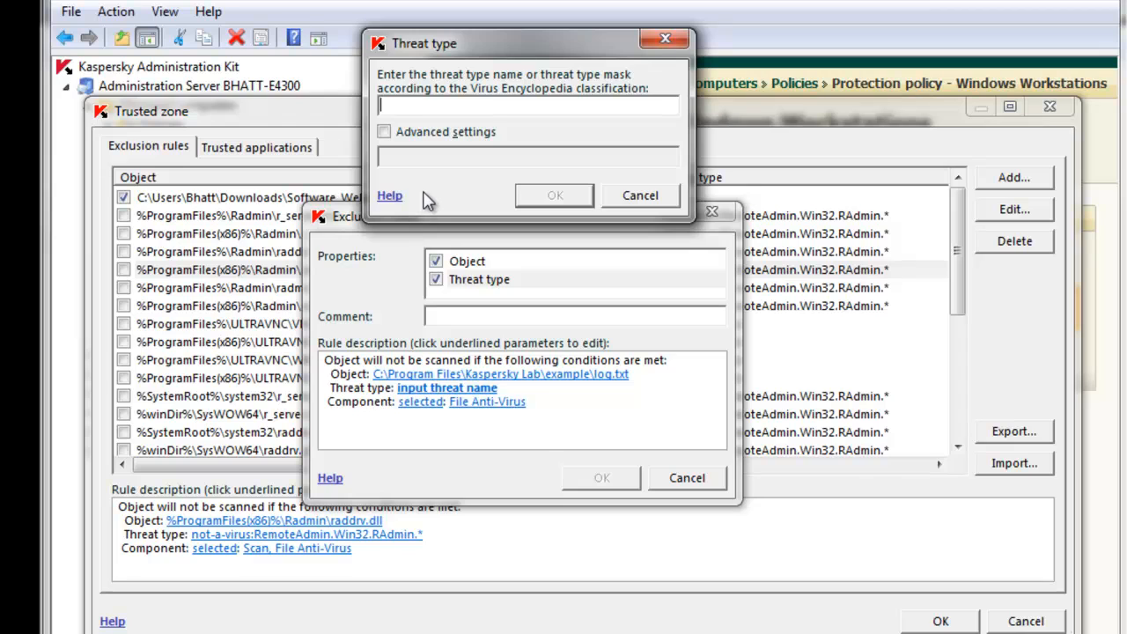
{"action": "mouse_move", "coordinate": [425, 201]}
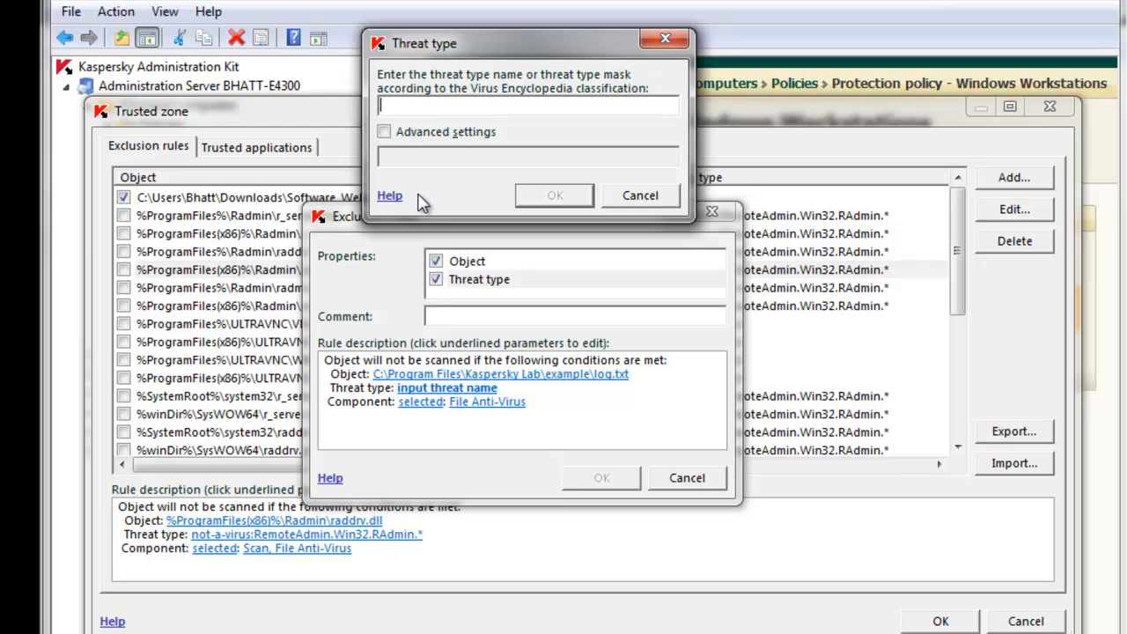
{"action": "mouse_move", "coordinate": [395, 206]}
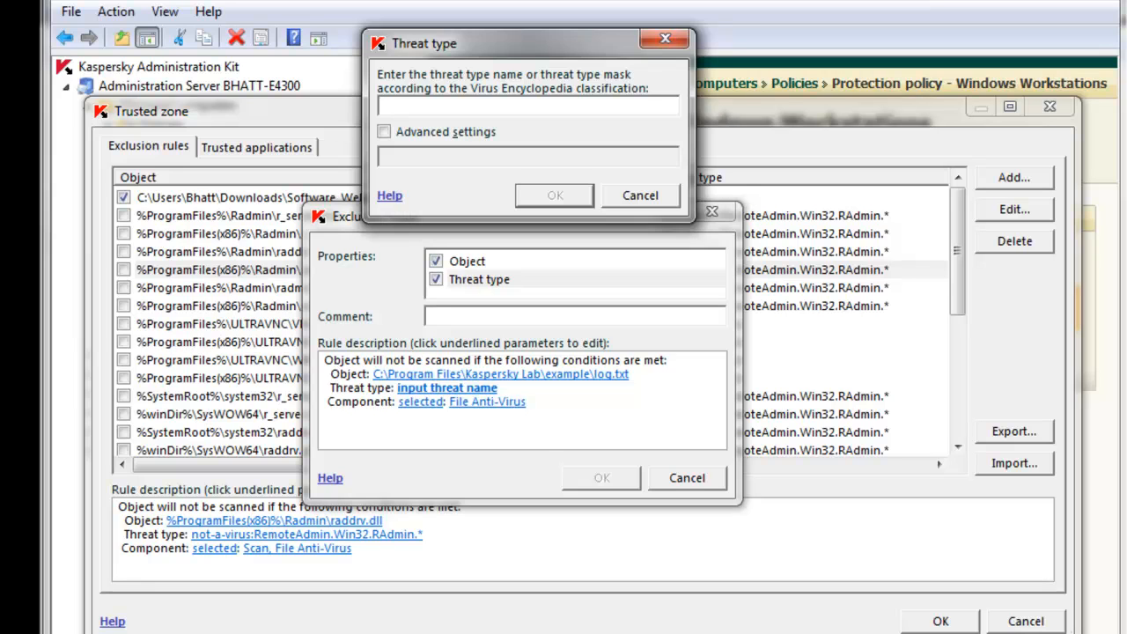
{"action": "left_click", "coordinate": [390, 196]}
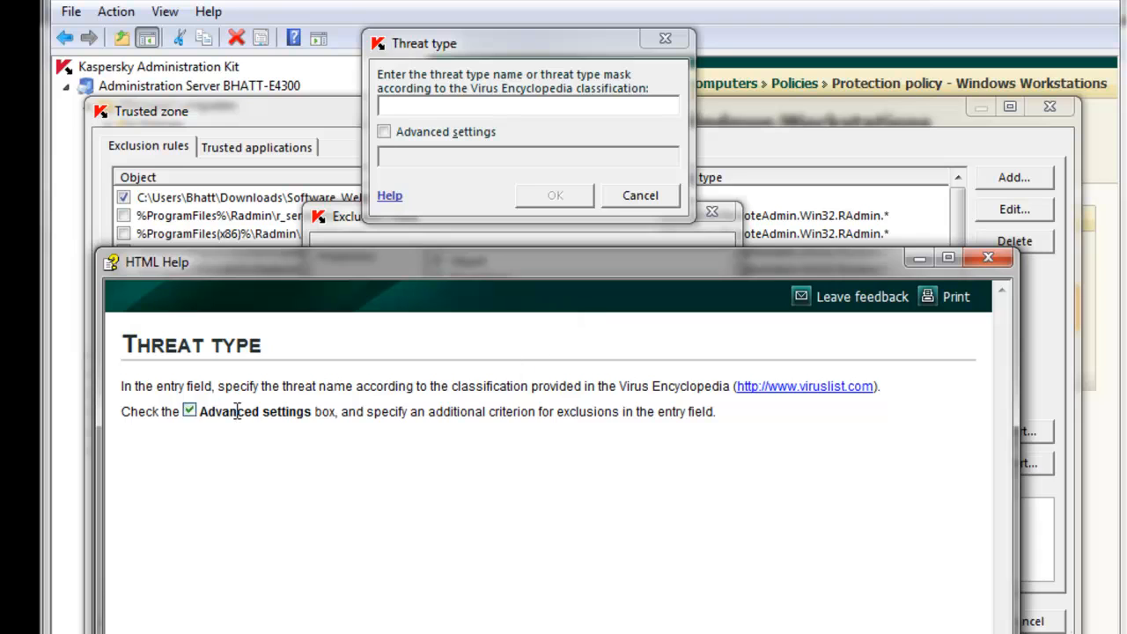
{"action": "mouse_move", "coordinate": [857, 414]}
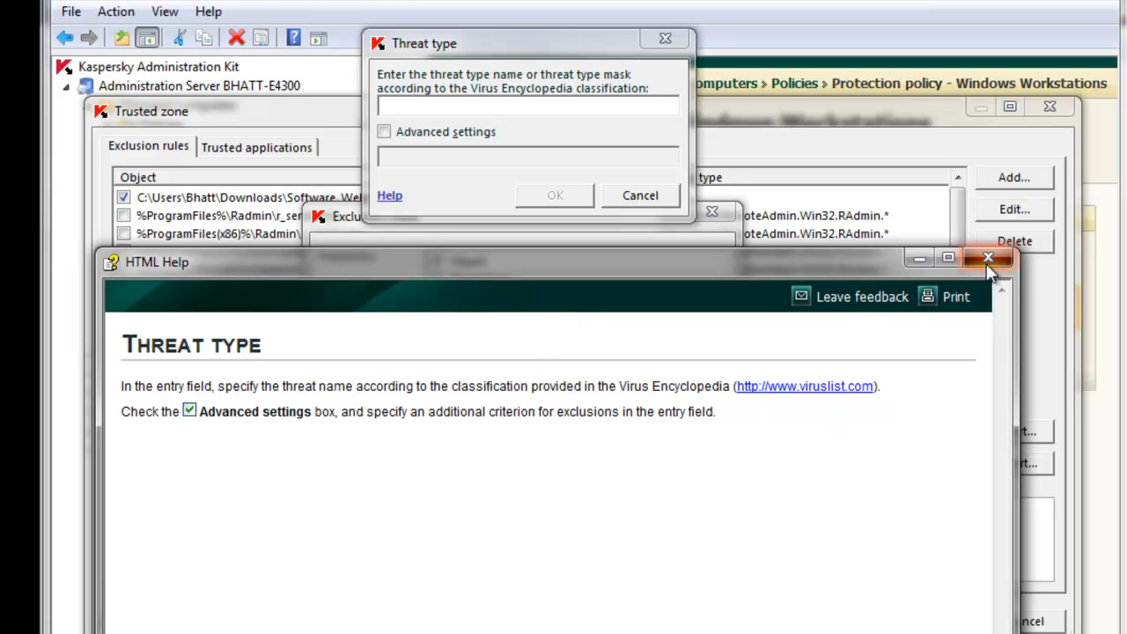
{"action": "left_click", "coordinate": [988, 257]}
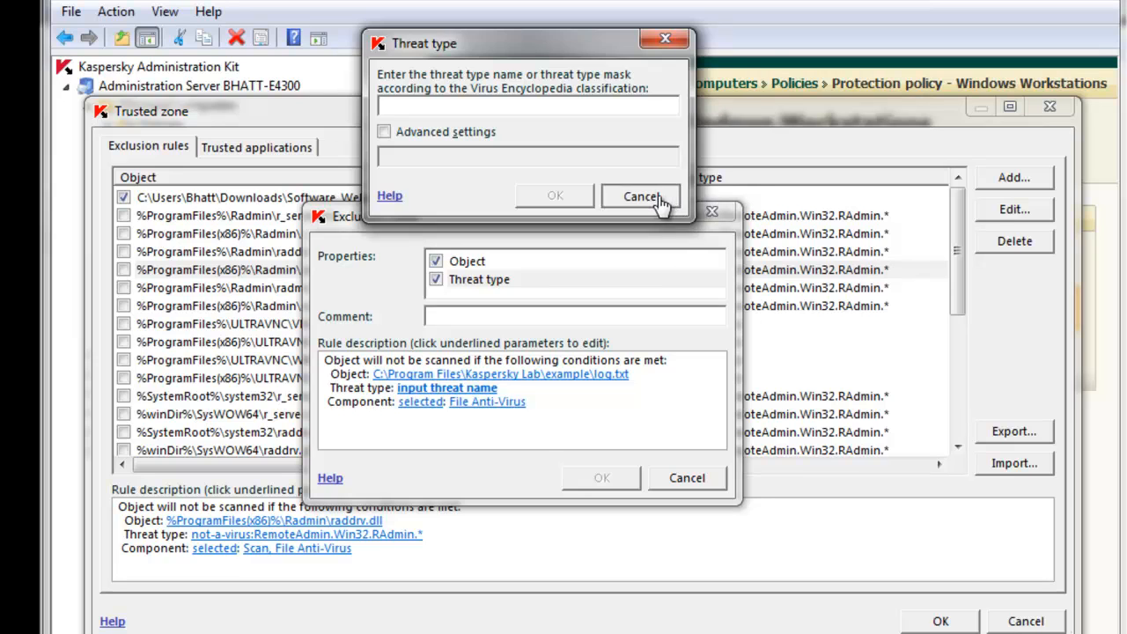
- Cancel the threat name entry, dropping the threat type condition
{"action": "left_click", "coordinate": [640, 196]}
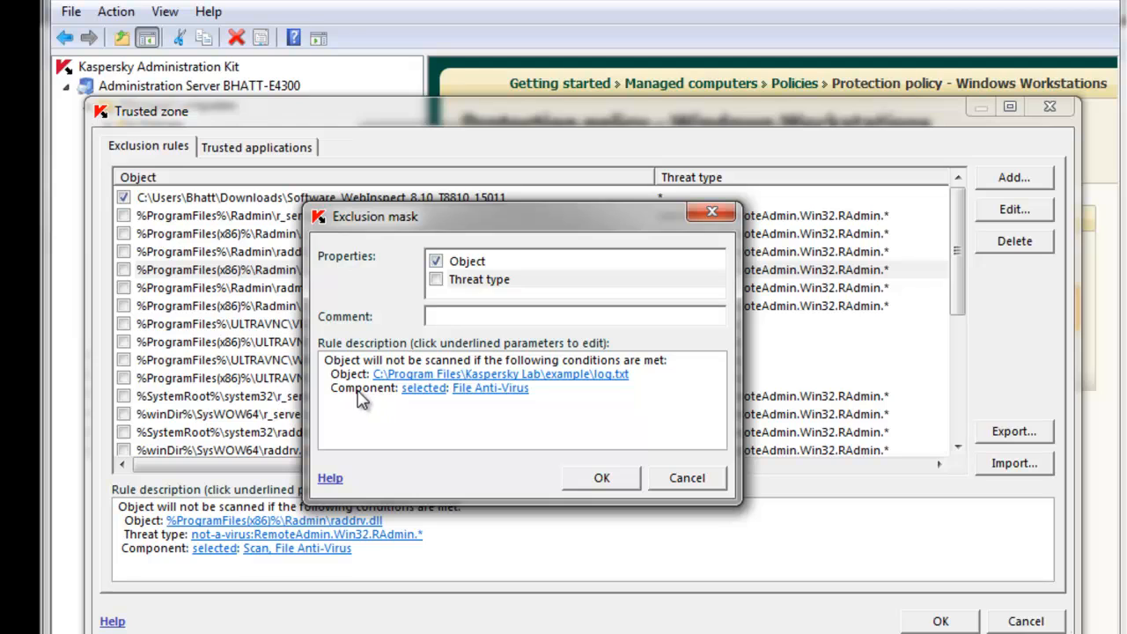
{"action": "mouse_move", "coordinate": [413, 394]}
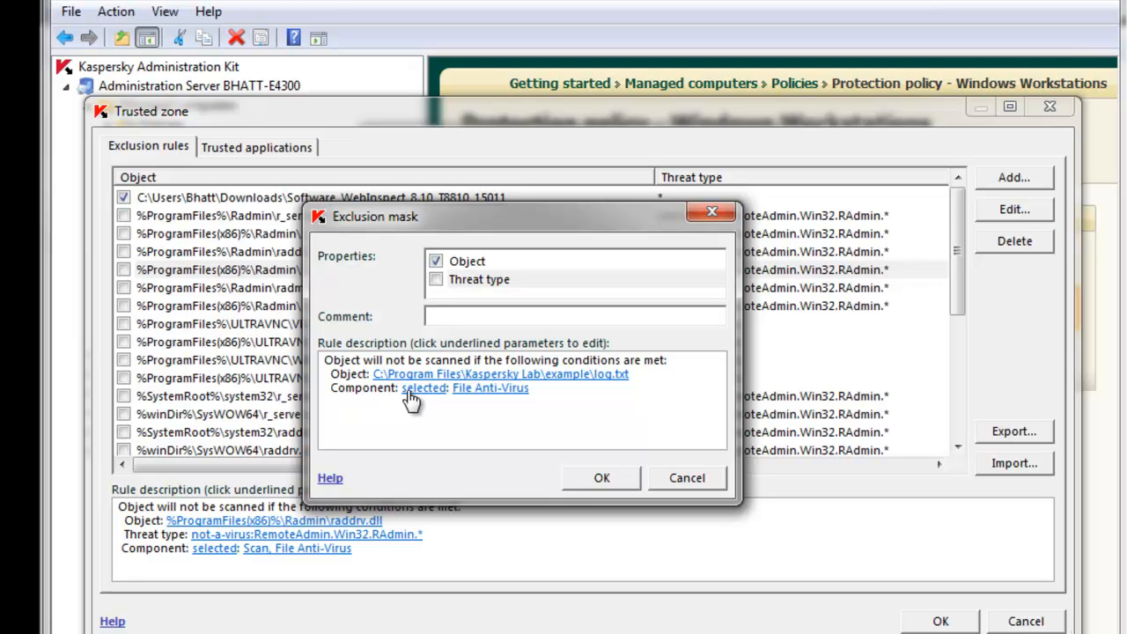
{"action": "mouse_move", "coordinate": [489, 397]}
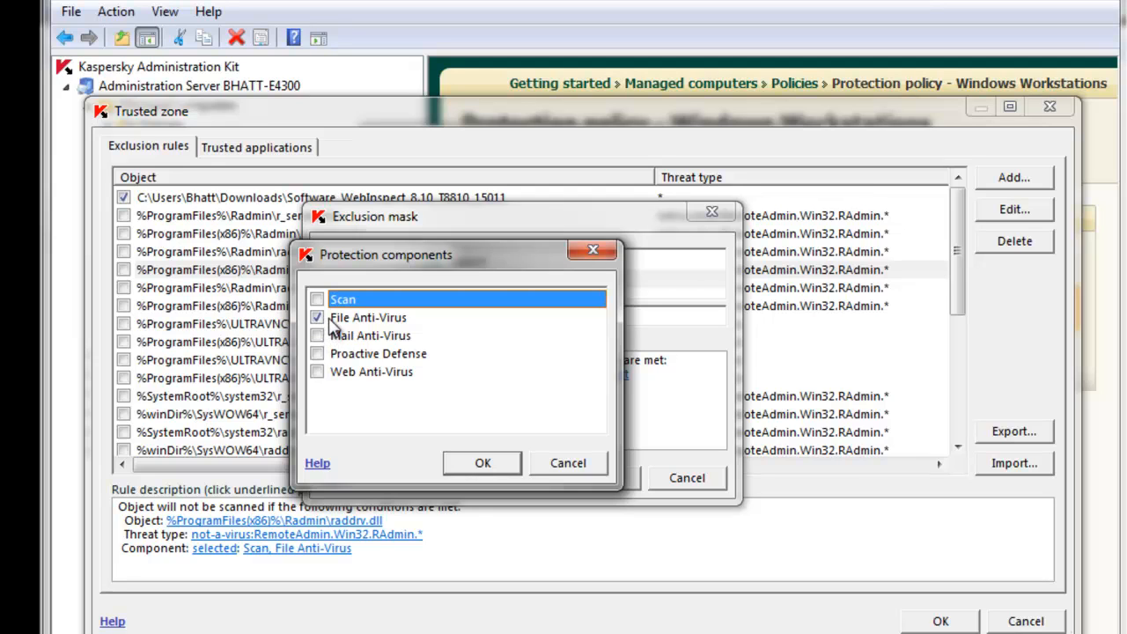
{"action": "mouse_move", "coordinate": [353, 326]}
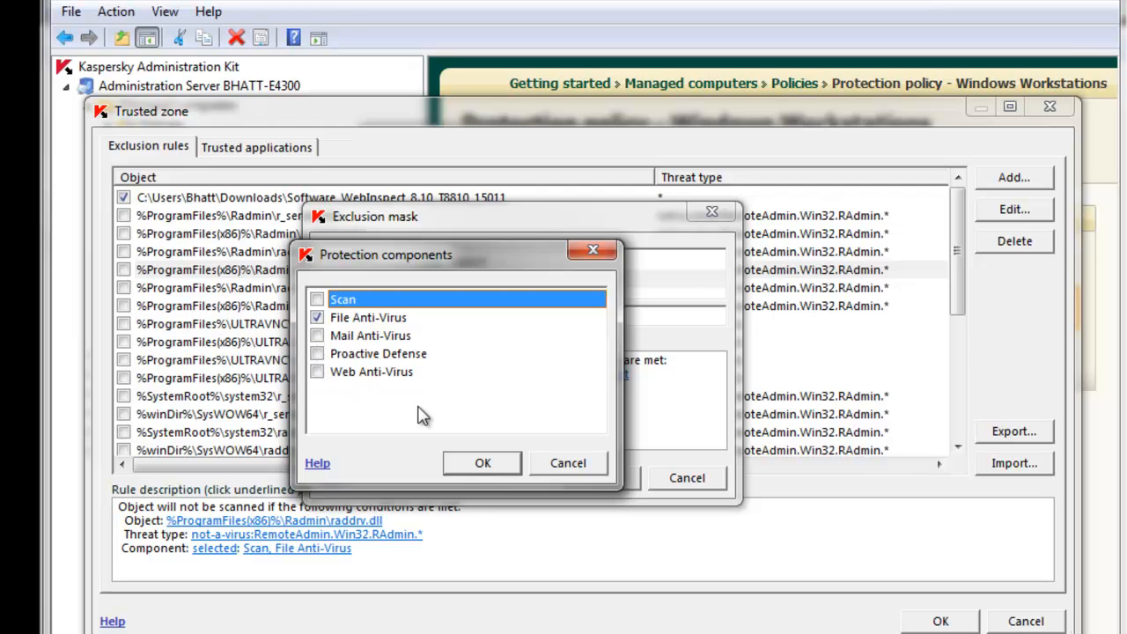
{"action": "mouse_move", "coordinate": [418, 392]}
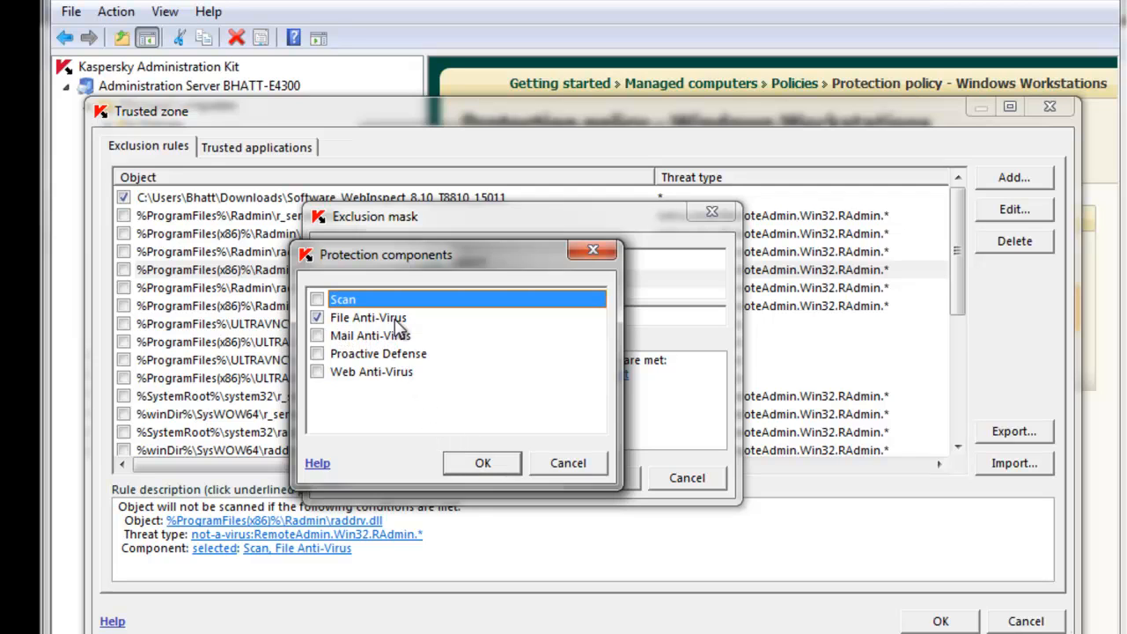
{"action": "mouse_move", "coordinate": [392, 330]}
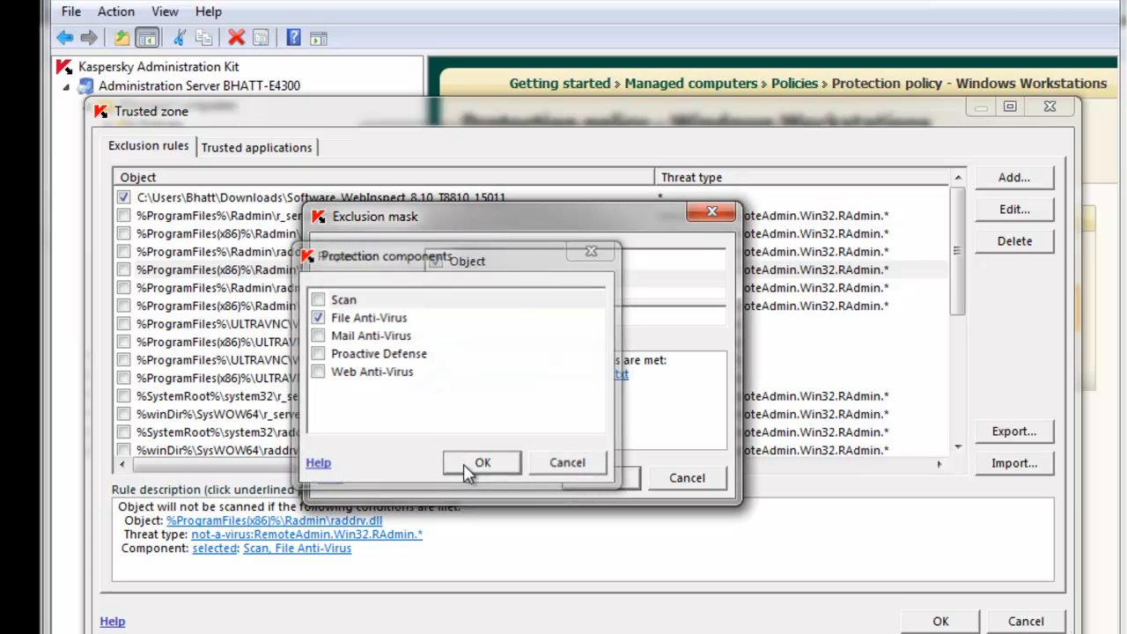
- Confirm File Anti-Virus, save the log.txt exclusion, and keep it enabled
{"action": "left_click", "coordinate": [481, 463]}
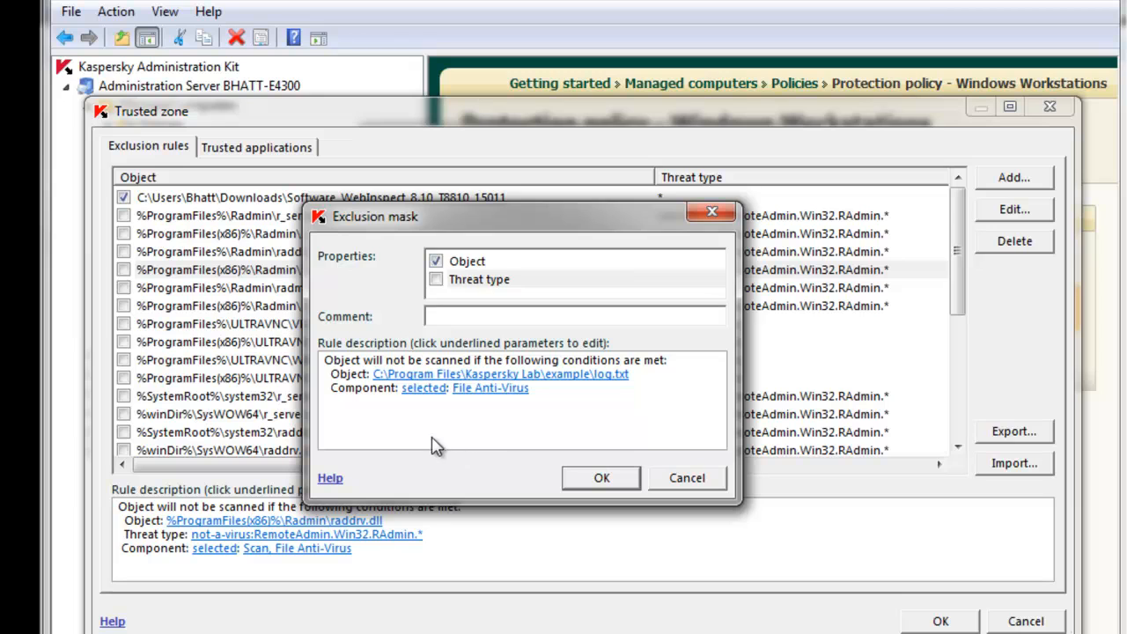
{"action": "mouse_move", "coordinate": [595, 344]}
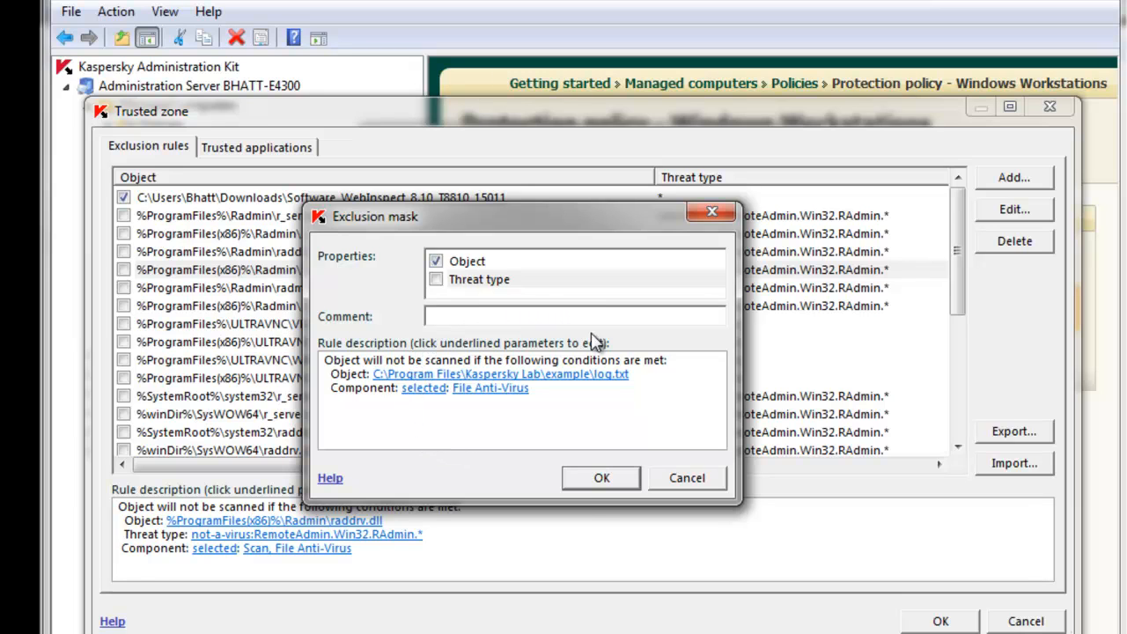
{"action": "left_click", "coordinate": [602, 477]}
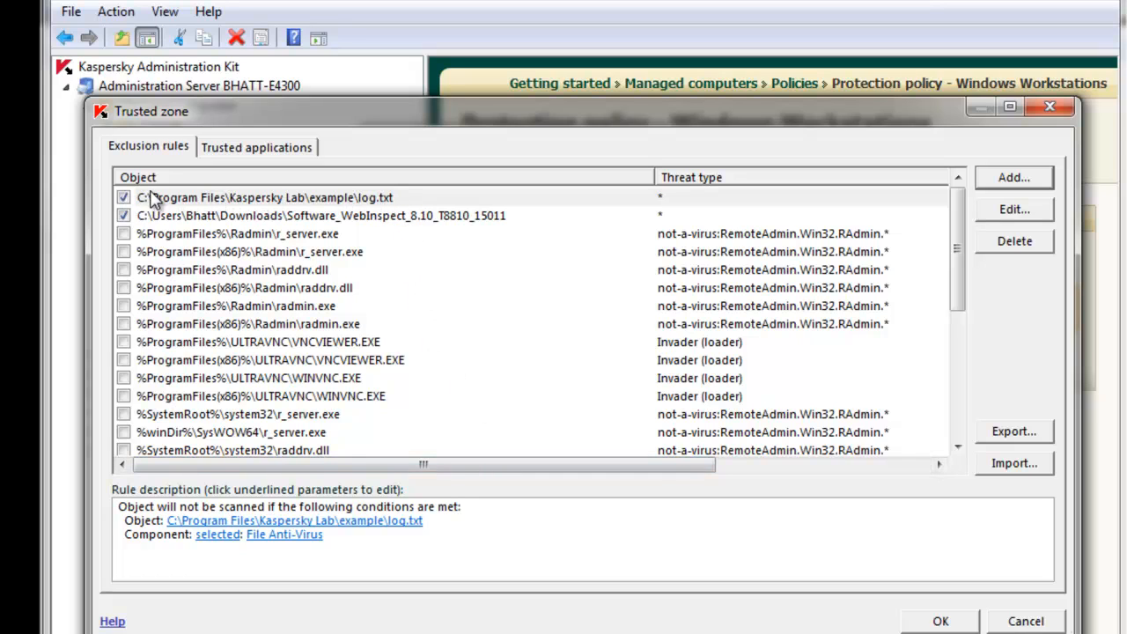
{"action": "mouse_move", "coordinate": [185, 218]}
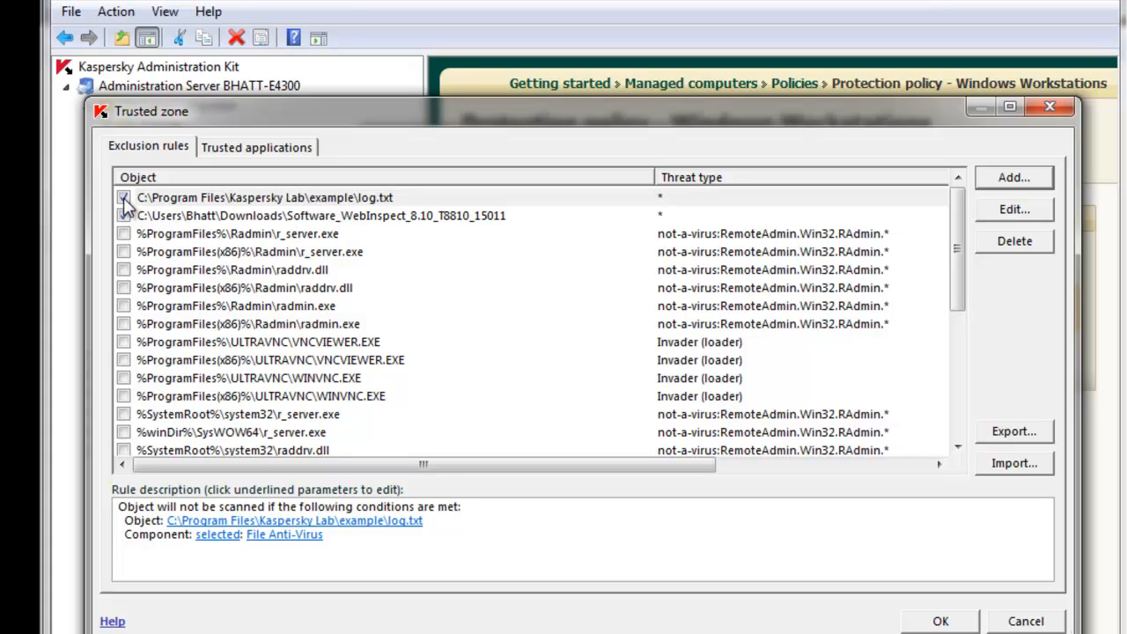
{"action": "left_click", "coordinate": [123, 216]}
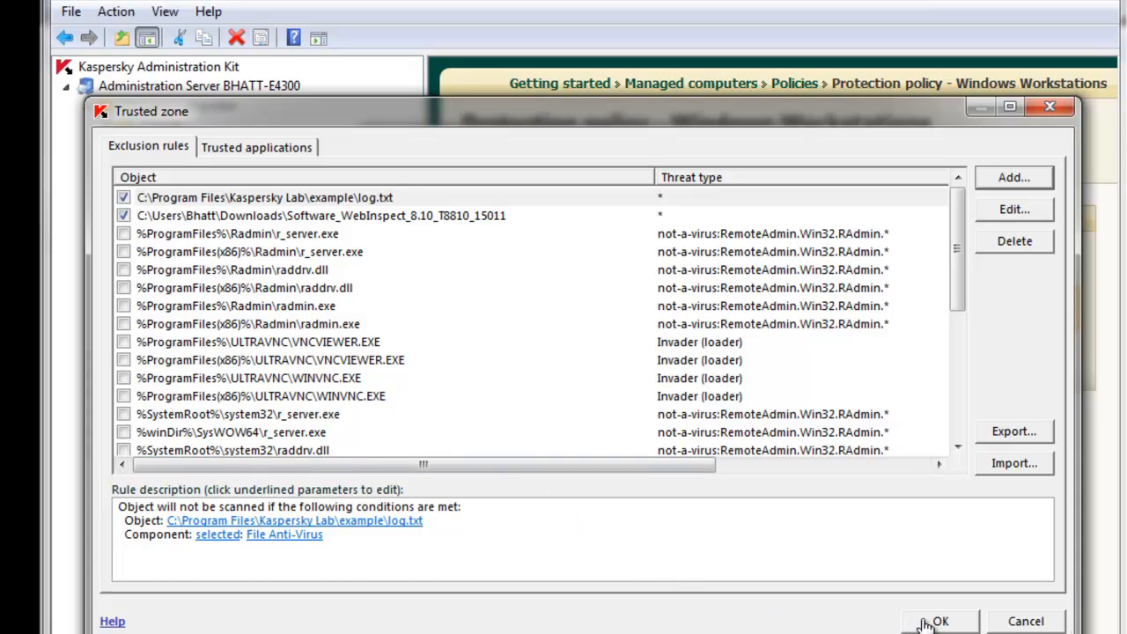
{"action": "mouse_move", "coordinate": [529, 533]}
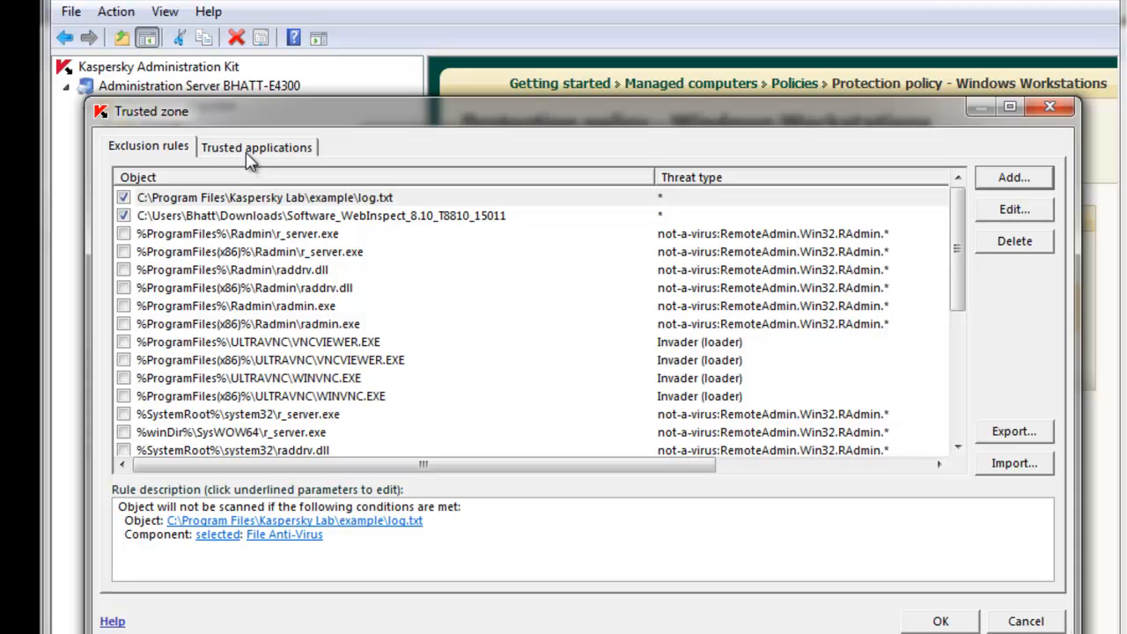
{"action": "mouse_move", "coordinate": [231, 154]}
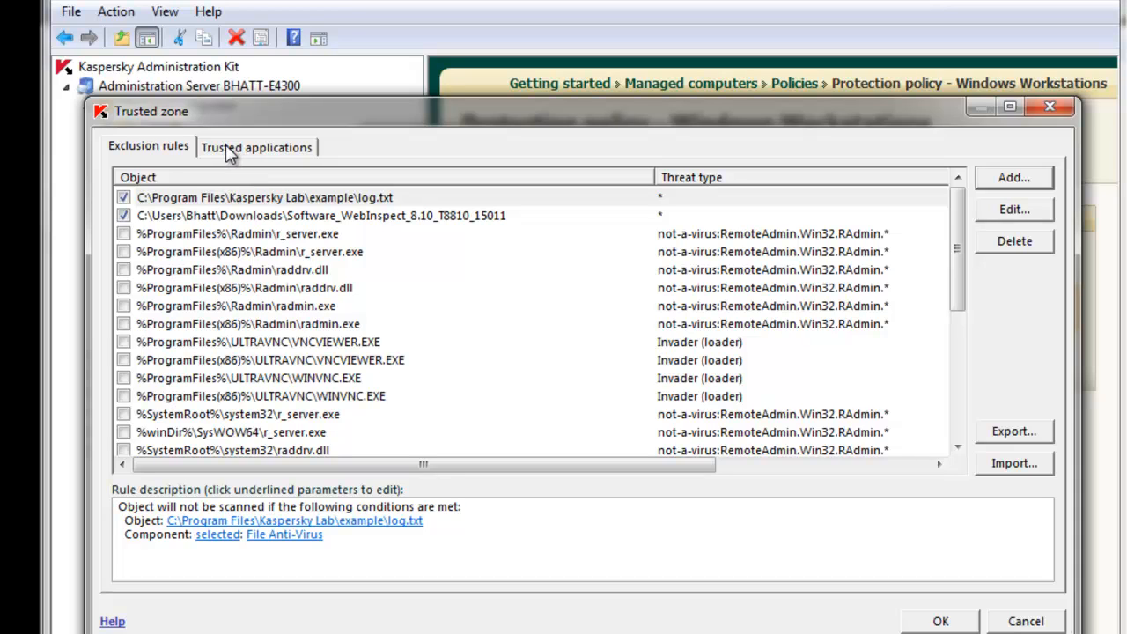
- Add a trusted application with path %SystemRoot%\logapplicationexample\log.exe
{"action": "left_click", "coordinate": [257, 146]}
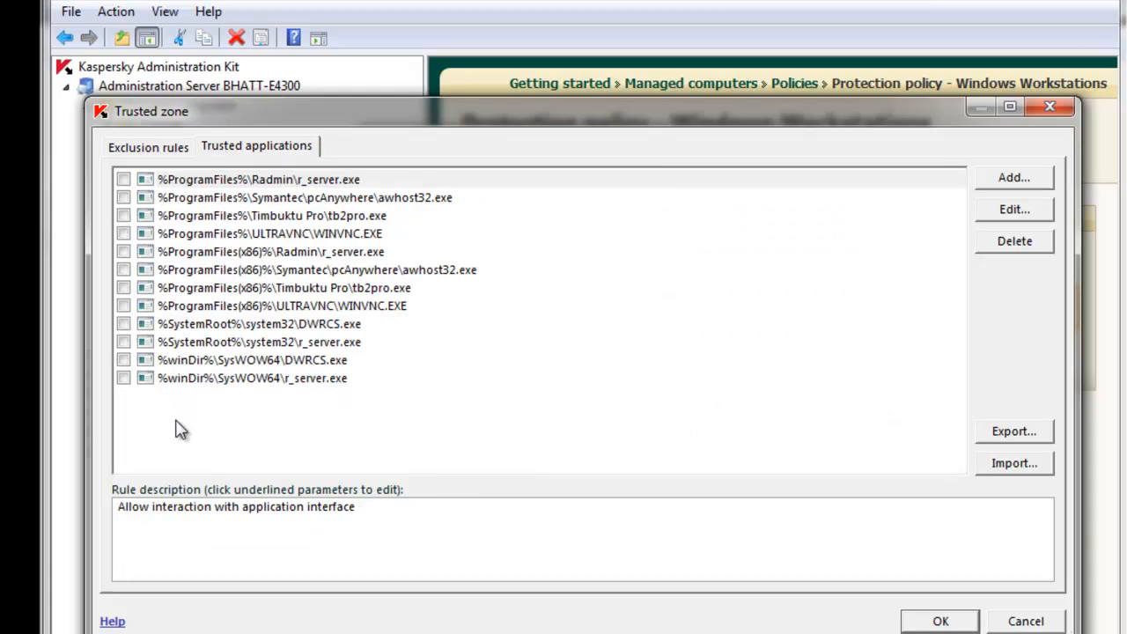
{"action": "mouse_move", "coordinate": [183, 452]}
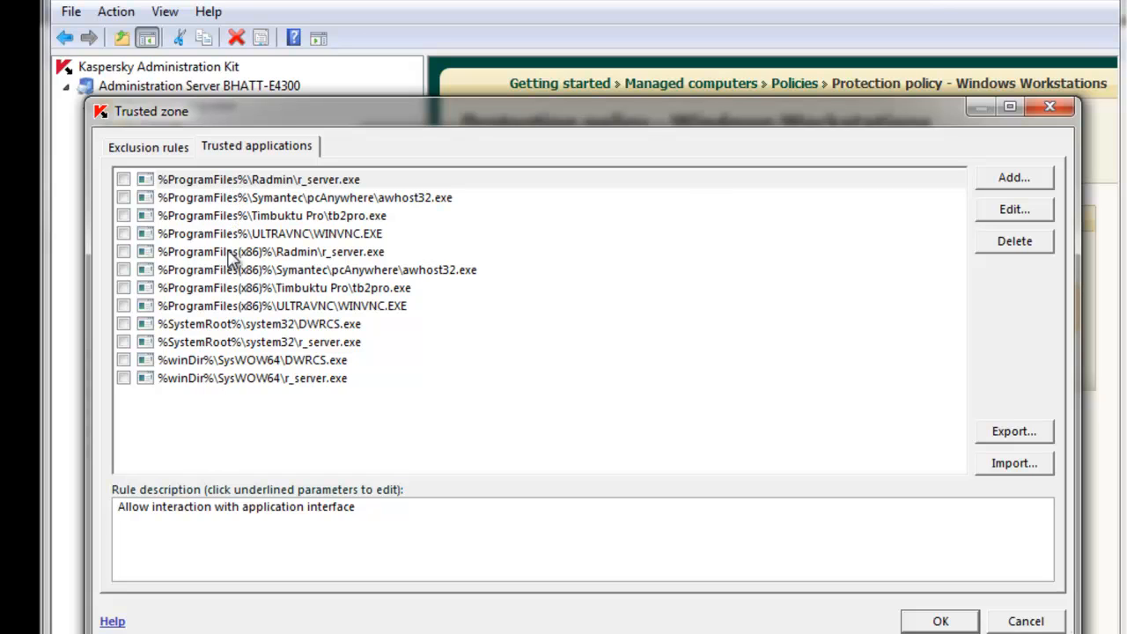
{"action": "mouse_move", "coordinate": [242, 269]}
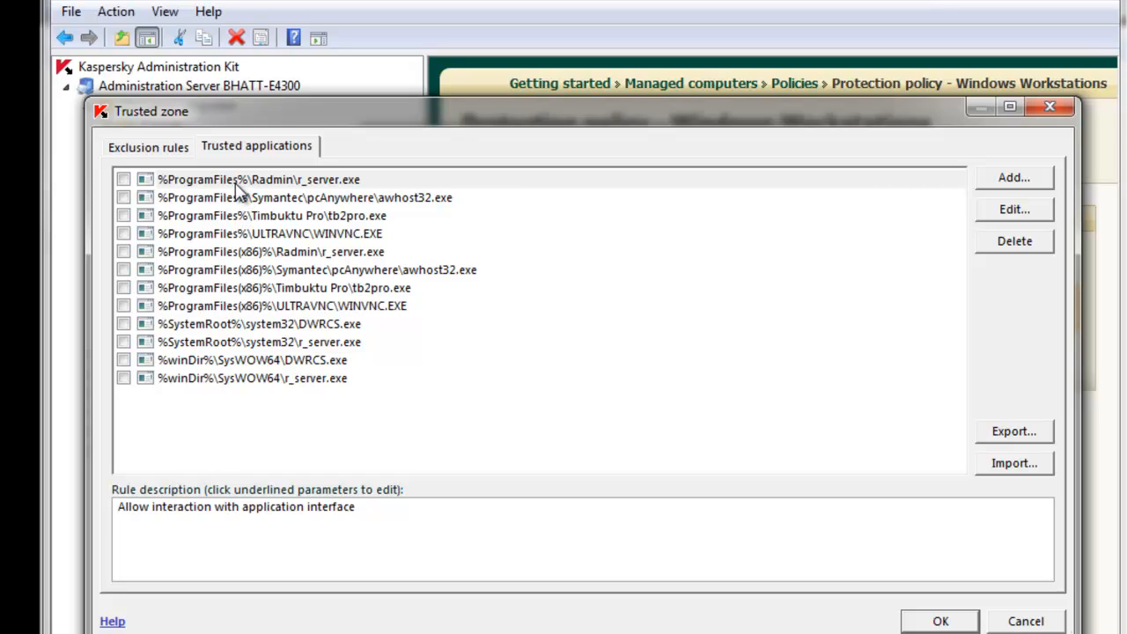
{"action": "mouse_move", "coordinate": [988, 185]}
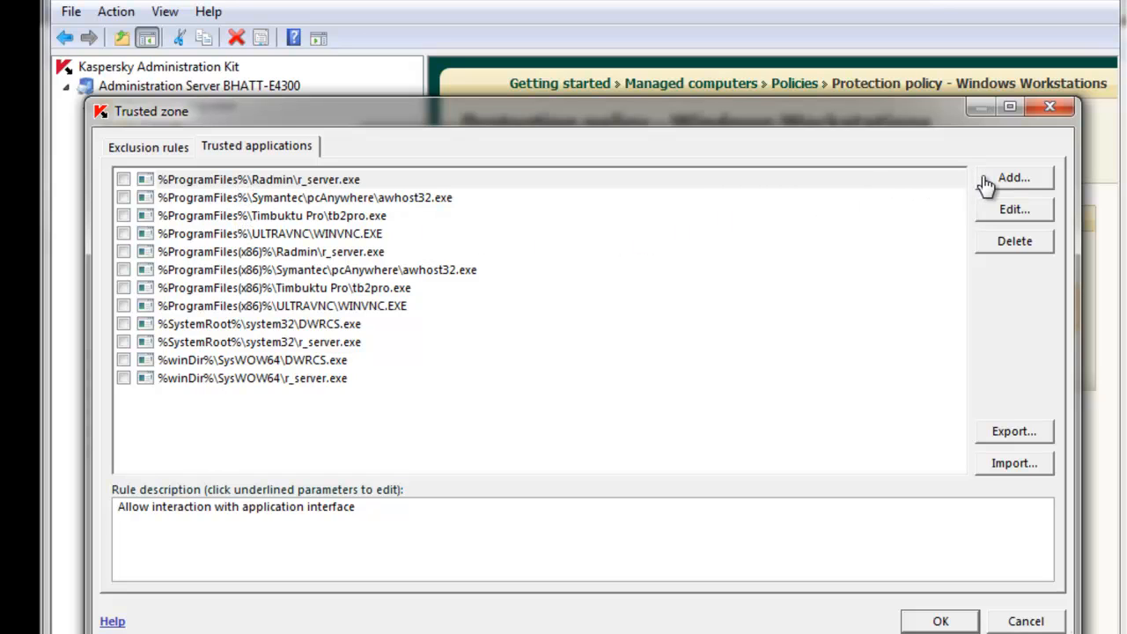
{"action": "mouse_move", "coordinate": [1014, 180]}
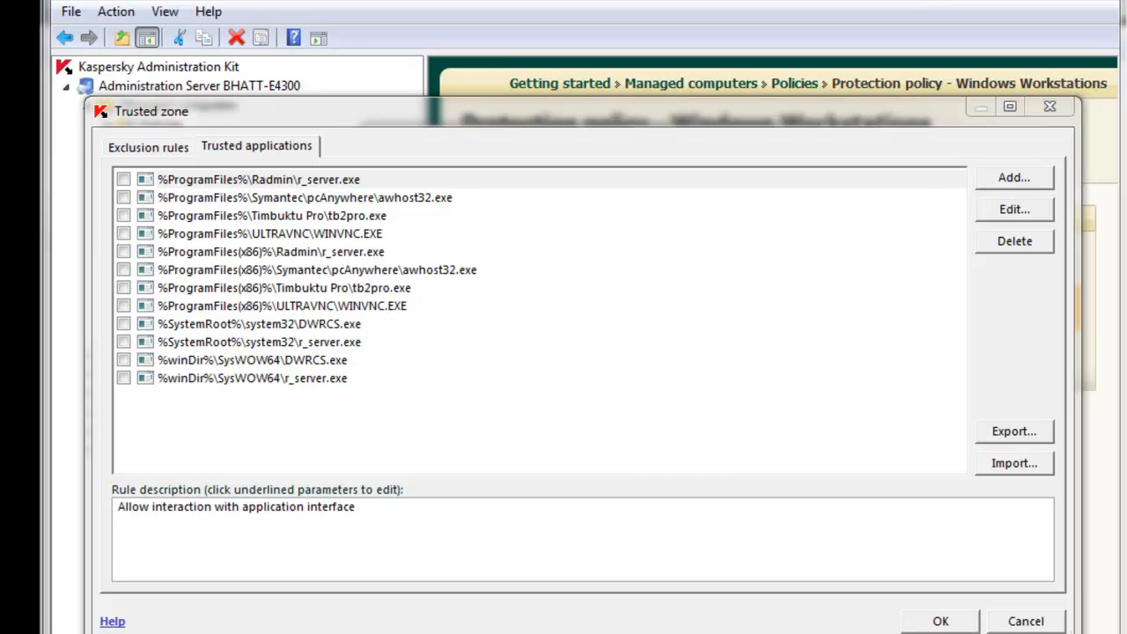
{"action": "left_click", "coordinate": [1013, 177]}
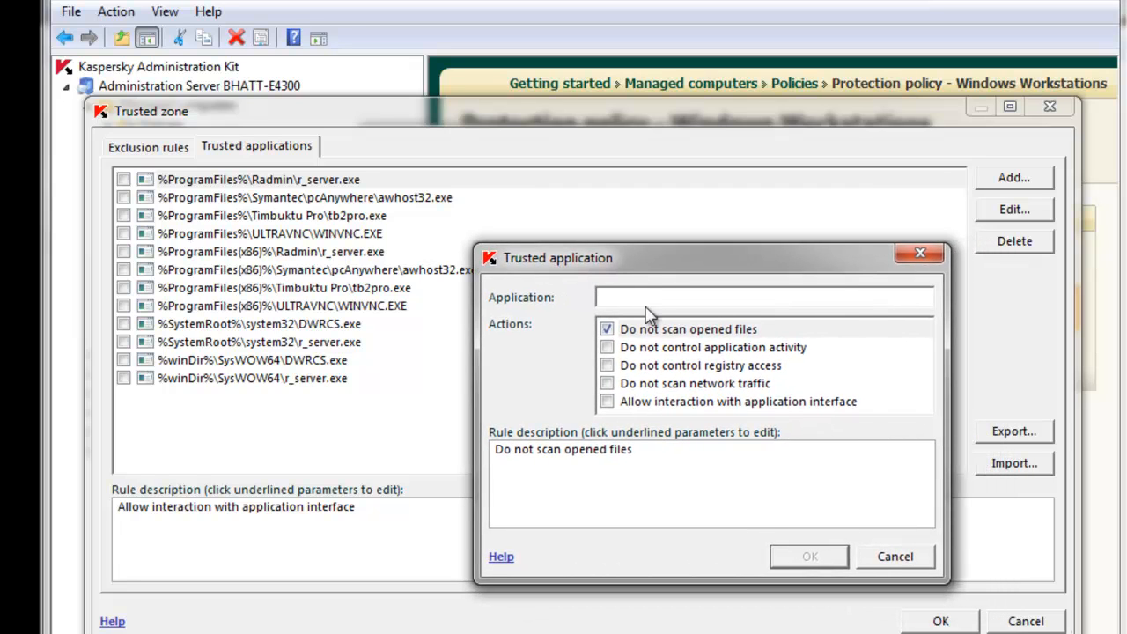
{"action": "left_click", "coordinate": [603, 297]}
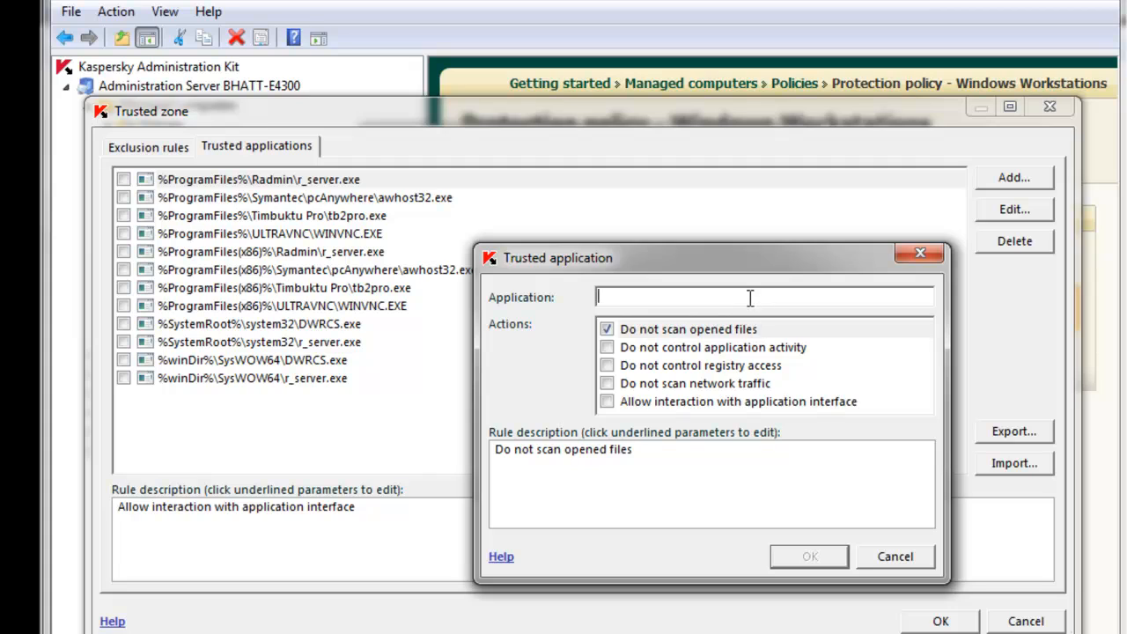
{"action": "mouse_move", "coordinate": [681, 302]}
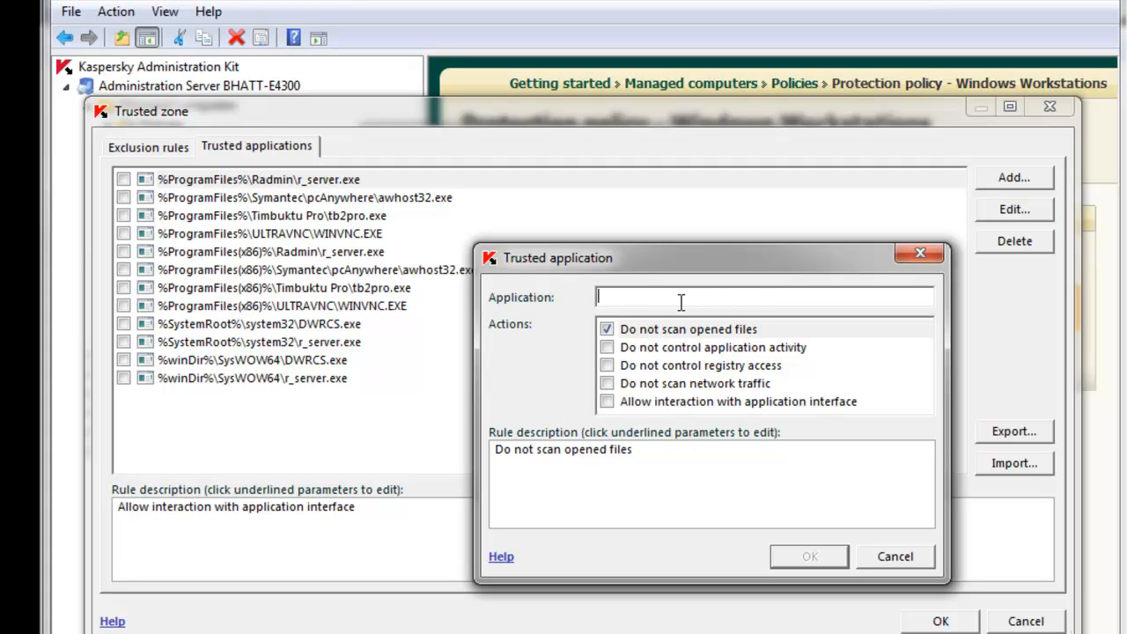
{"action": "type", "text": "c"}
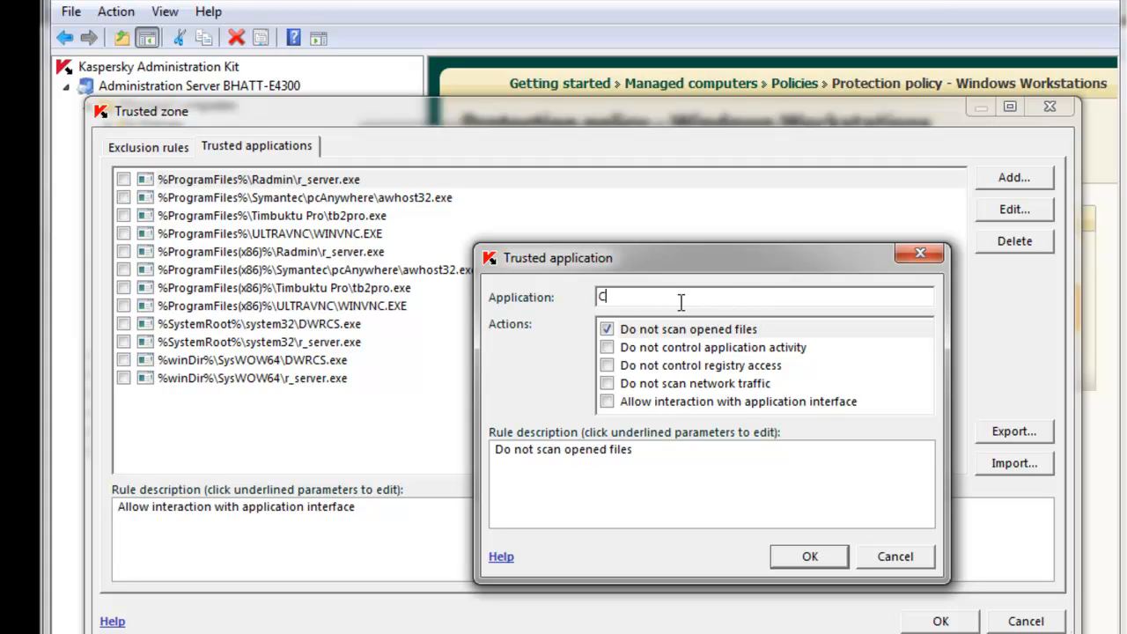
{"action": "type", "text": ":\\"}
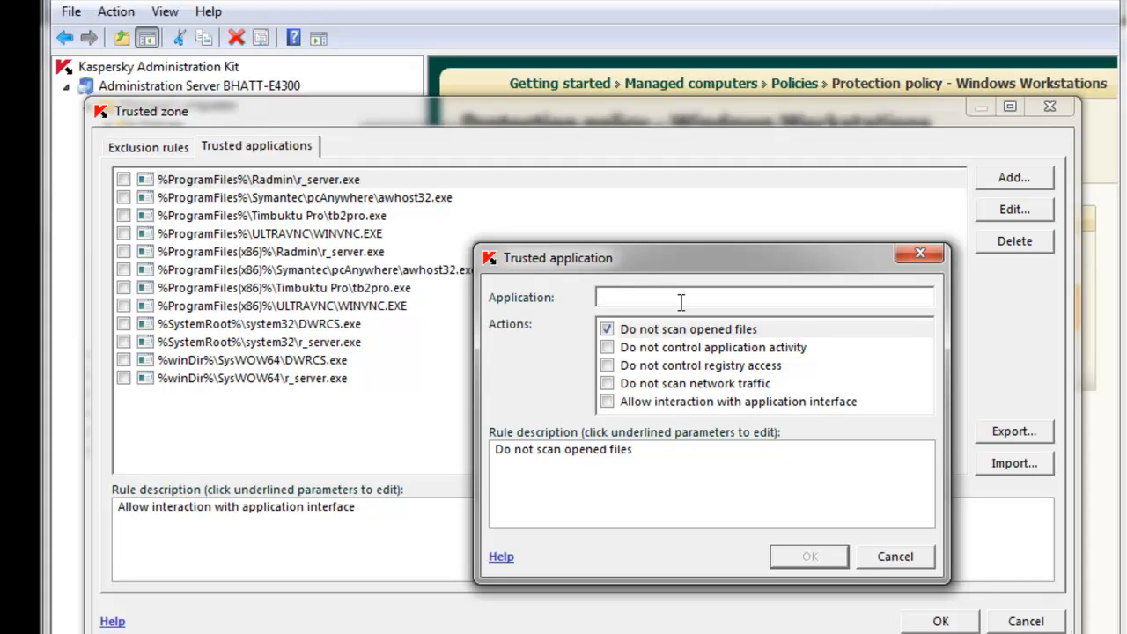
{"action": "type", "text": "%SystemRoot"}
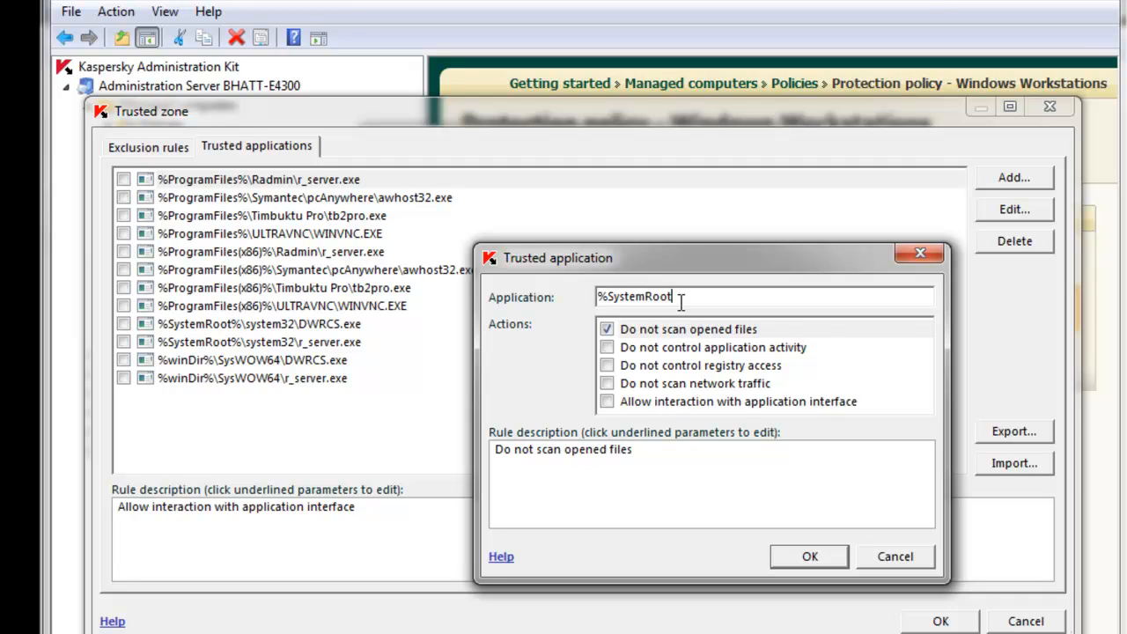
{"action": "type", "text": "%\\log"}
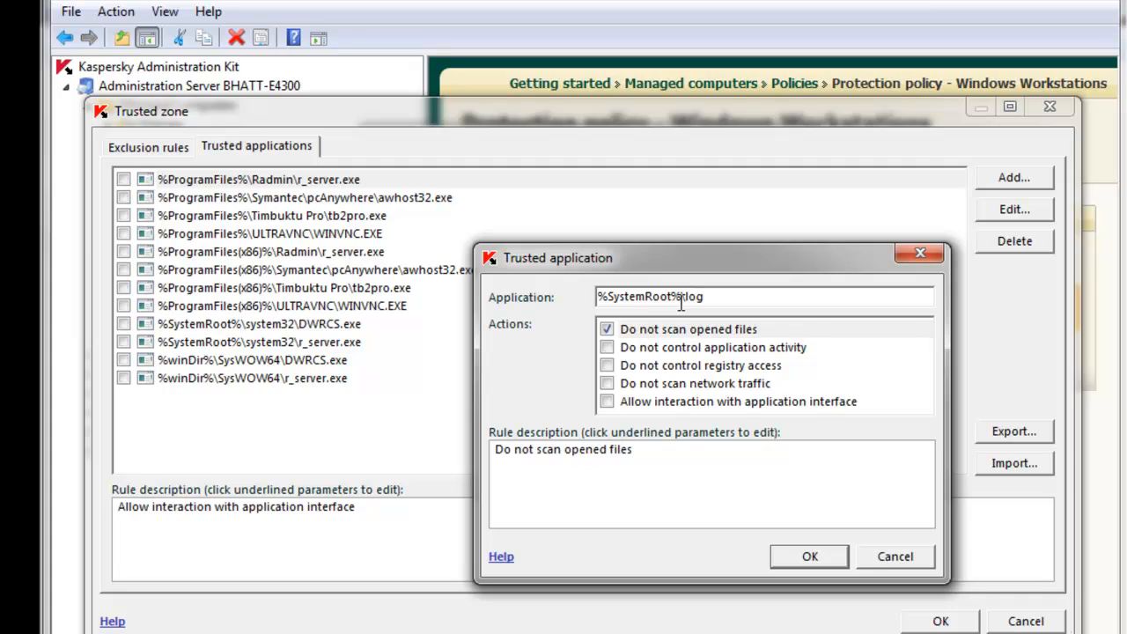
{"action": "type", "text": "appli"}
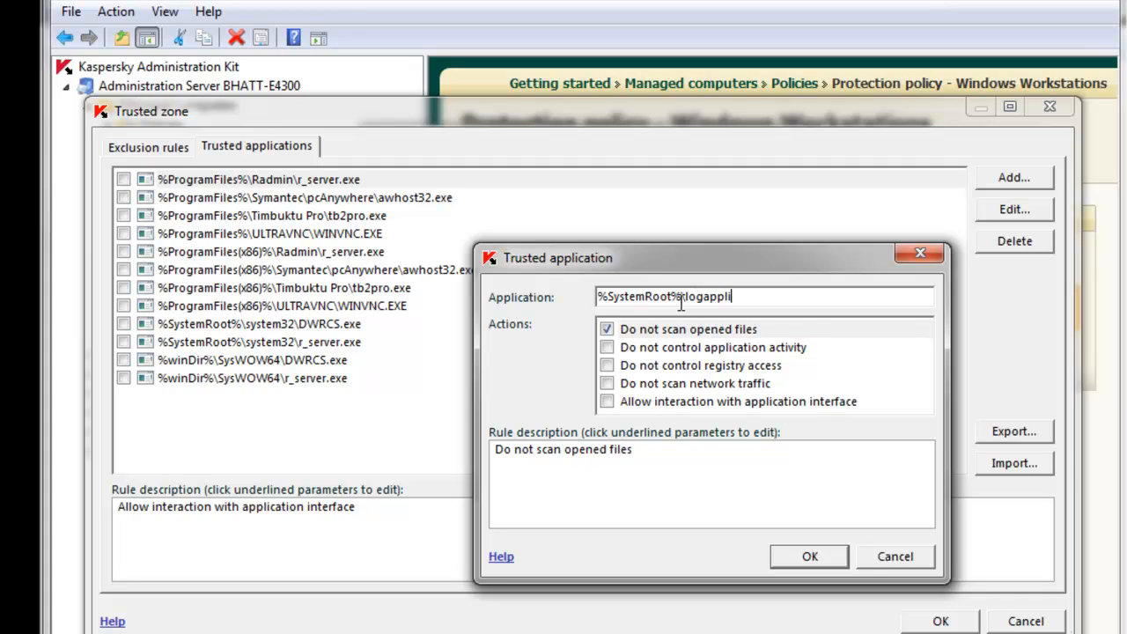
{"action": "type", "text": "cati"}
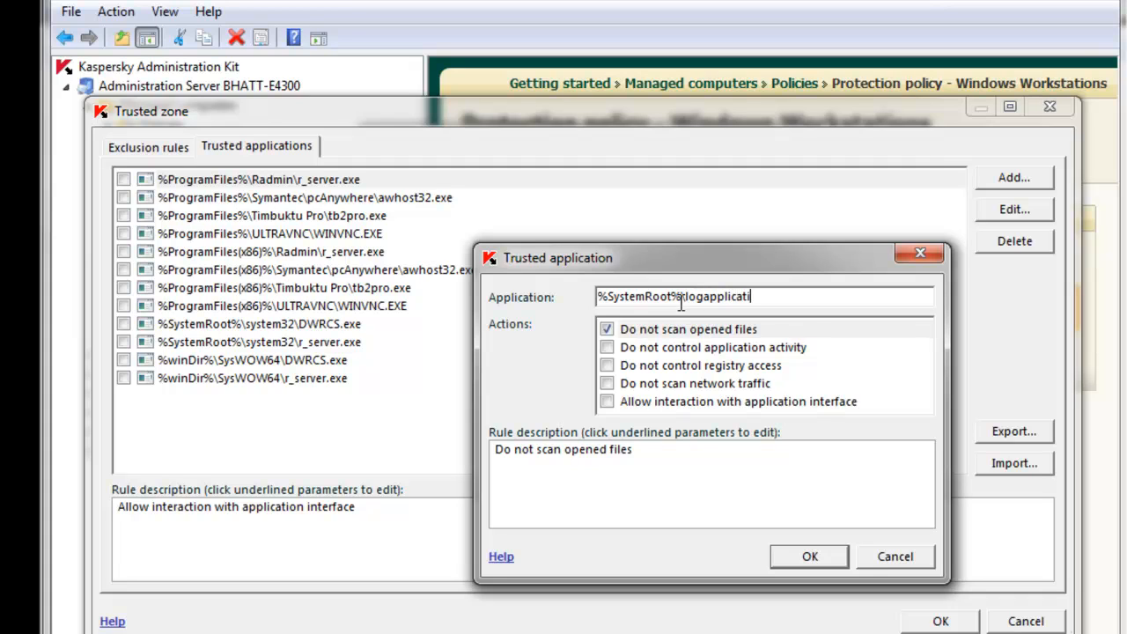
{"action": "type", "text": "example"}
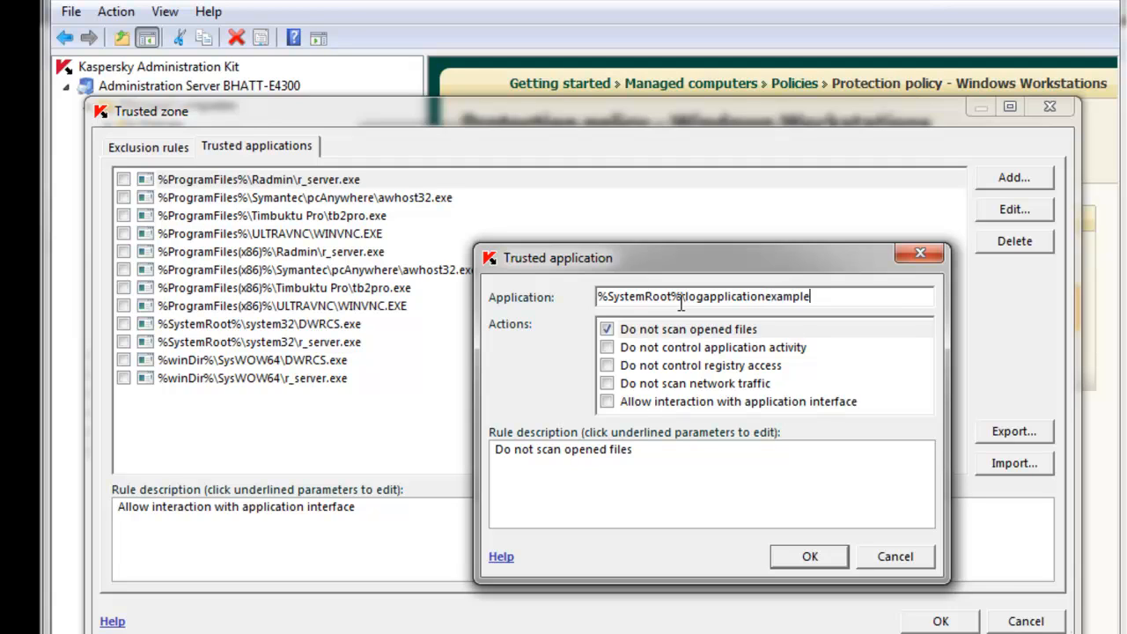
{"action": "type", "text": "\\log."}
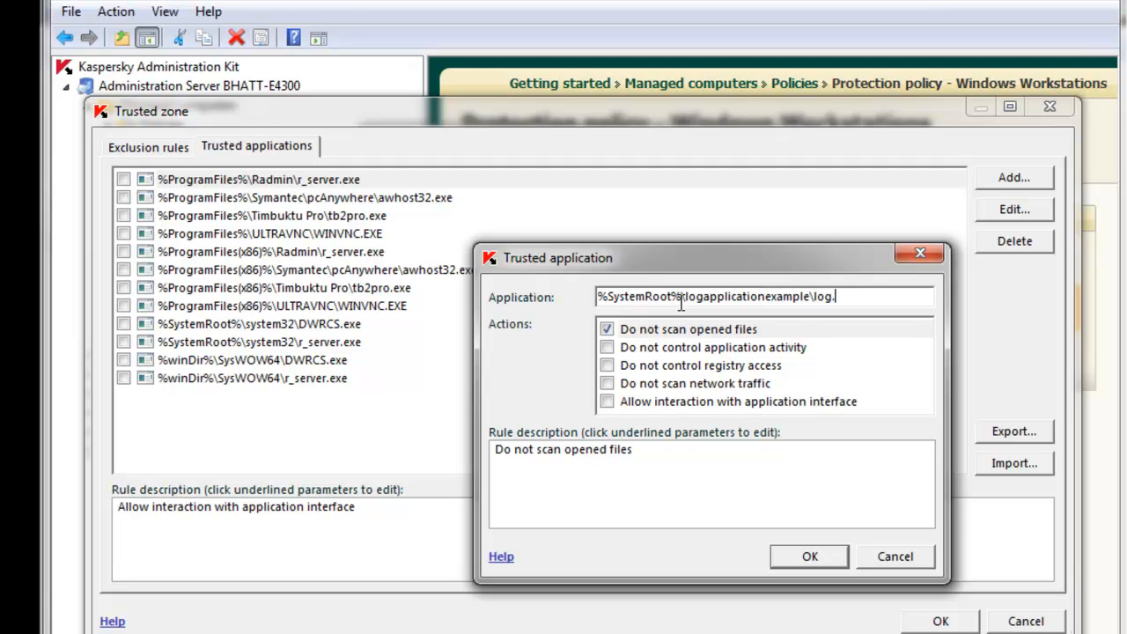
{"action": "type", "text": "exe"}
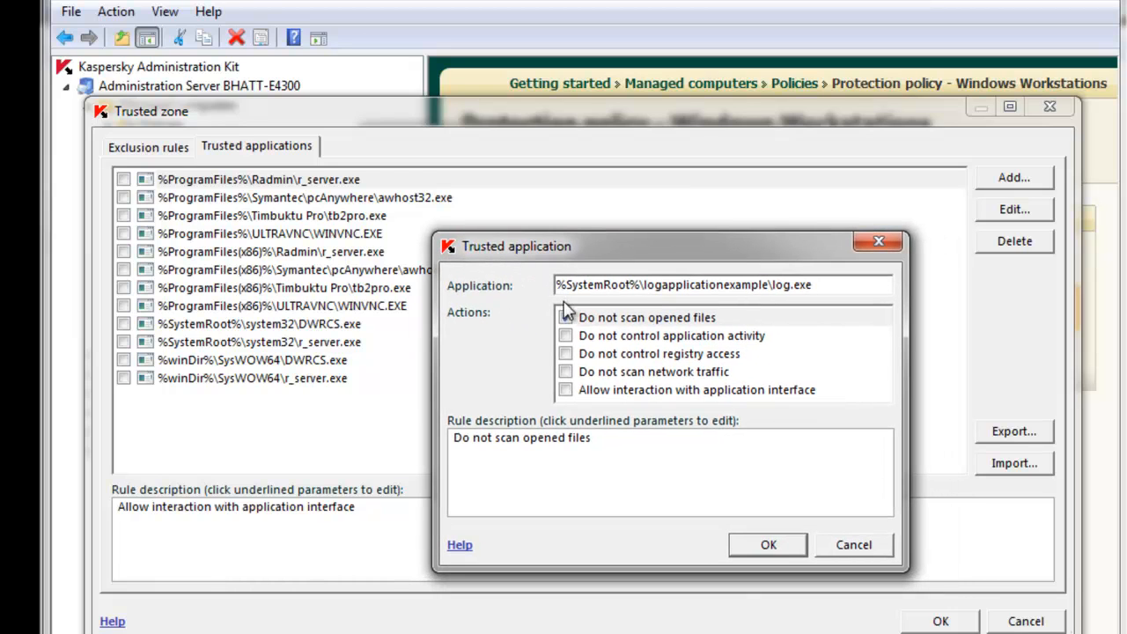
- Enable the activity, registry, network traffic and interface trust actions for log.exe
{"action": "left_click", "coordinate": [566, 317]}
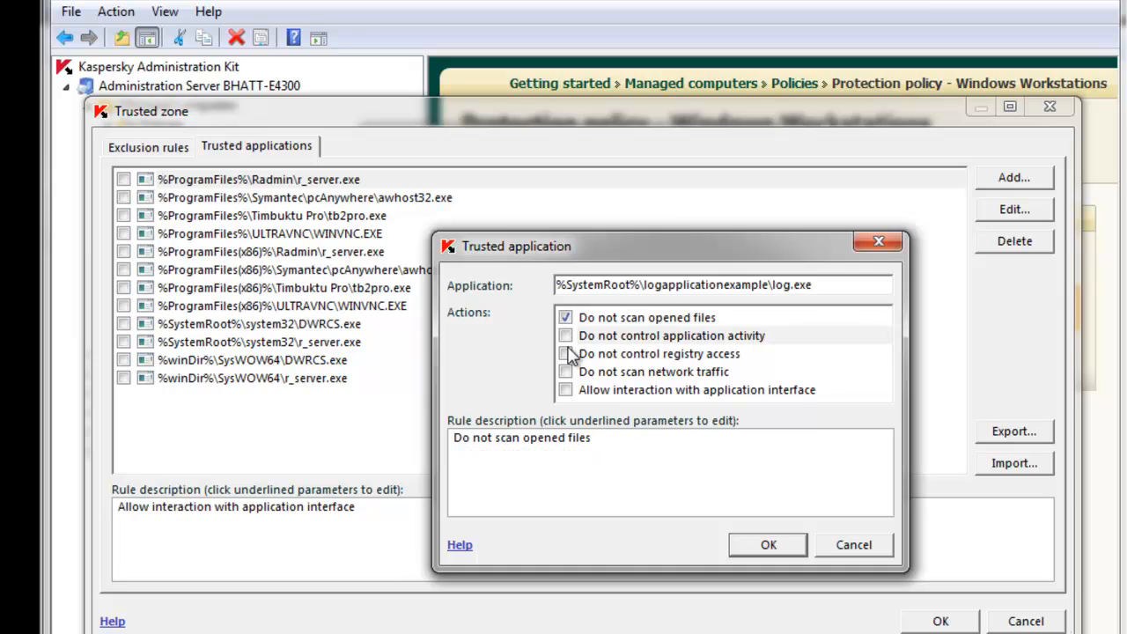
{"action": "left_click", "coordinate": [566, 353]}
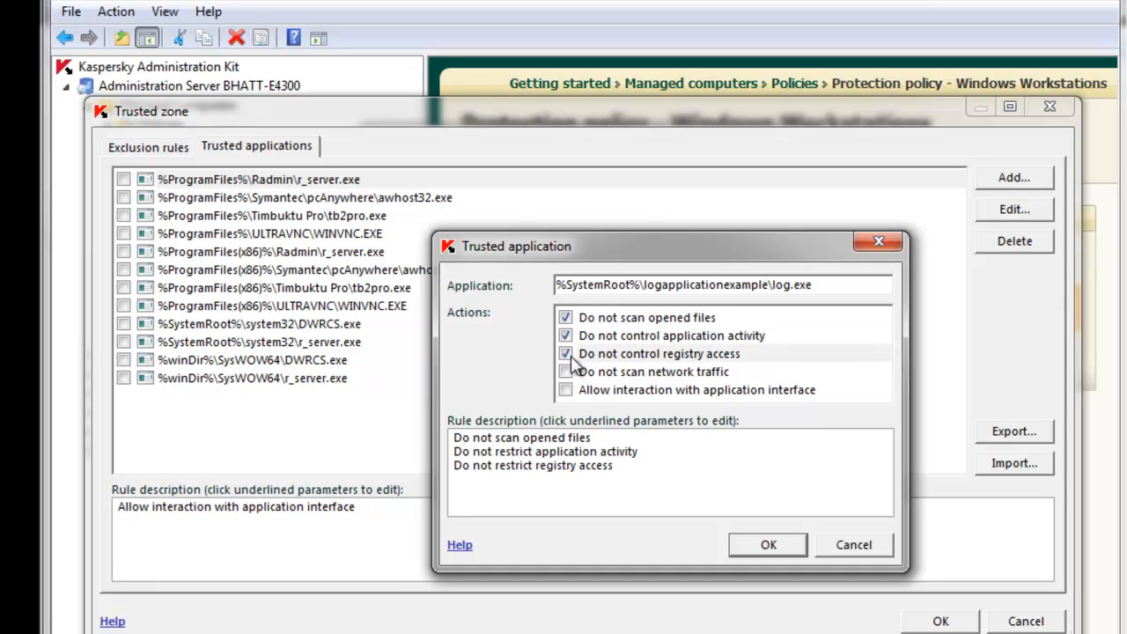
{"action": "left_click", "coordinate": [565, 370]}
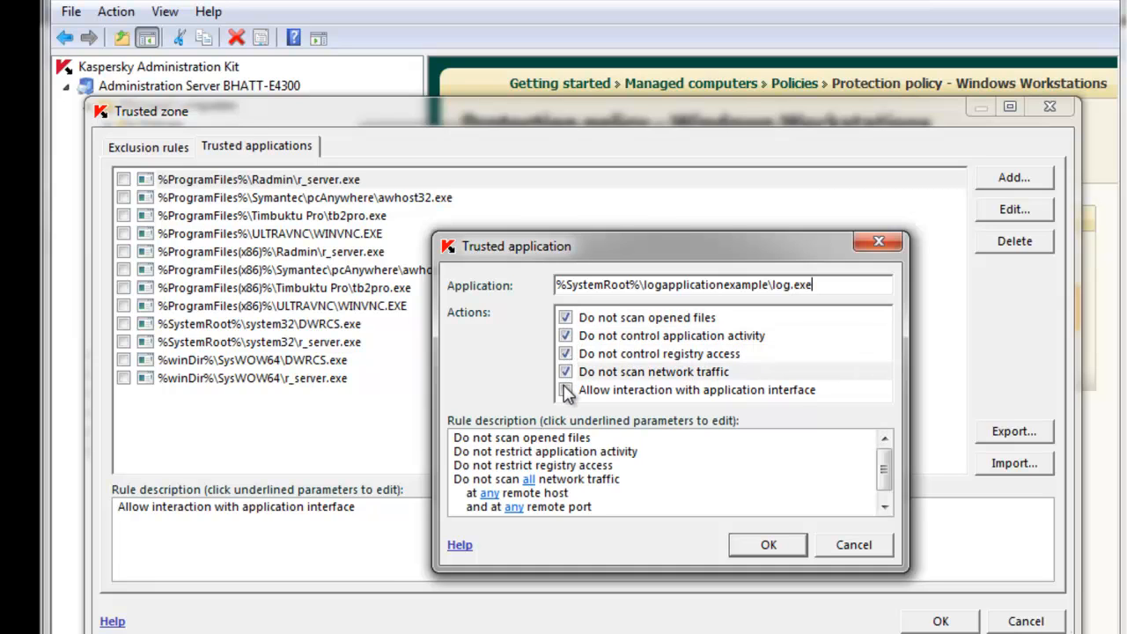
{"action": "left_click", "coordinate": [566, 390]}
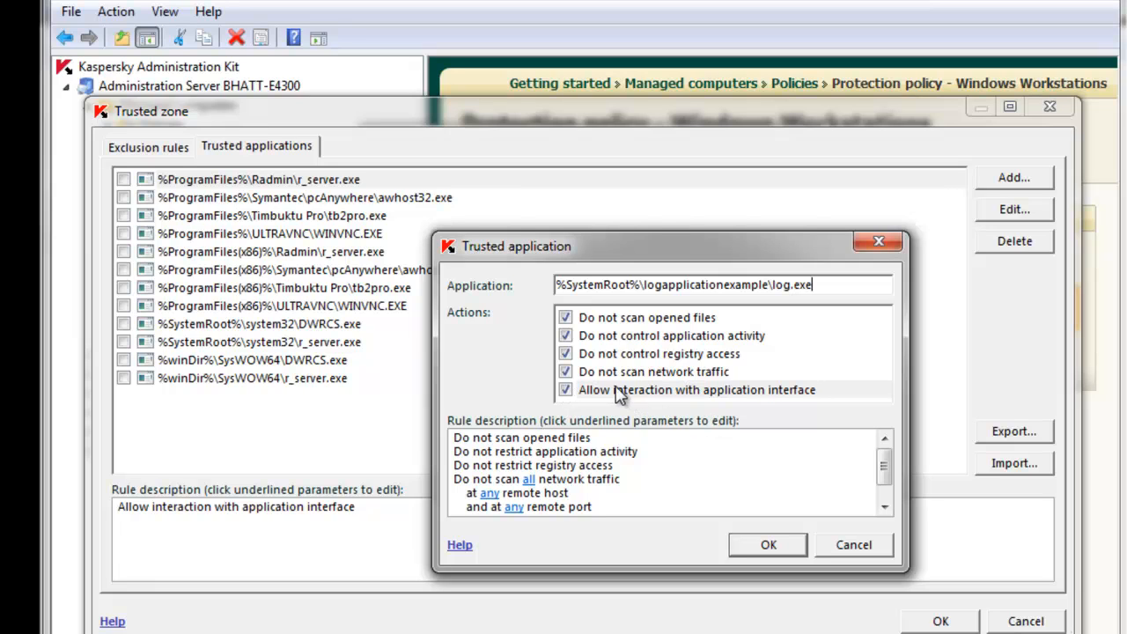
{"action": "mouse_move", "coordinate": [615, 408]}
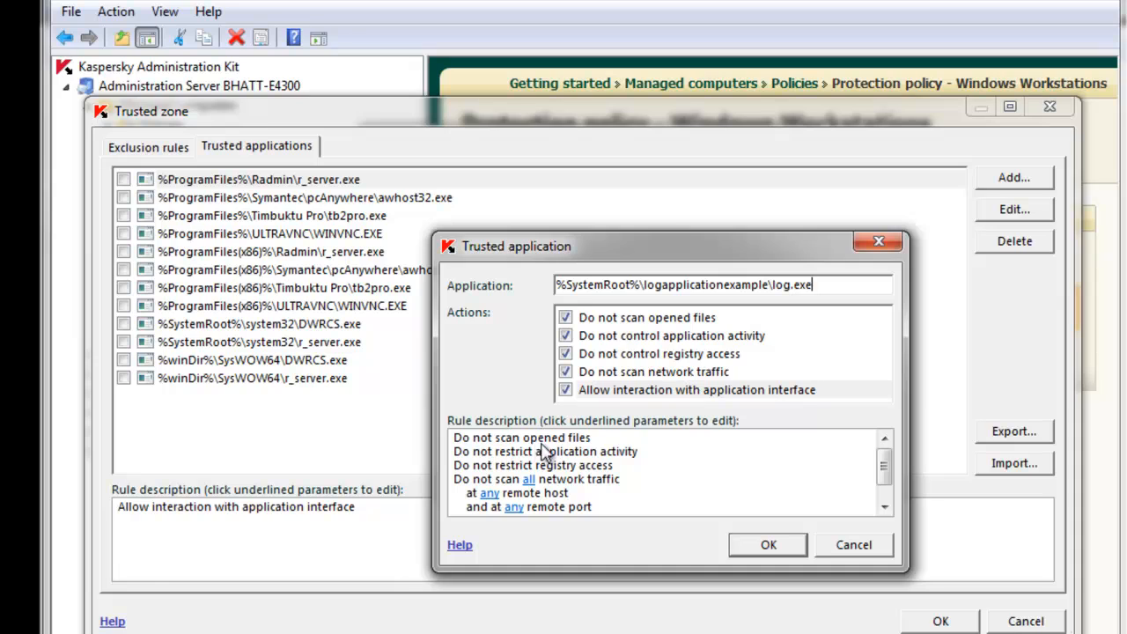
- Change the unscanned network traffic from 'all' to 'encrypted' in the rule description
{"action": "left_click", "coordinate": [654, 371]}
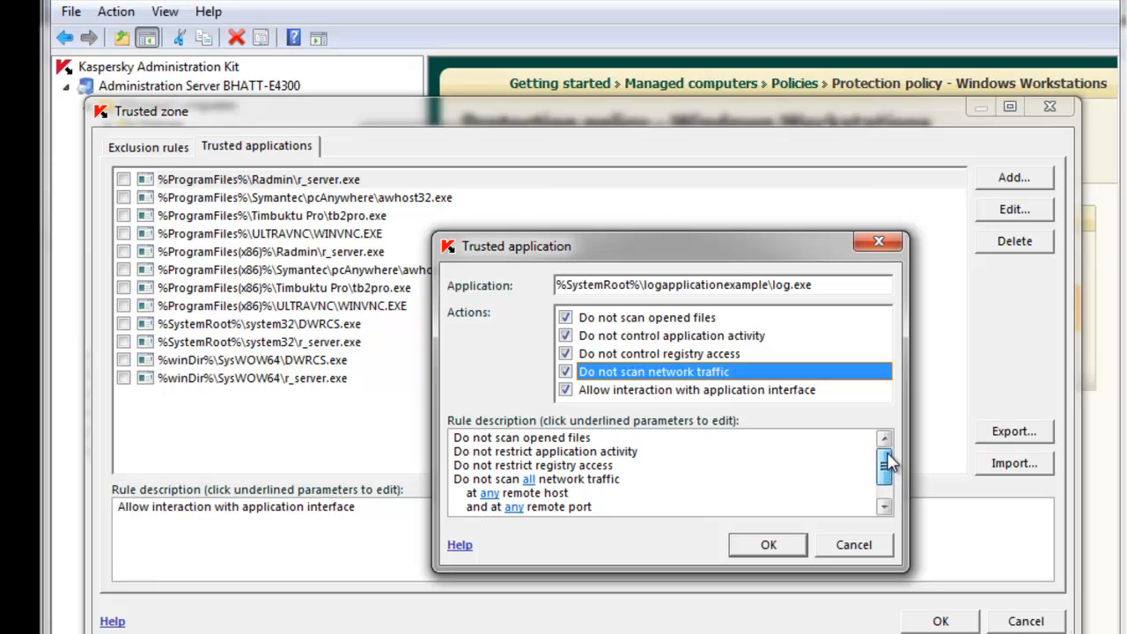
{"action": "scroll", "scroll_direction": "down", "scroll_amount": 3}
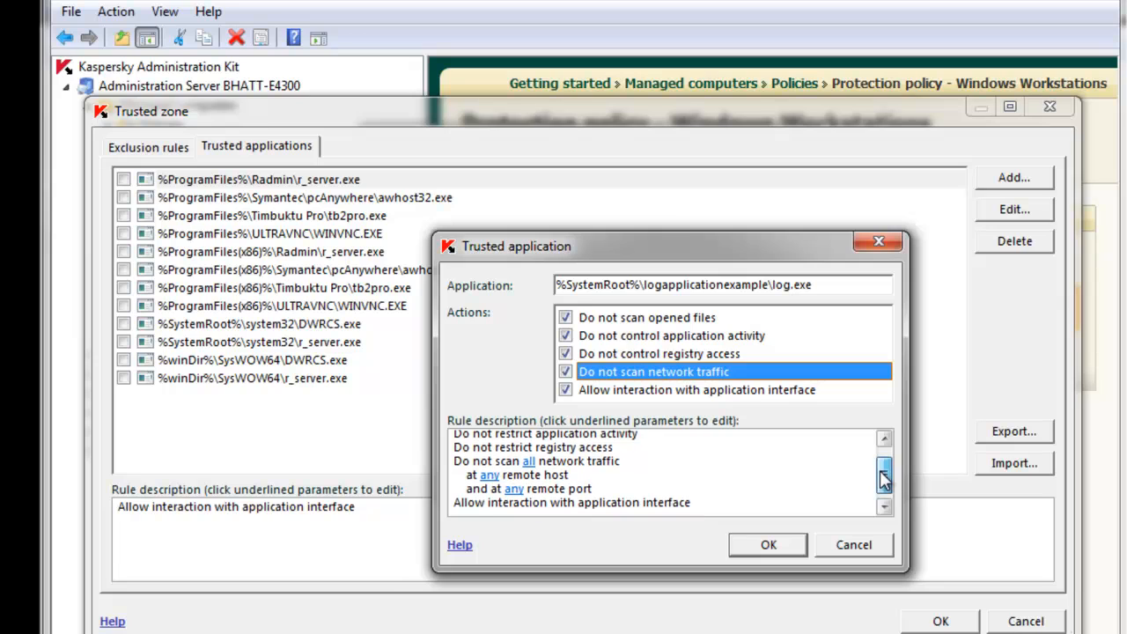
{"action": "left_click", "coordinate": [883, 476]}
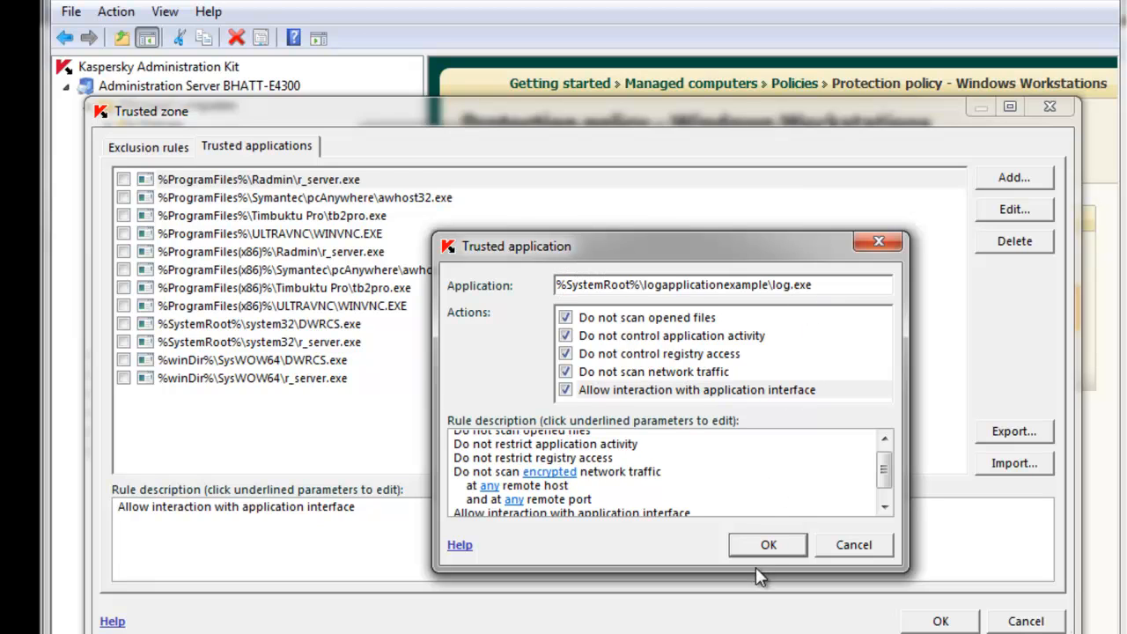
- Save the log.exe rule, keep it ticked in the trusted applications list, and close Trusted zone
{"action": "left_click", "coordinate": [767, 545]}
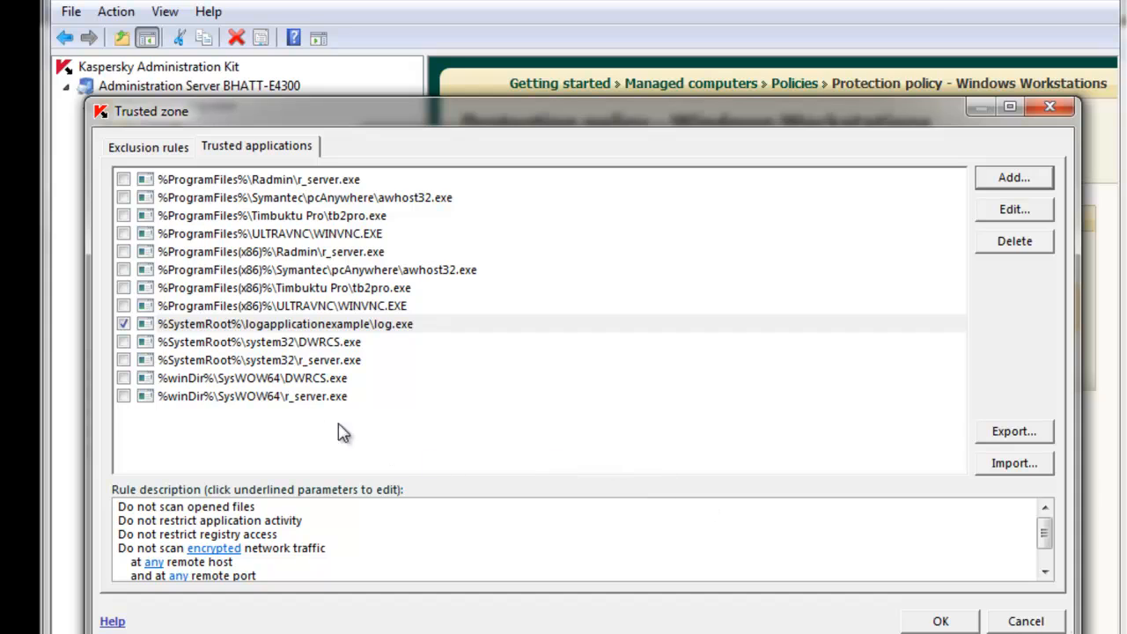
{"action": "mouse_move", "coordinate": [408, 333]}
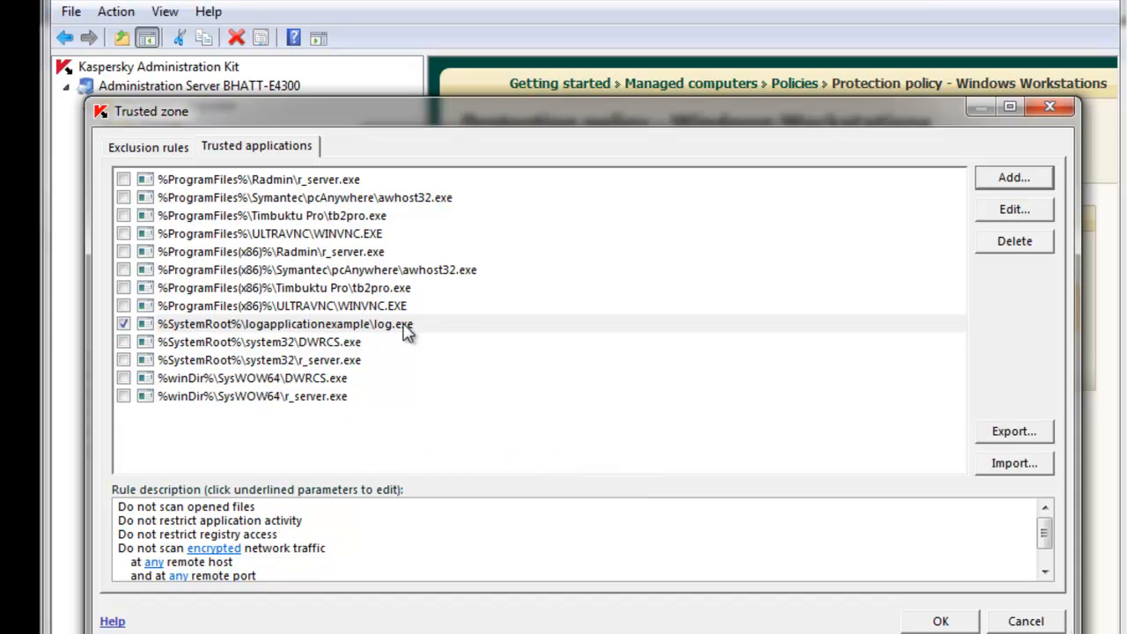
{"action": "mouse_move", "coordinate": [176, 318]}
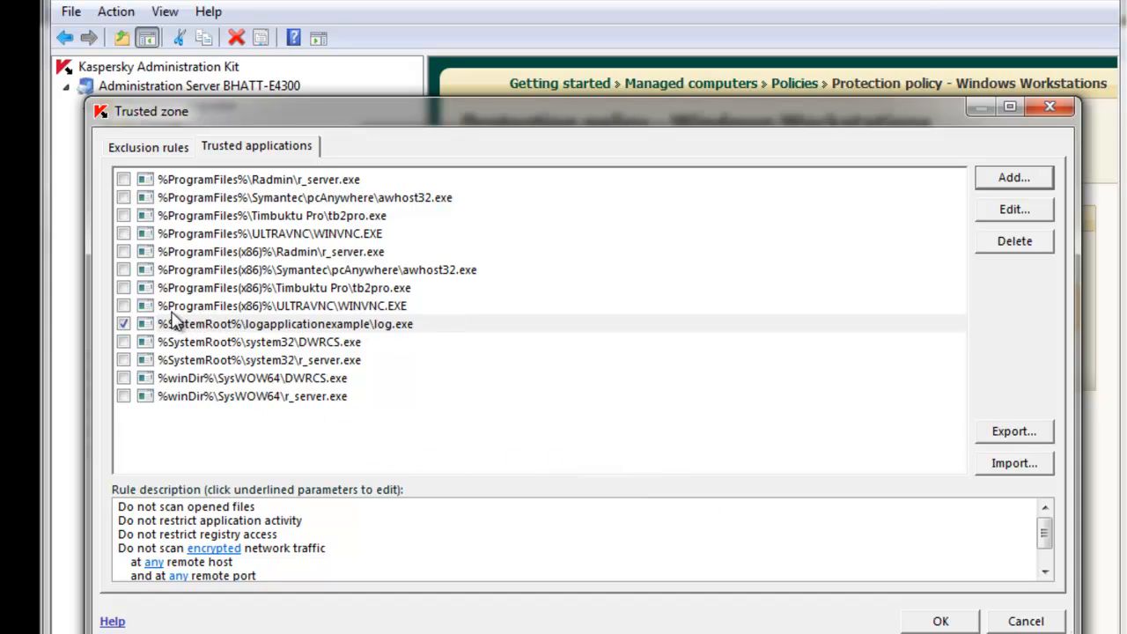
{"action": "left_click", "coordinate": [281, 324]}
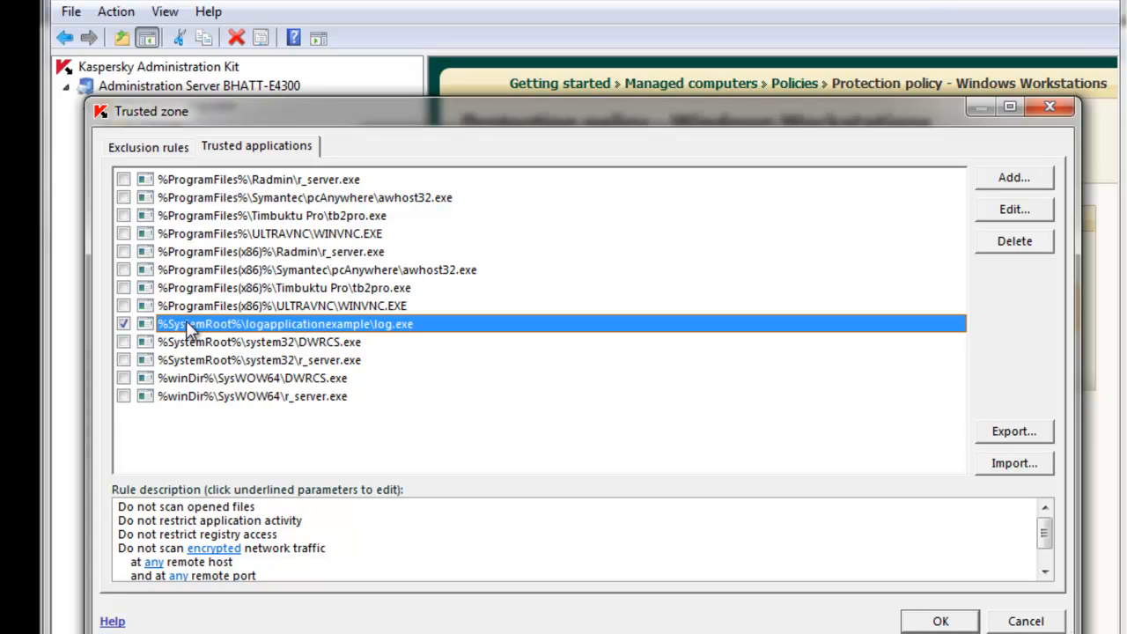
{"action": "left_click", "coordinate": [124, 324]}
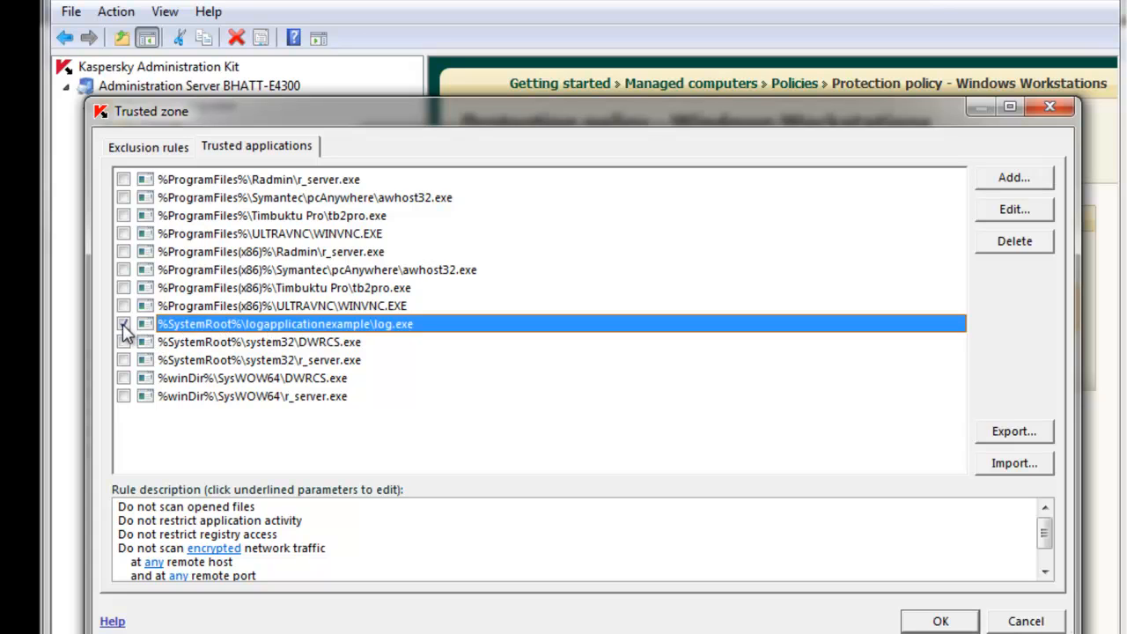
{"action": "left_click", "coordinate": [124, 324]}
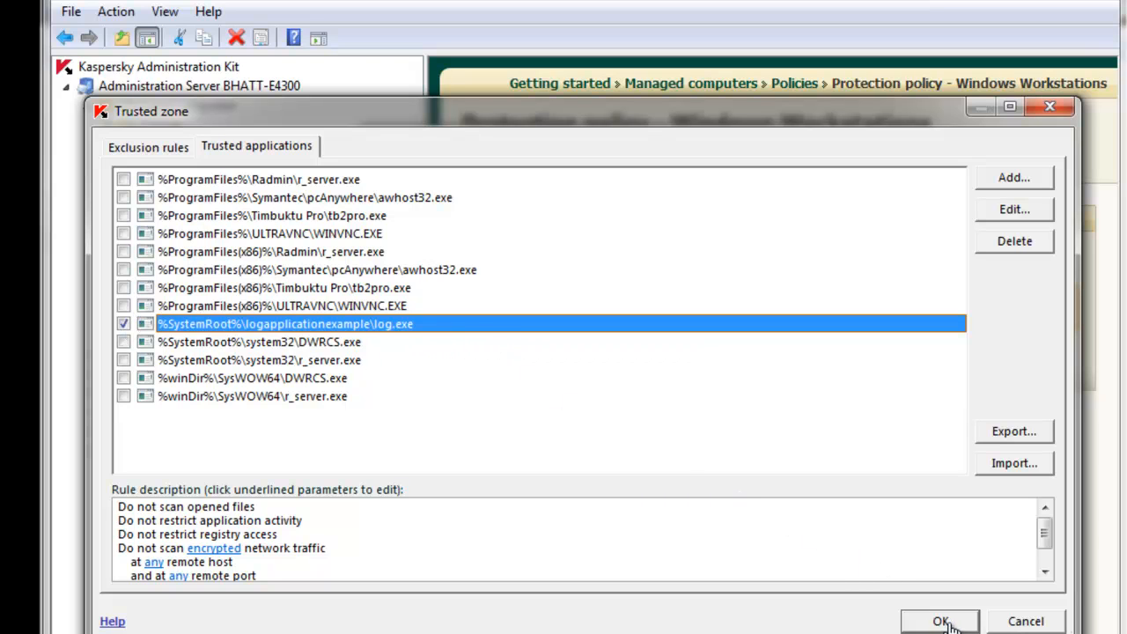
{"action": "left_click", "coordinate": [940, 621]}
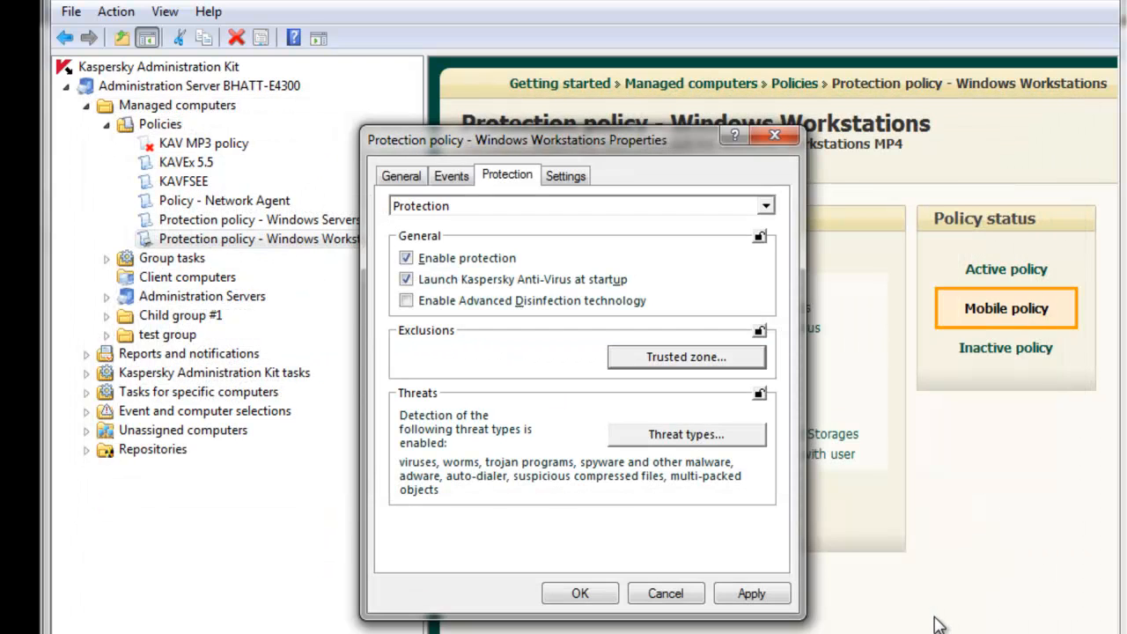
- Apply and confirm the Protection policy - Windows Workstations properties
{"action": "left_click", "coordinate": [751, 593]}
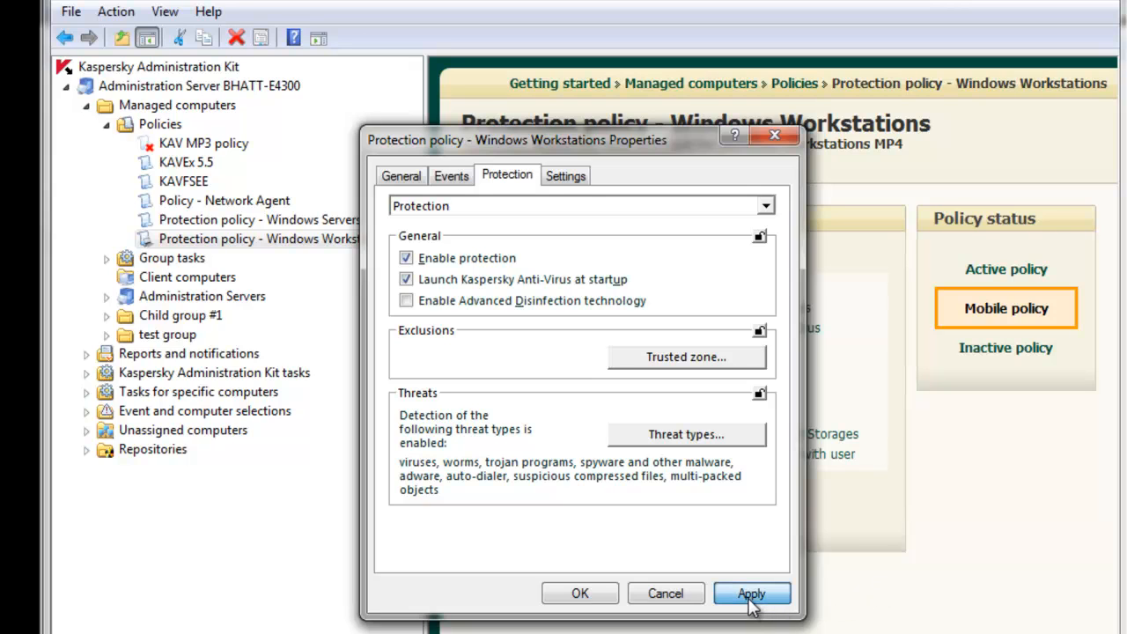
{"action": "left_click", "coordinate": [751, 593]}
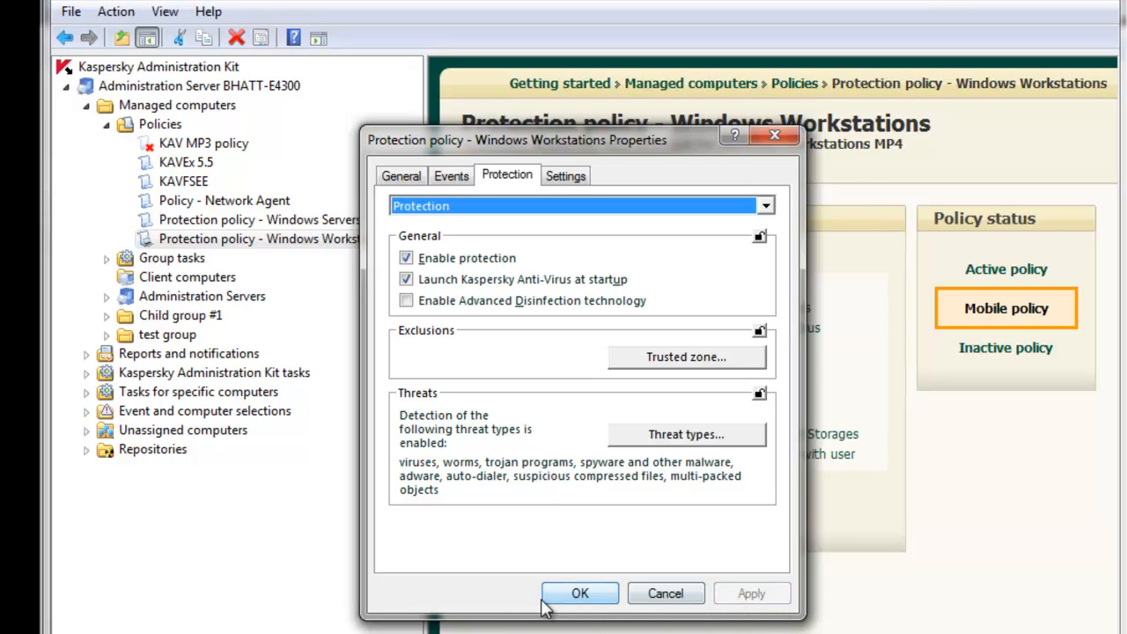
{"action": "left_click", "coordinate": [579, 593]}
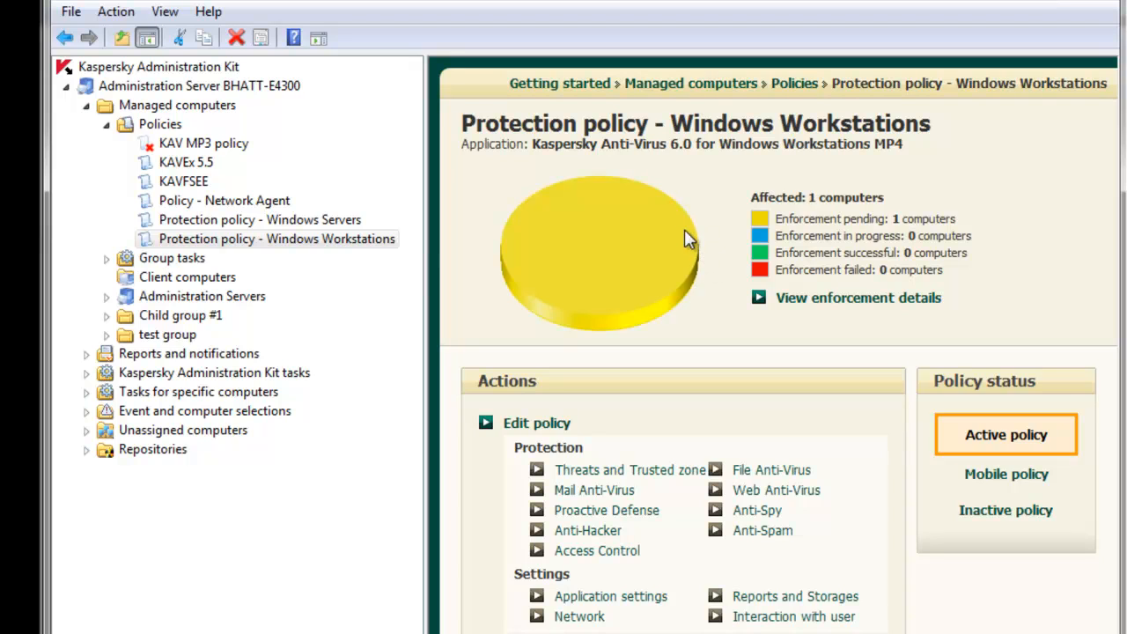
{"action": "mouse_move", "coordinate": [601, 295]}
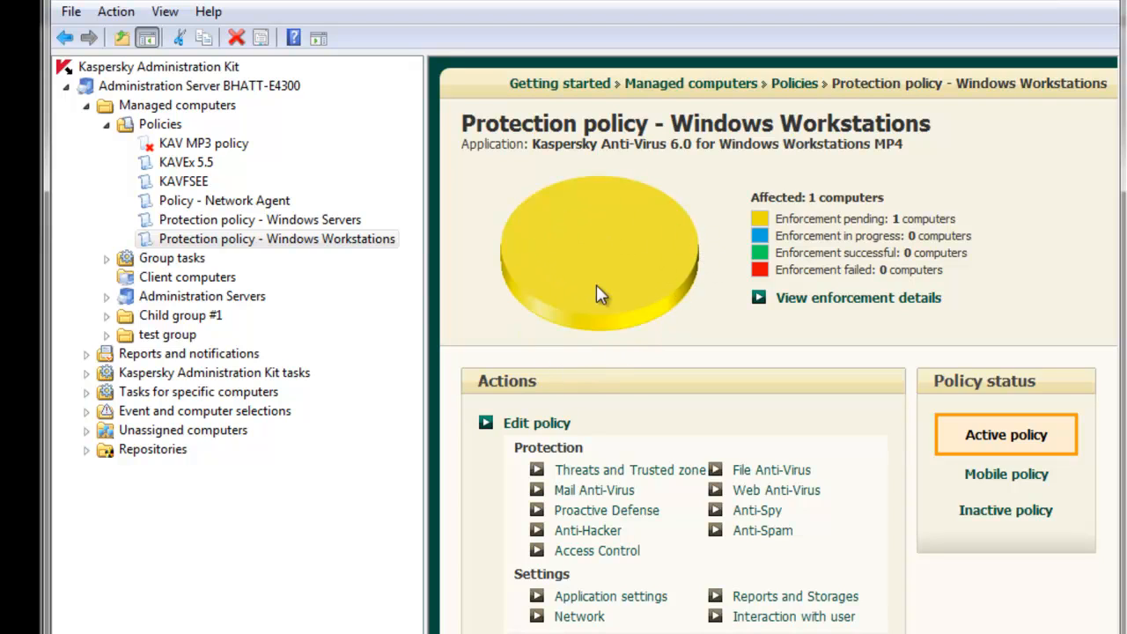
{"action": "mouse_move", "coordinate": [627, 292]}
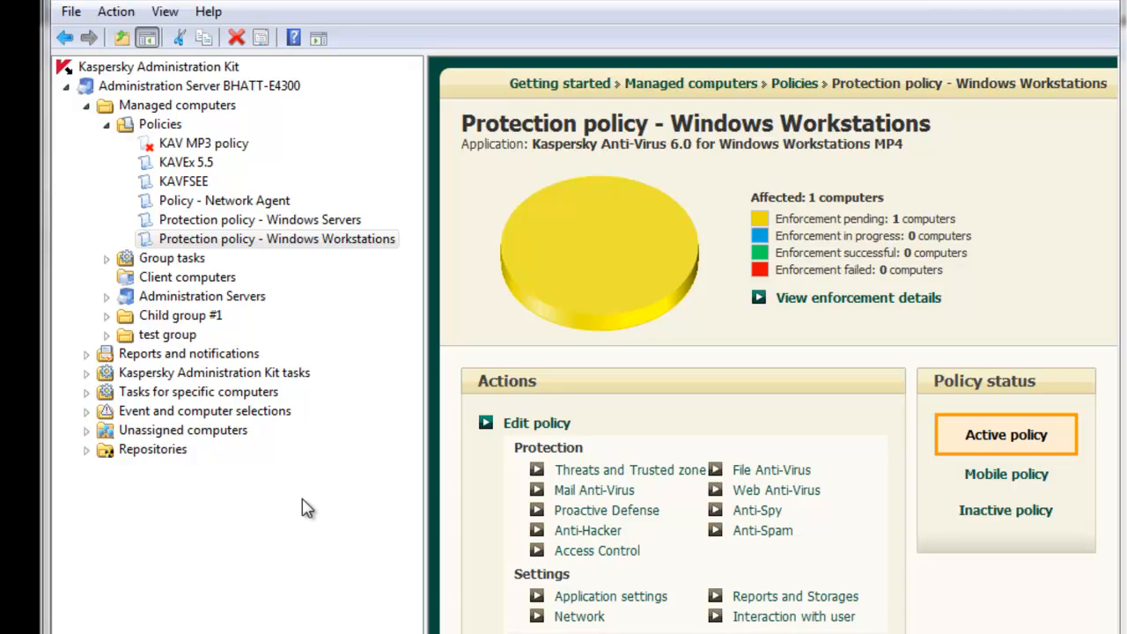
{"action": "mouse_move", "coordinate": [35, 397]}
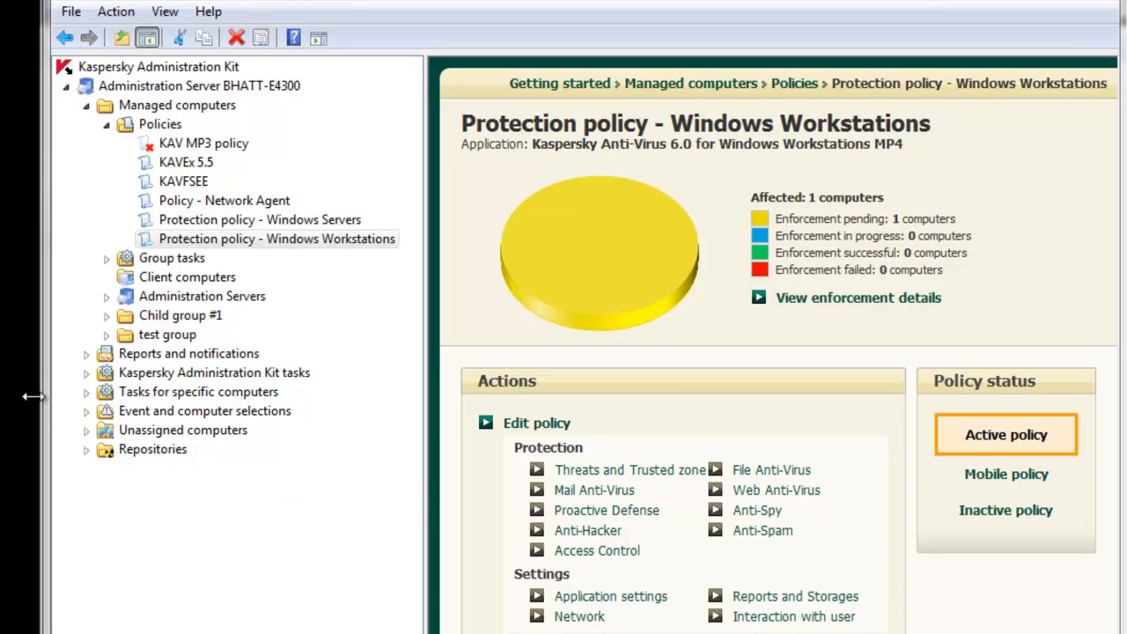
{"action": "mouse_move", "coordinate": [35, 396]}
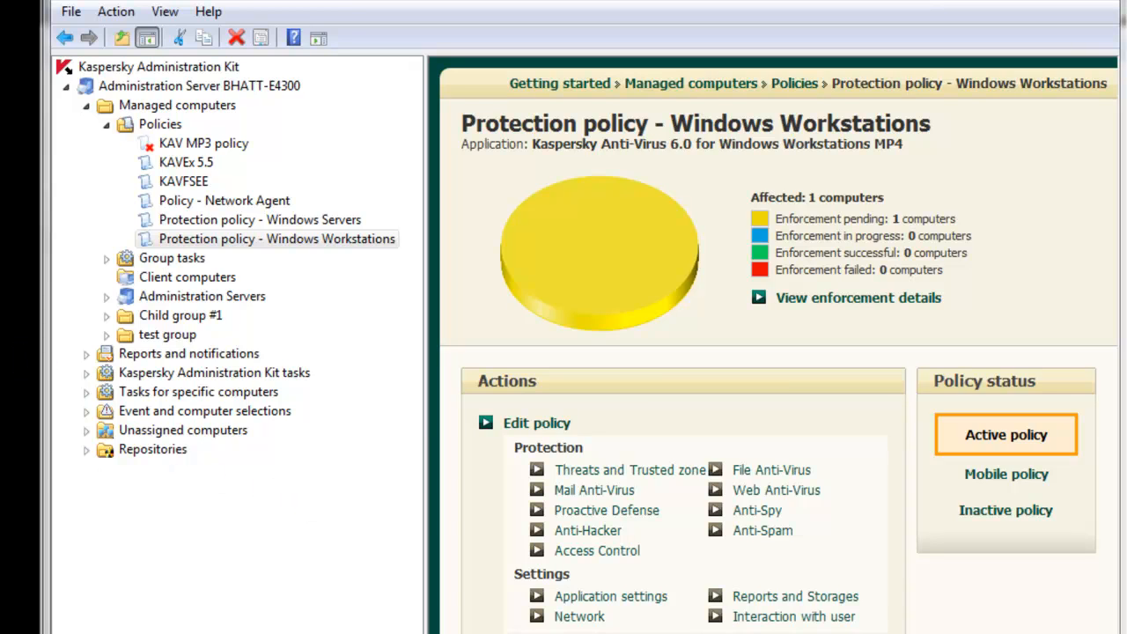